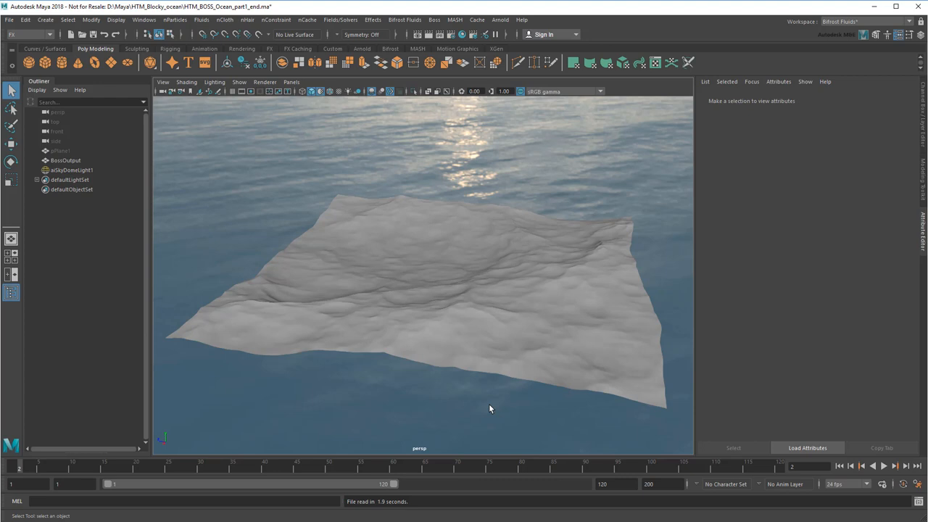
- Confirm pPlane1 has 128×128 subdivisions; set playback to frames 1–50 at 10 fps
{"action": "left_click", "coordinate": [328, 92]}
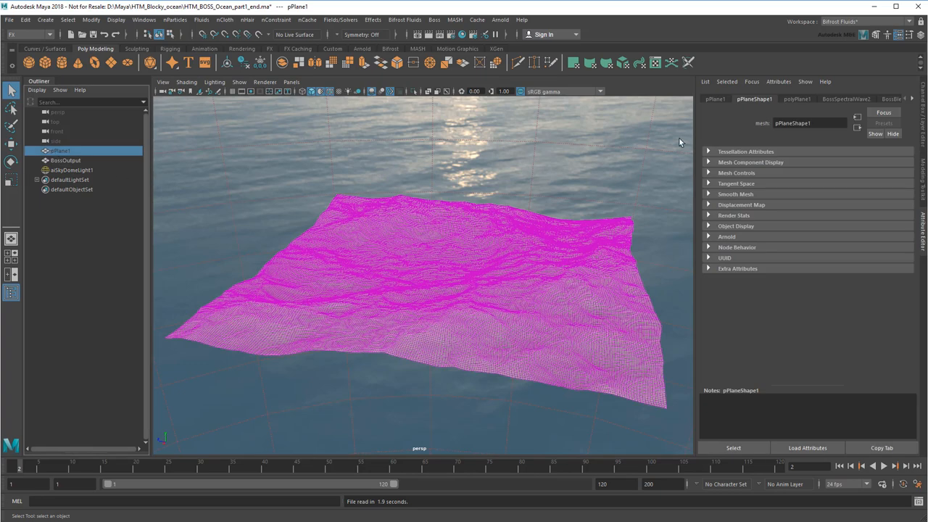
{"action": "left_click", "coordinate": [796, 99]}
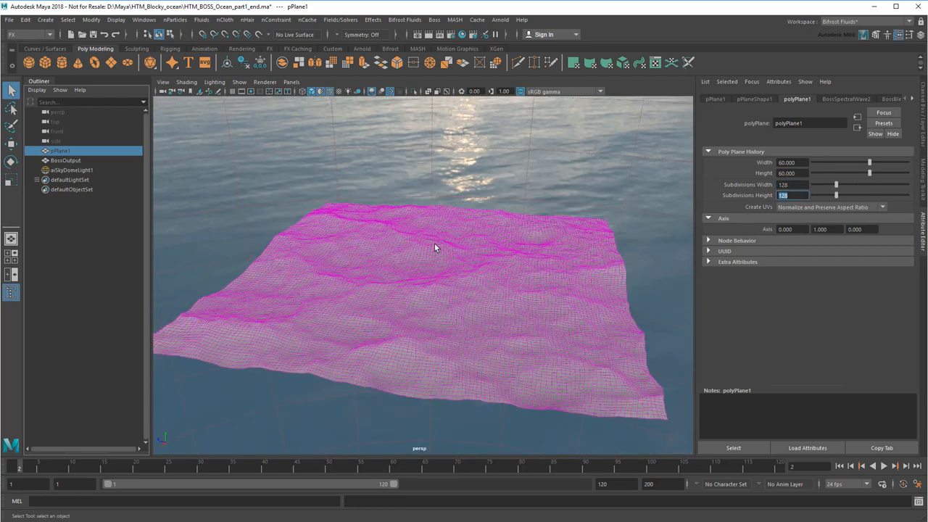
{"action": "left_click", "coordinate": [329, 92]}
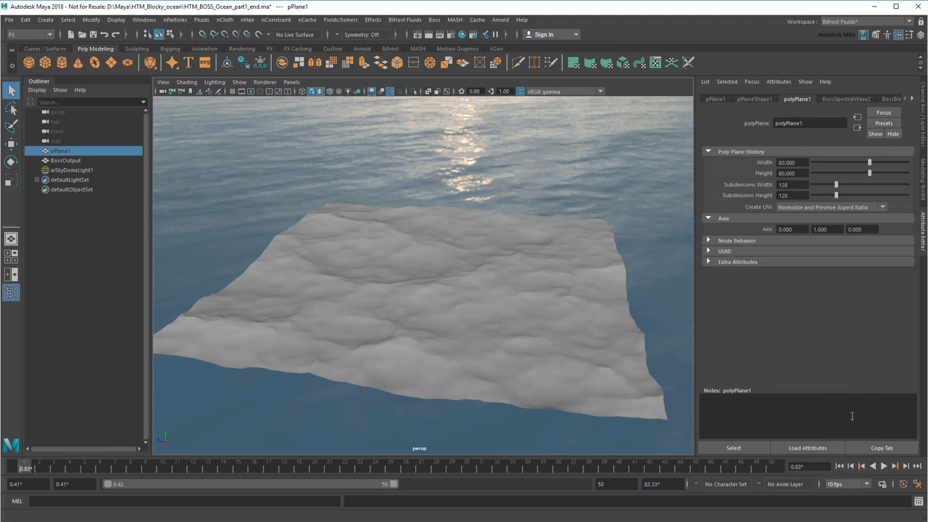
- Open the Boss wave generator and set both BossSpectralWave start frames to 1
{"action": "left_click", "coordinate": [27, 484]}
{"action": "type", "text": "1"}
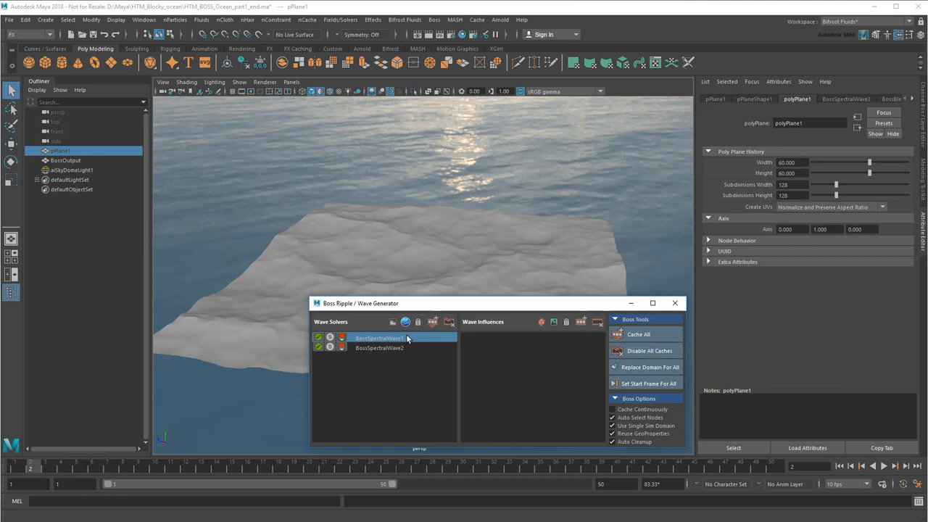
{"action": "left_click", "coordinate": [380, 338]}
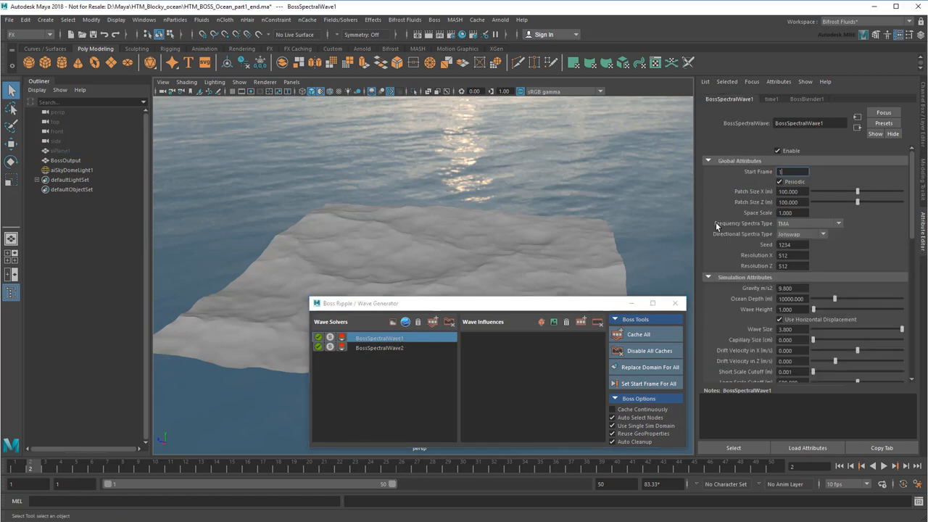
{"action": "left_click", "coordinate": [379, 348]}
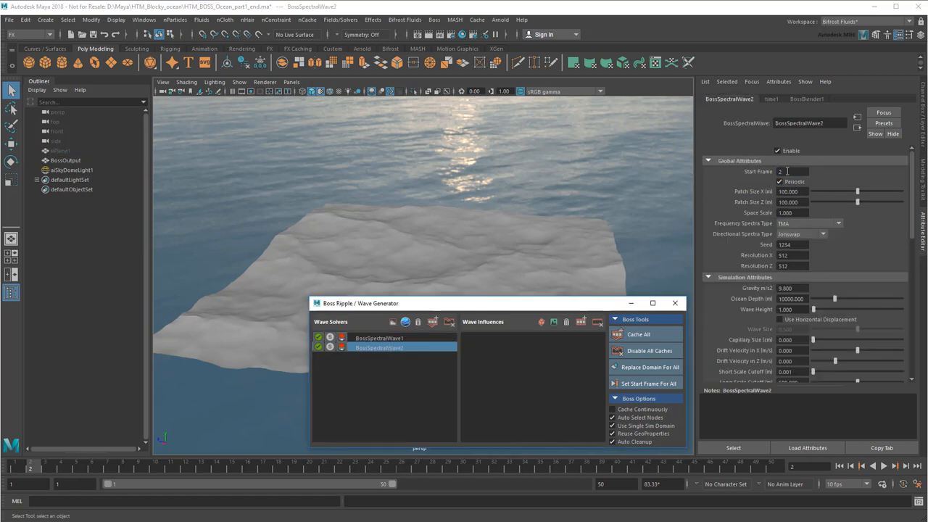
{"action": "type", "text": "1"}
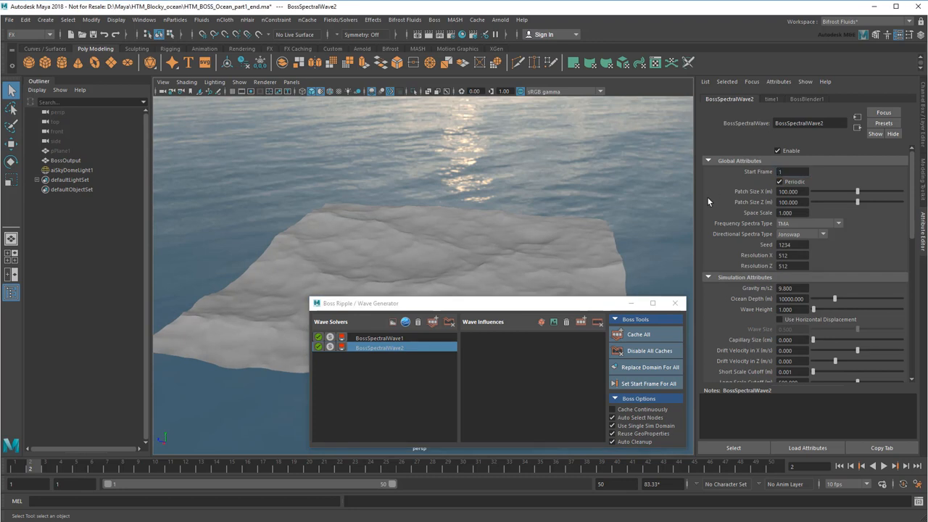
{"action": "left_click", "coordinate": [639, 334]}
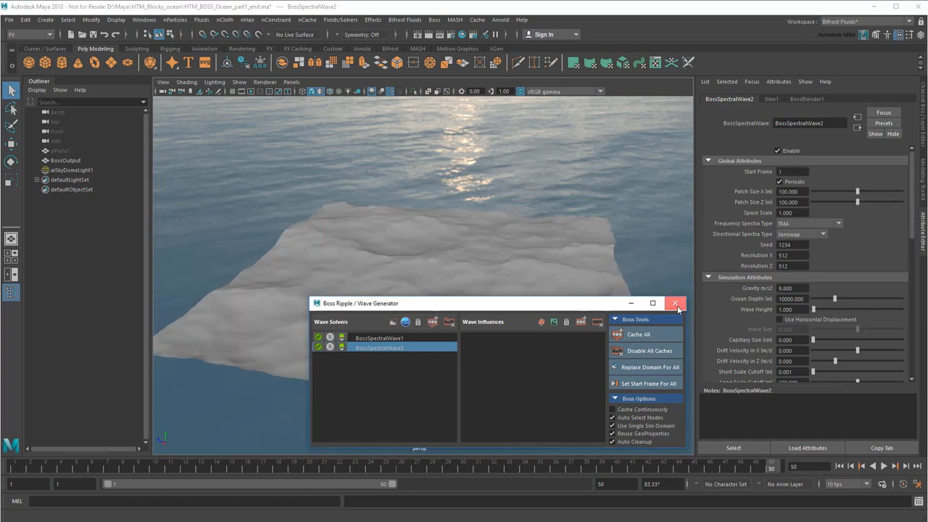
- Close the generator and export BossOutput as the Alembic cache ocean_plane.abc
{"action": "left_click", "coordinate": [675, 303]}
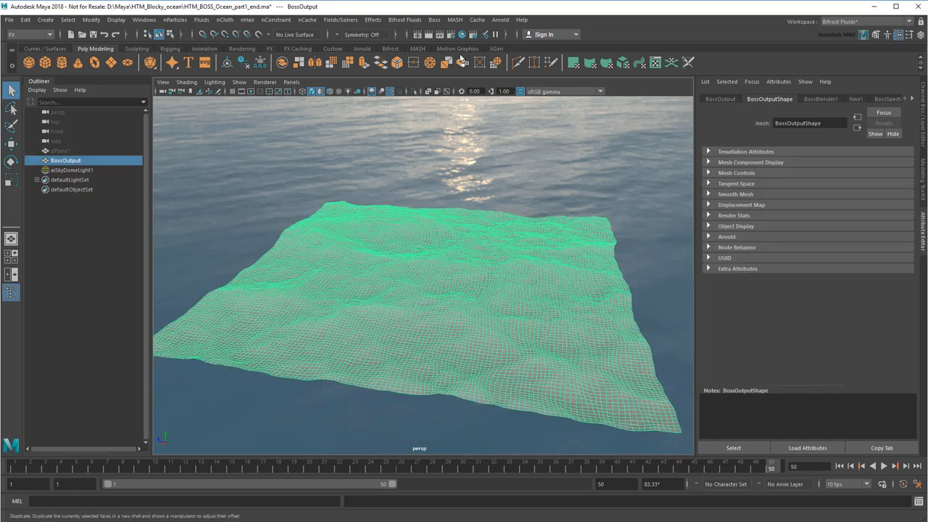
{"action": "left_click", "coordinate": [477, 20]}
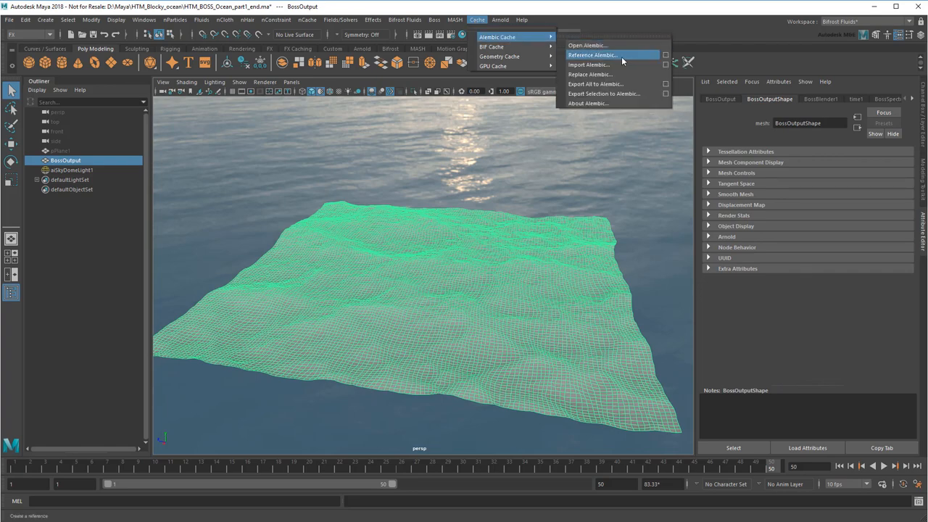
{"action": "left_click", "coordinate": [604, 93]}
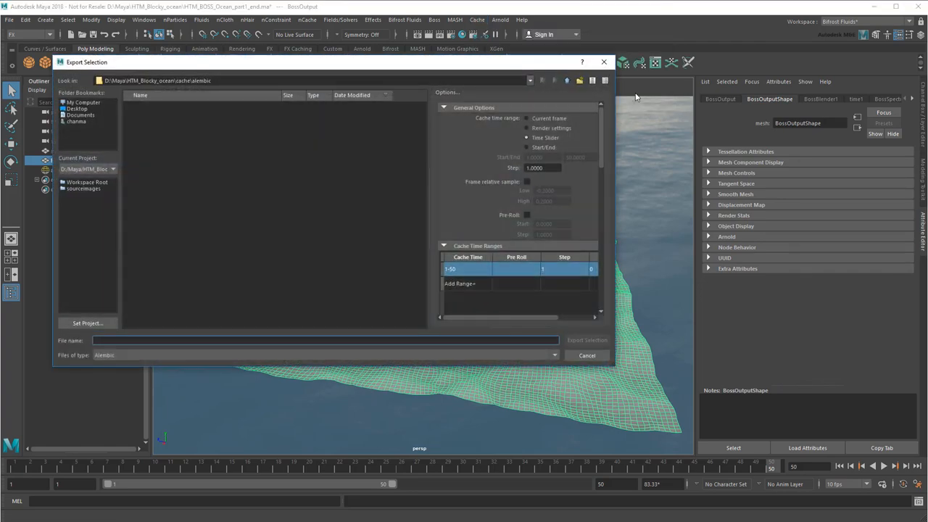
{"action": "type", "text": "ocean_plane"}
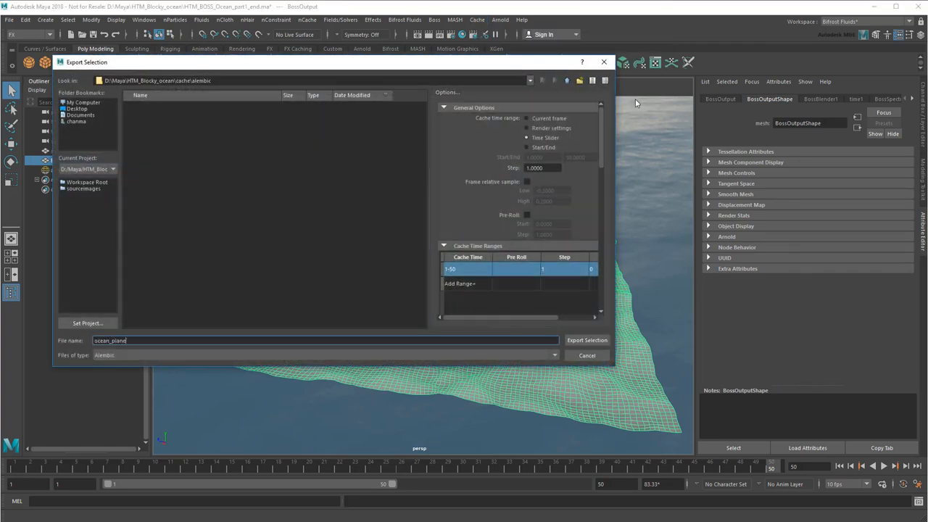
{"action": "left_click", "coordinate": [586, 339]}
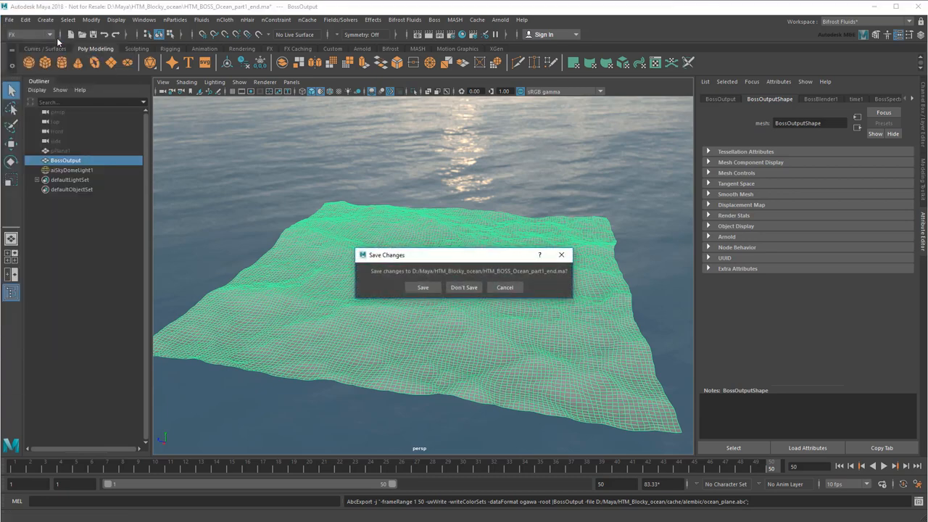
- Discard changes for a new scene and import ocean_plane.abc from cache/alembic
{"action": "left_click", "coordinate": [464, 287]}
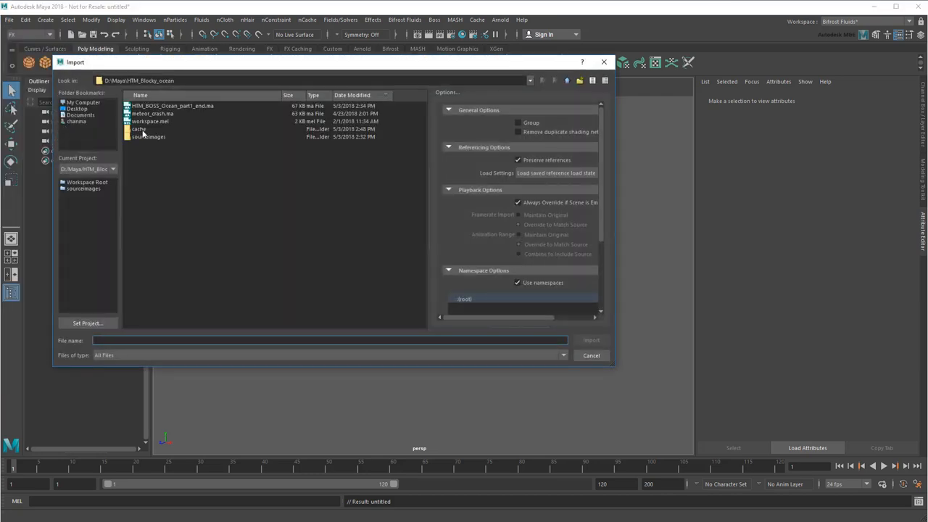
{"action": "double_click", "coordinate": [138, 129]}
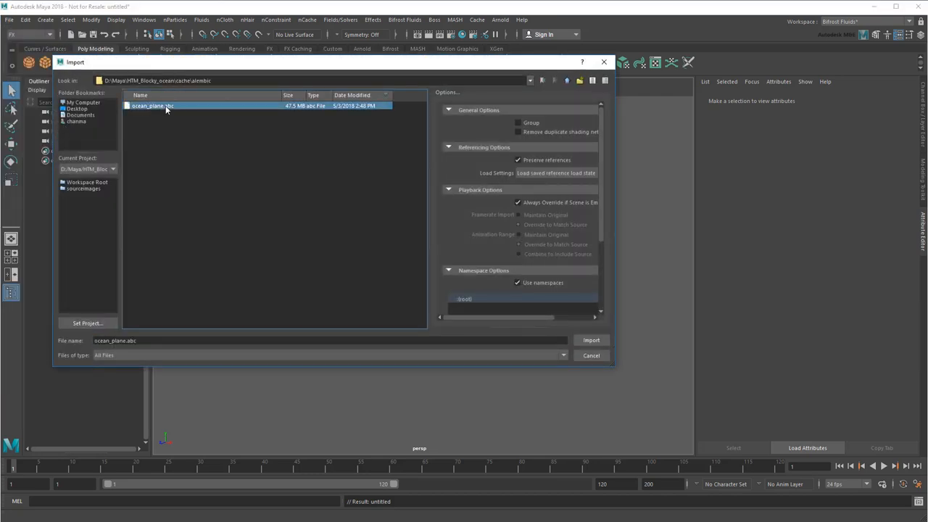
{"action": "left_click", "coordinate": [591, 340]}
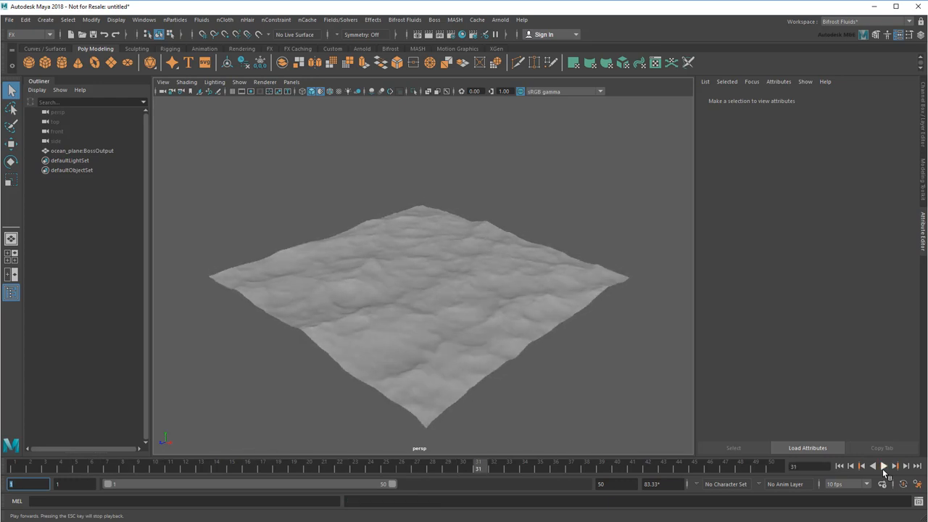
- Add a 0.5-size polygon cube named cube_ocean with a blue aiStandardSurface material
{"action": "left_click", "coordinate": [839, 466]}
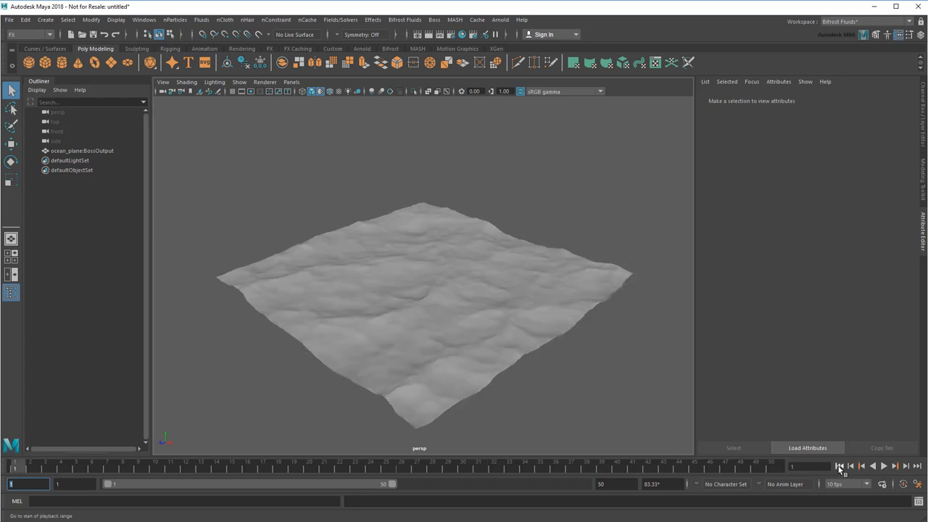
{"action": "left_click", "coordinate": [45, 62]}
{"action": "type", "text": "cube_ocean"}
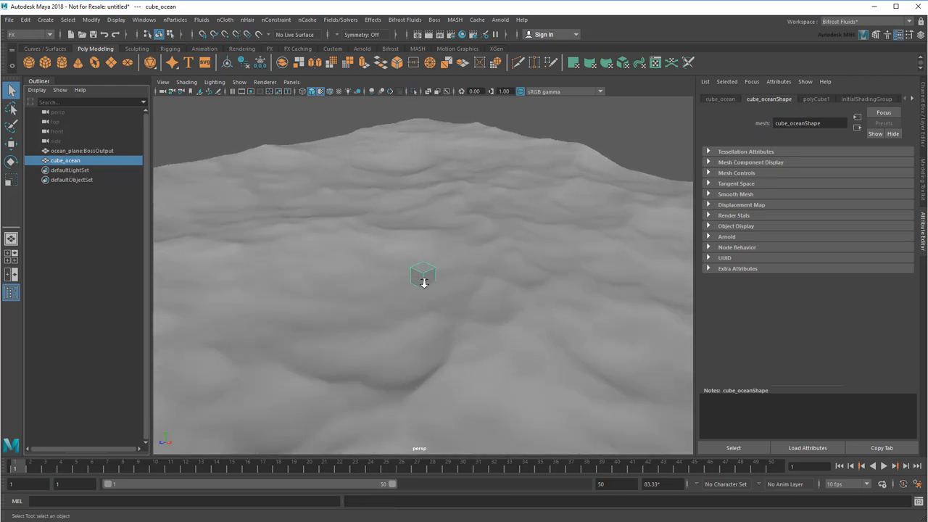
{"action": "right_click", "coordinate": [424, 275]}
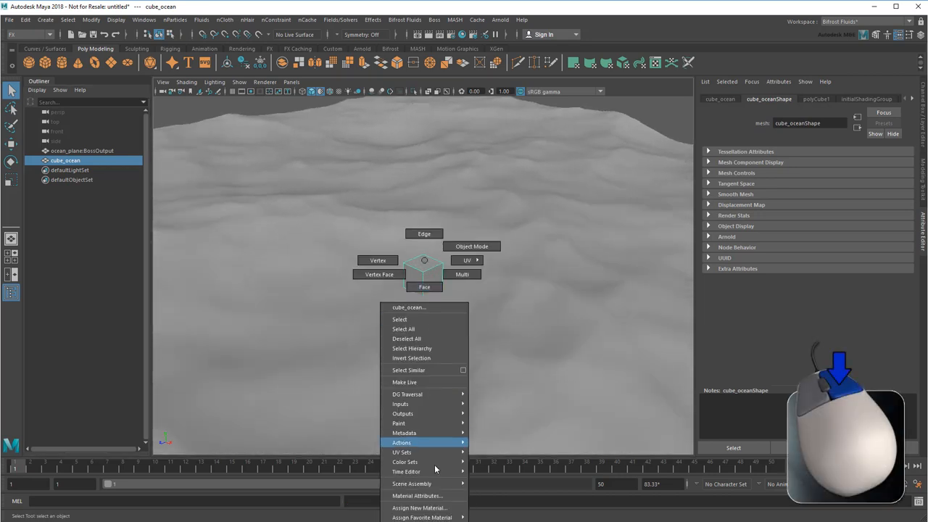
{"action": "left_click", "coordinate": [418, 508]}
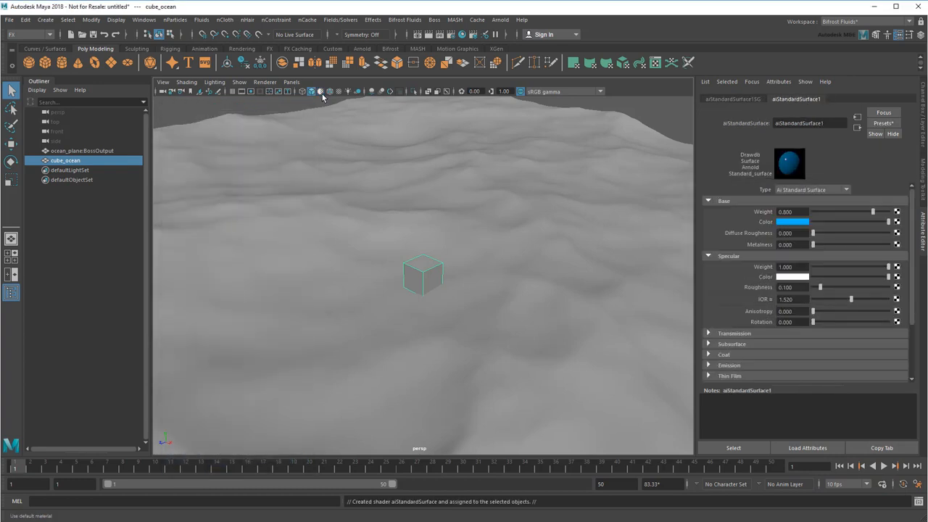
{"action": "left_click", "coordinate": [792, 222]}
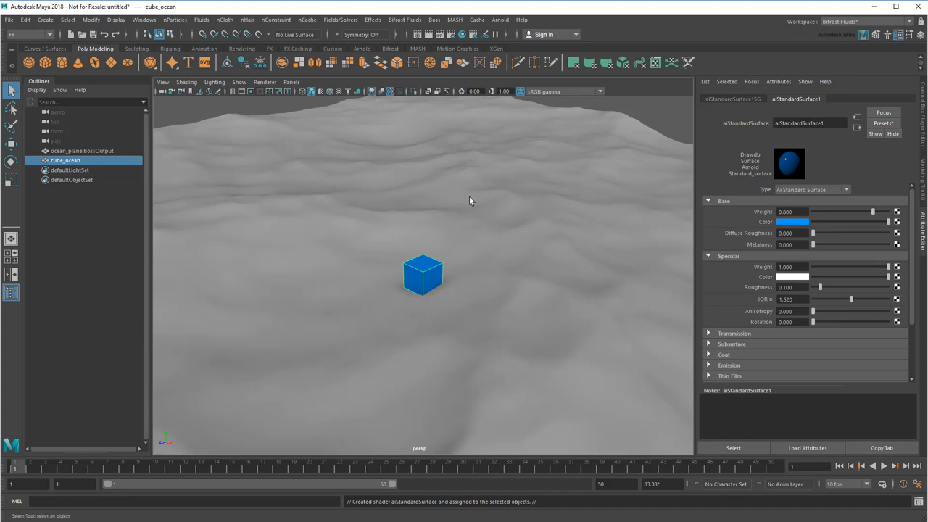
{"action": "left_click", "coordinate": [82, 150]}
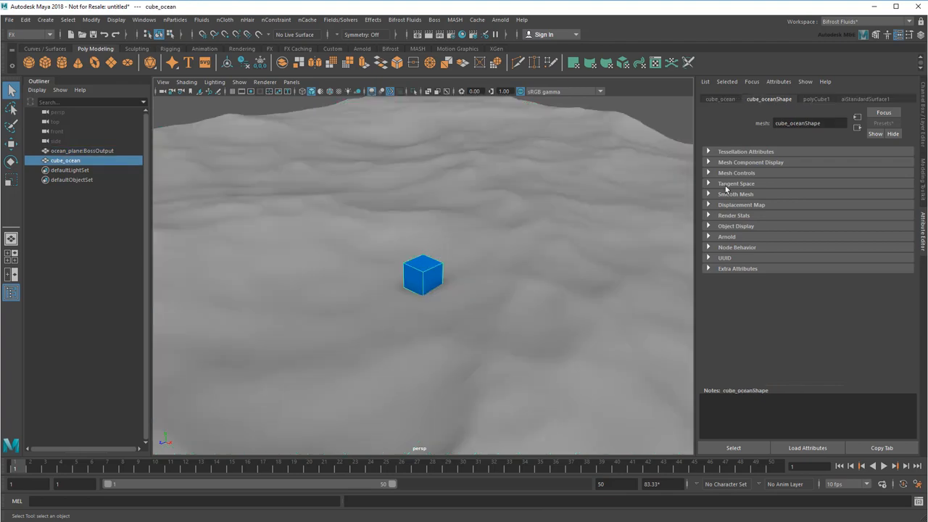
{"action": "left_click", "coordinate": [815, 98]}
{"action": "type", "text": "0.500"}
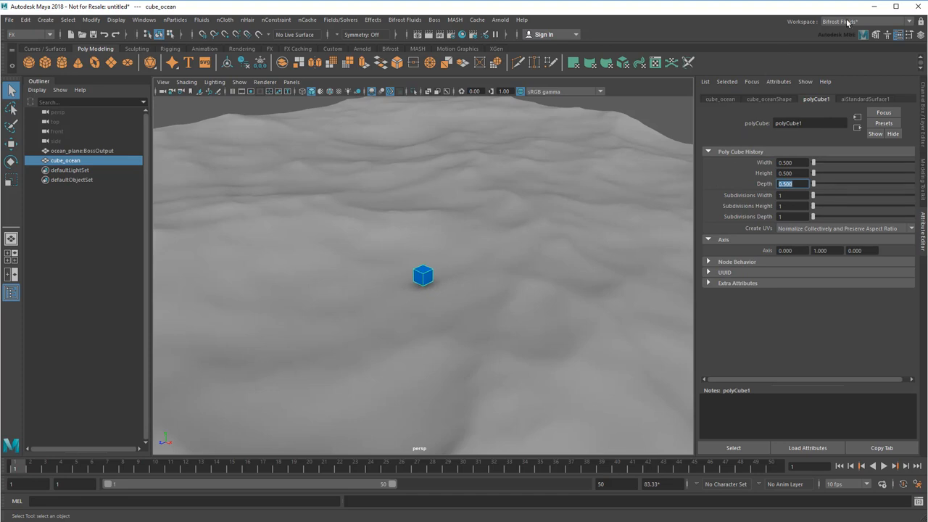
- Switch Maya to the MASH workspace
{"action": "left_click", "coordinate": [870, 21]}
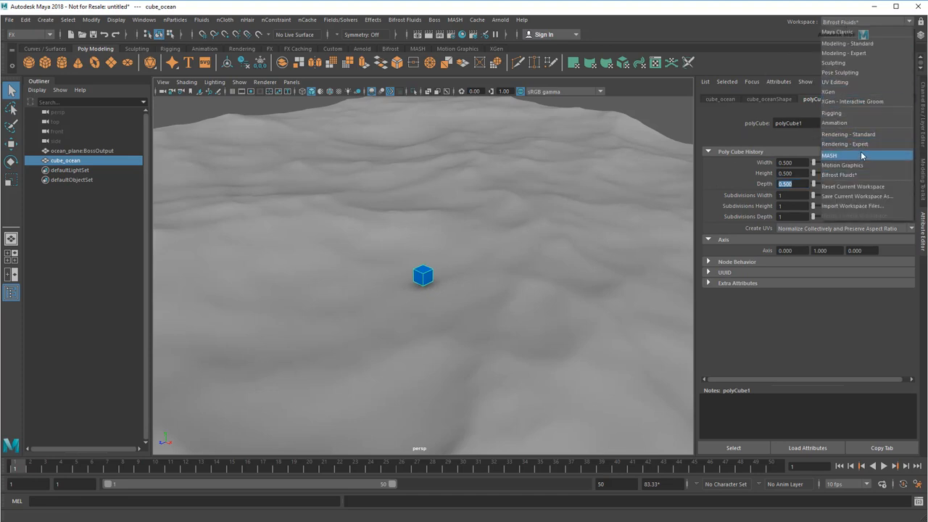
{"action": "left_click", "coordinate": [829, 155]}
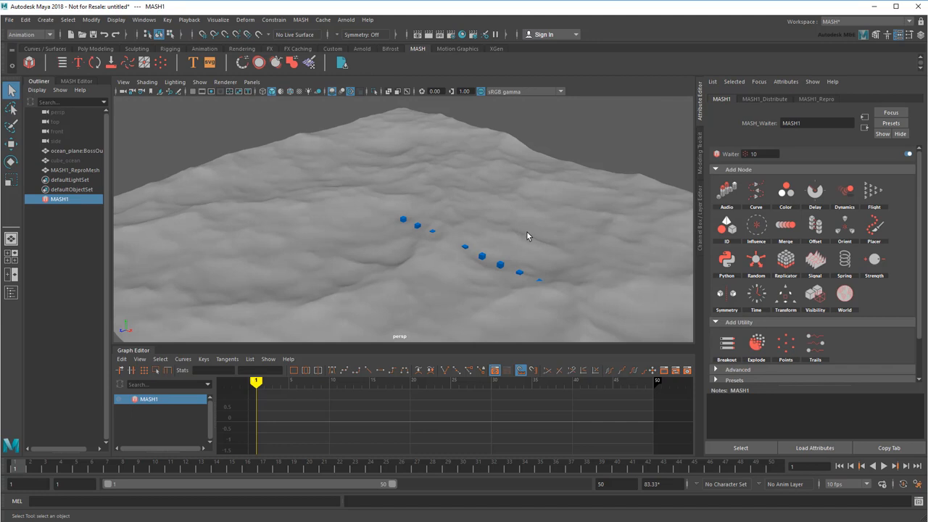
{"action": "mouse_move", "coordinate": [523, 238]}
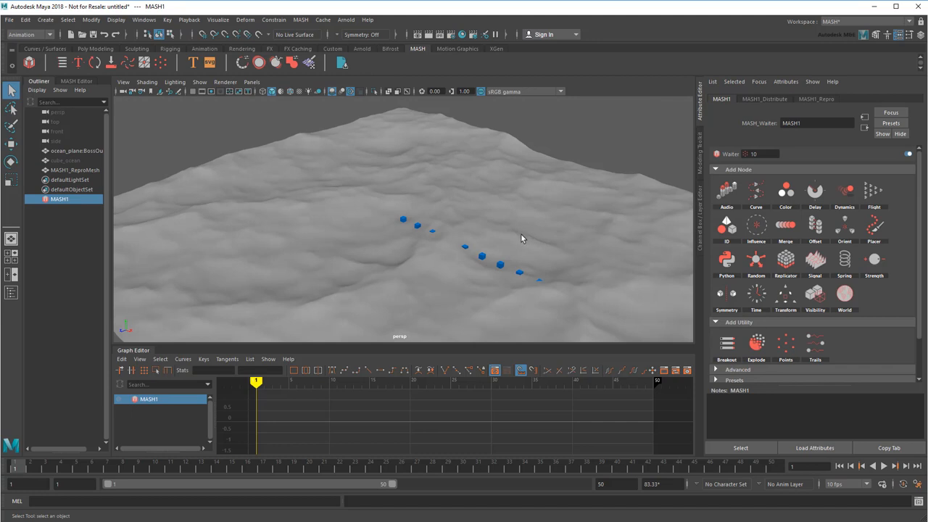
{"action": "mouse_move", "coordinate": [741, 122]}
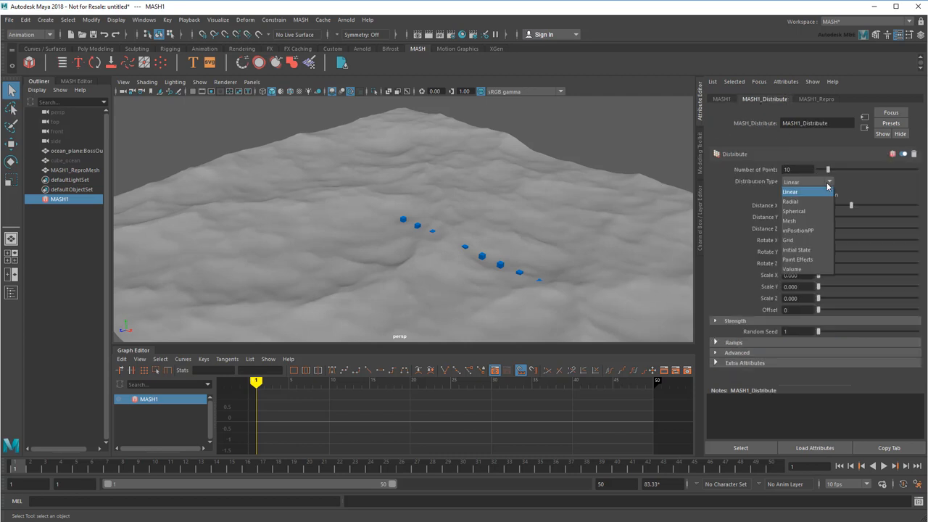
- Distribute MASH1 cubes over ocean_plane face centres with Flood Mesh enabled, then deselect
{"action": "left_click", "coordinate": [789, 221]}
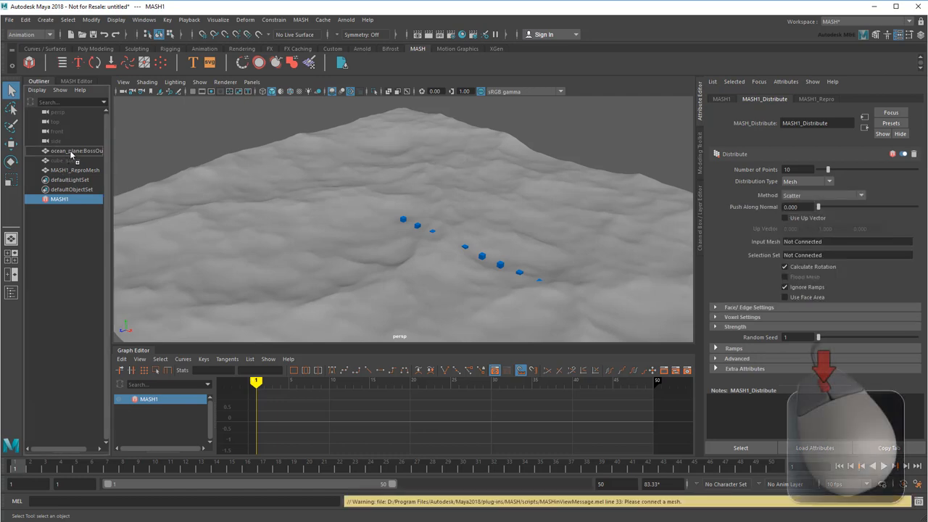
{"action": "left_click", "coordinate": [846, 241]}
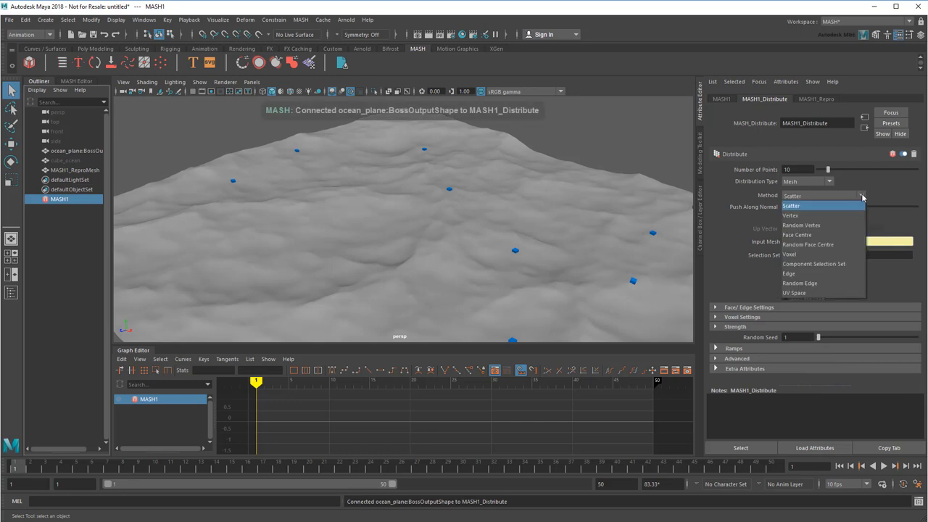
{"action": "left_click", "coordinate": [797, 234]}
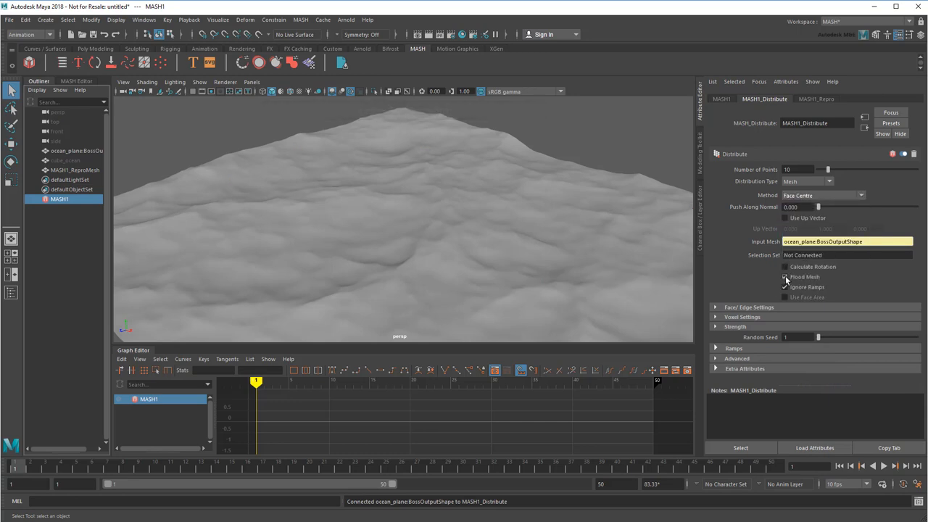
{"action": "left_click", "coordinate": [784, 277]}
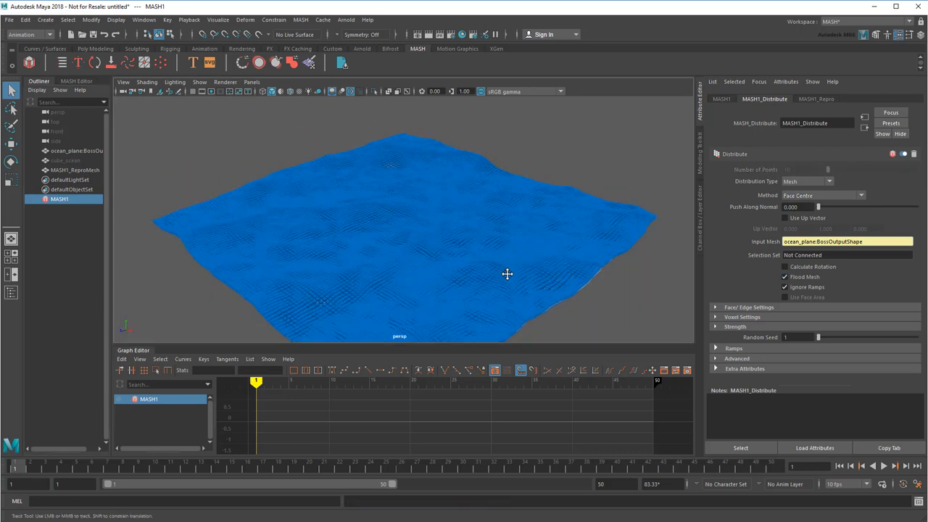
{"action": "left_click", "coordinate": [885, 466]}
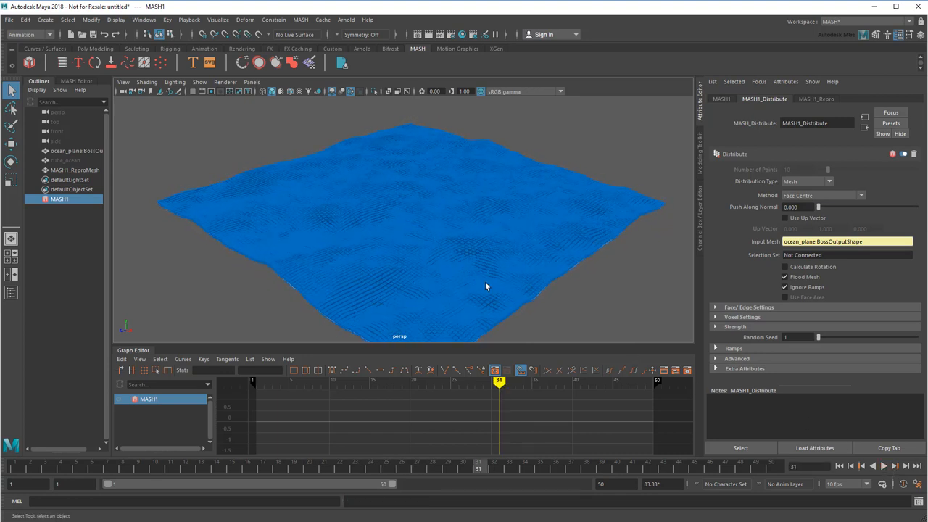
{"action": "left_click_drag", "start_coordinate": [486, 286], "coordinate": [538, 278]}
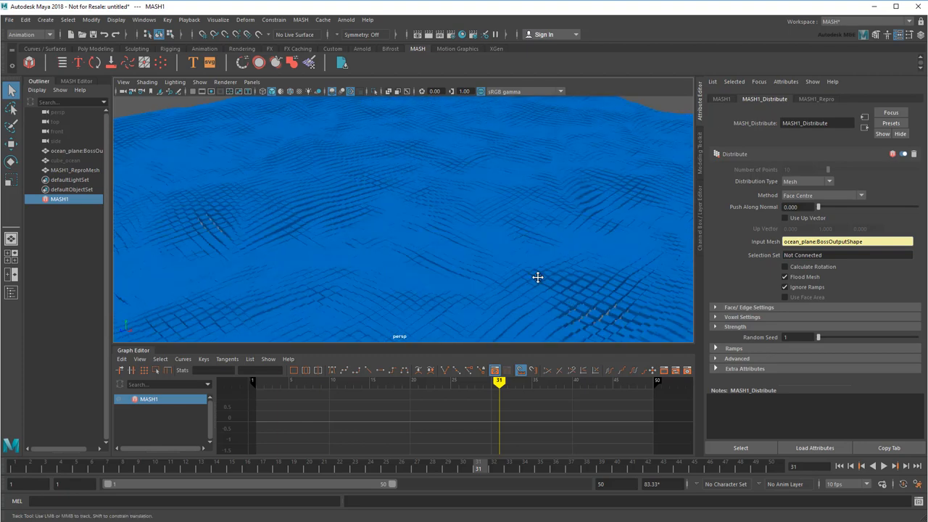
{"action": "left_click", "coordinate": [75, 170]}
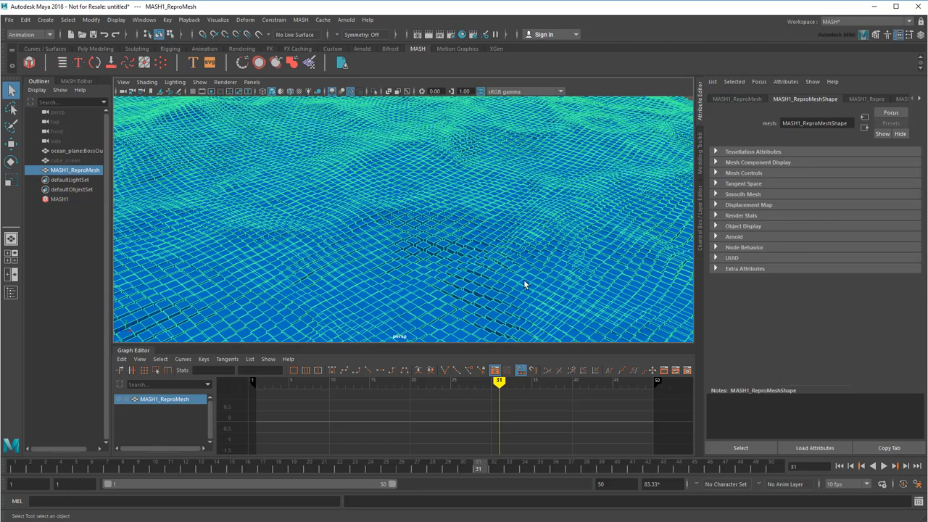
{"action": "left_click", "coordinate": [372, 312]}
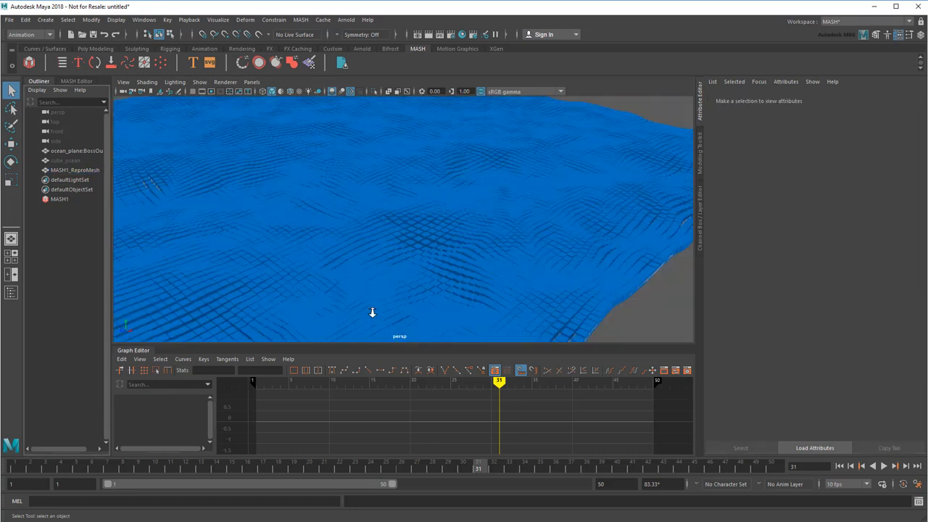
{"action": "left_click_drag", "start_coordinate": [372, 313], "coordinate": [404, 281]}
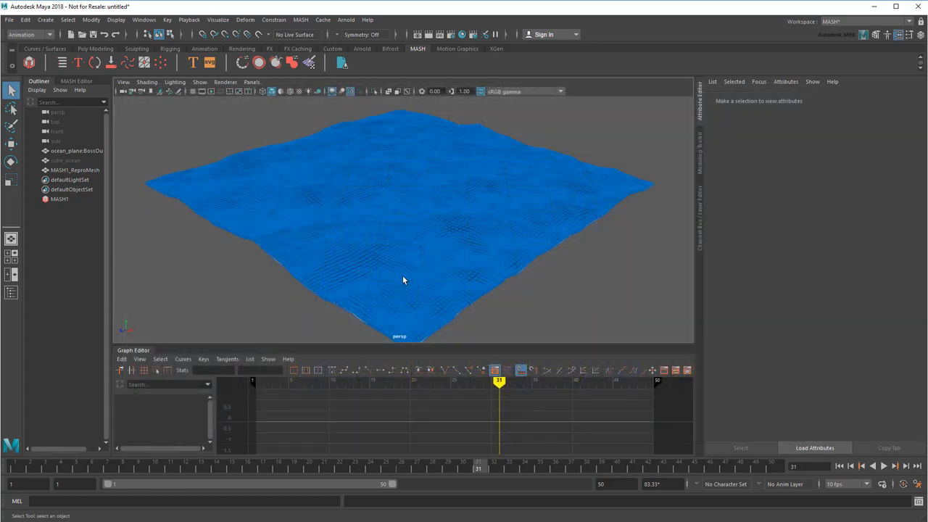
- Switch MASH1's distribution method to Voxel and change voxel size from 1.5 to 0.5
{"action": "left_click", "coordinate": [59, 199]}
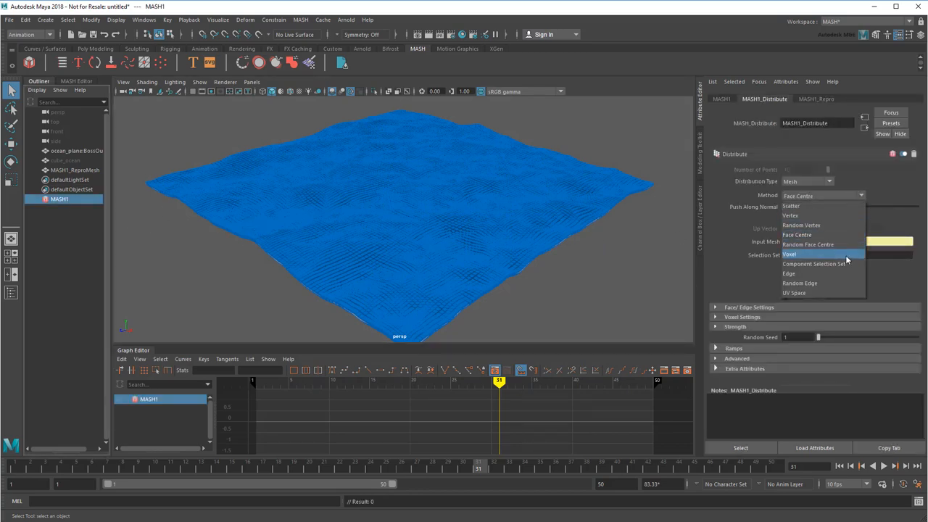
{"action": "left_click", "coordinate": [790, 254]}
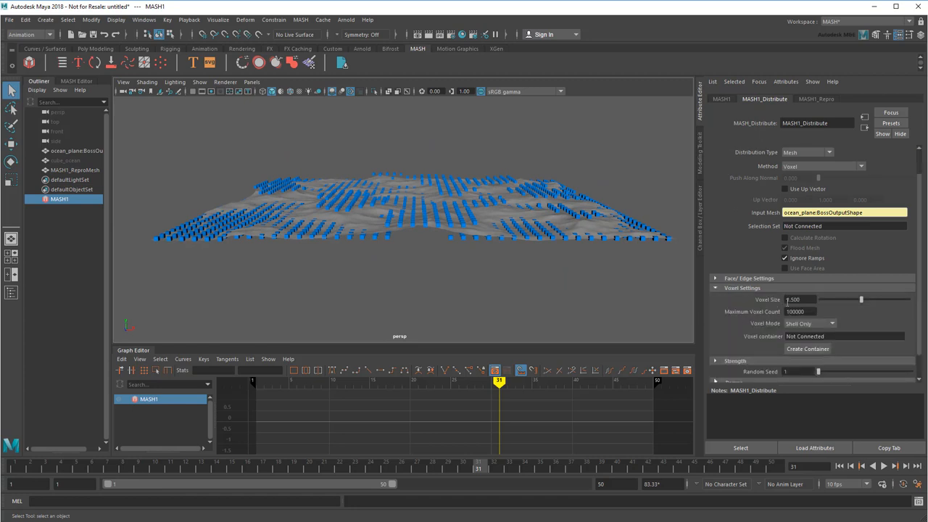
{"action": "triple_click", "coordinate": [800, 300]}
{"action": "type", "text": "0.500"}
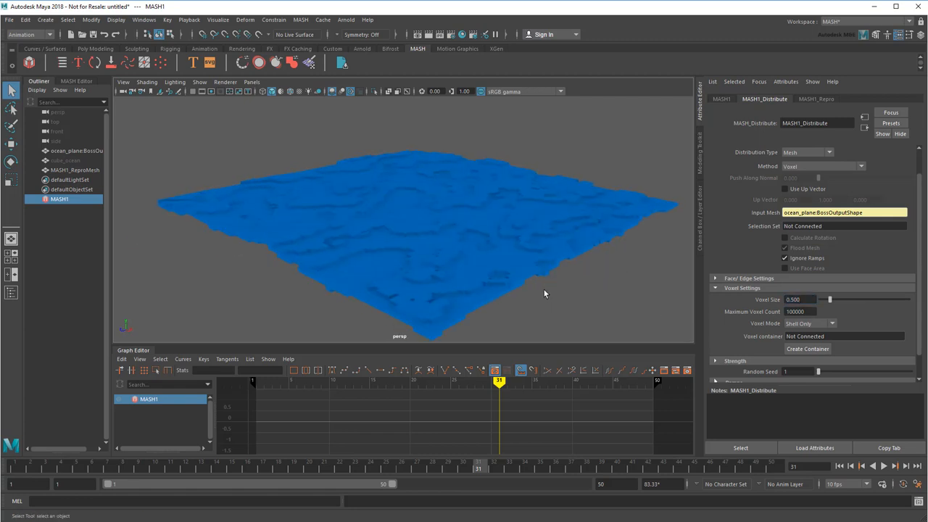
{"action": "left_click", "coordinate": [883, 466]}
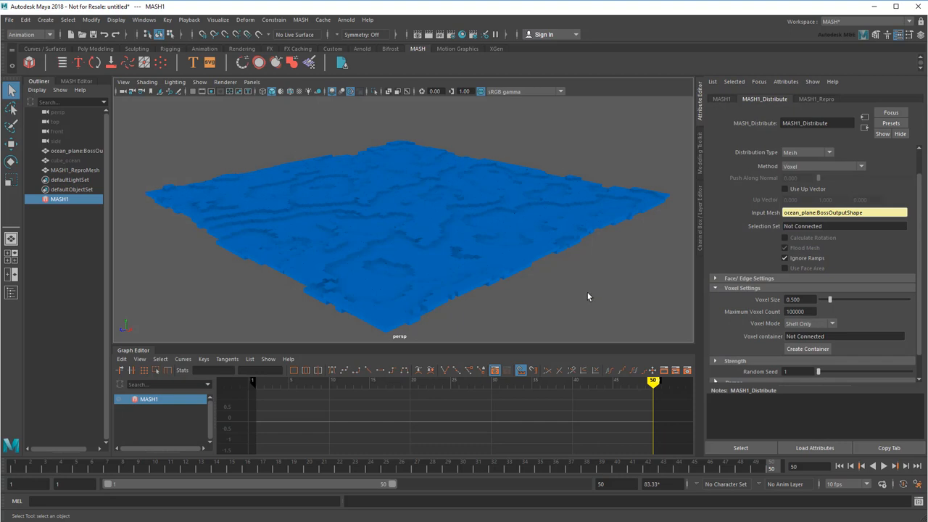
- Set ocean_plane's Scale Y to 10
{"action": "left_click", "coordinate": [76, 150]}
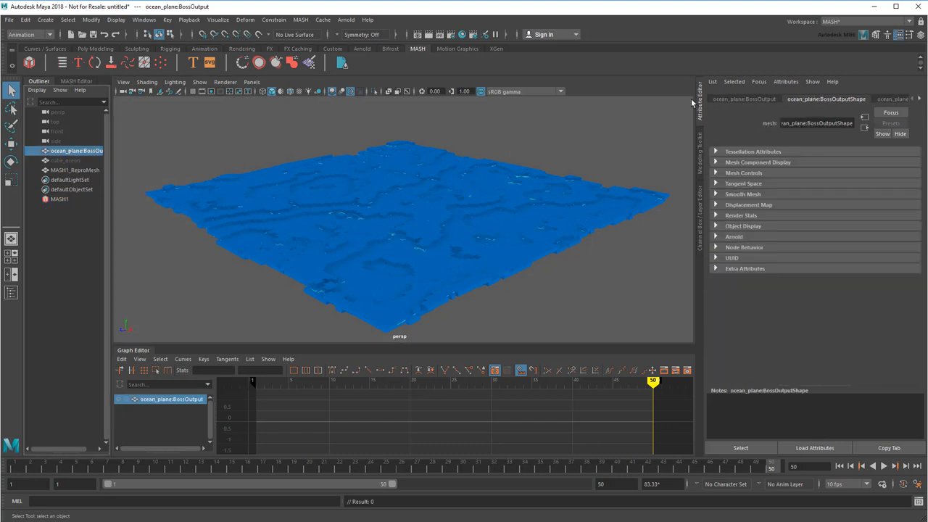
{"action": "left_click", "coordinate": [743, 99]}
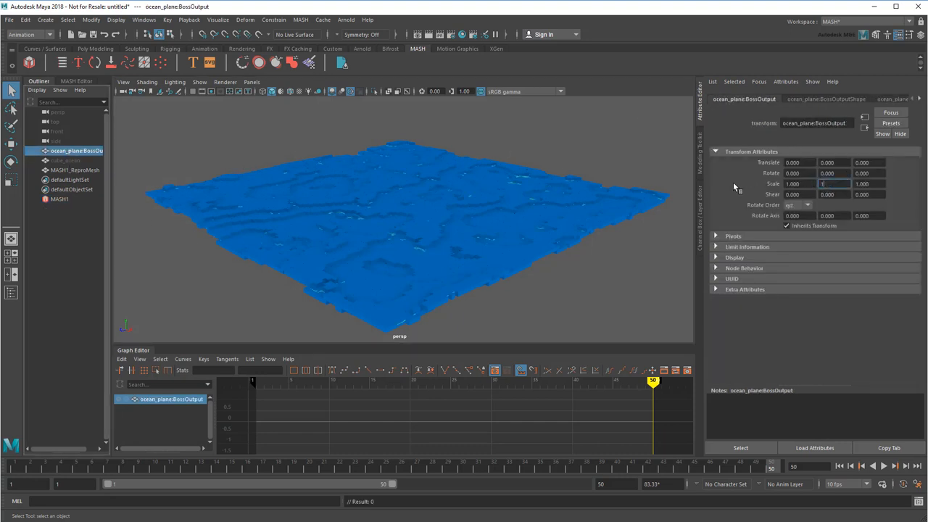
{"action": "left_click", "coordinate": [74, 169]}
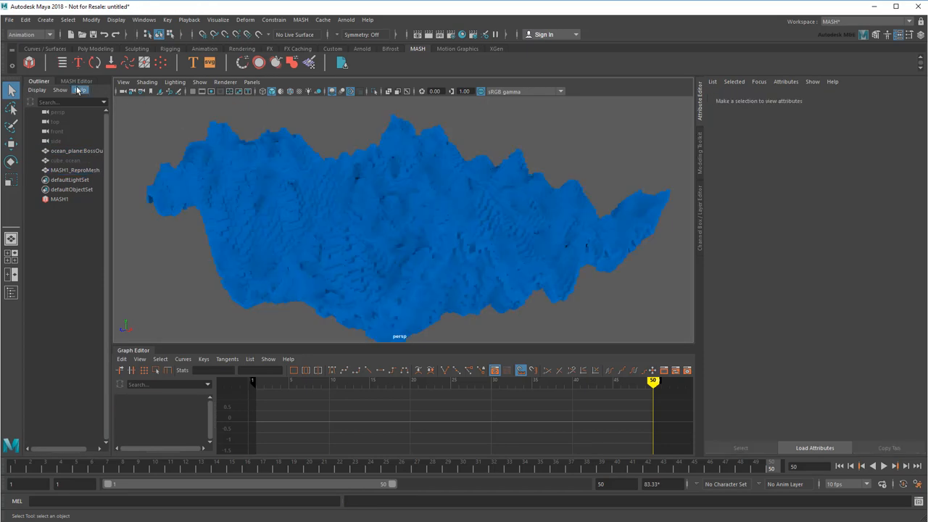
- Add a MASH Transform node with Scale Y 0.1 and hide the ocean plane
{"action": "left_click", "coordinate": [76, 81]}
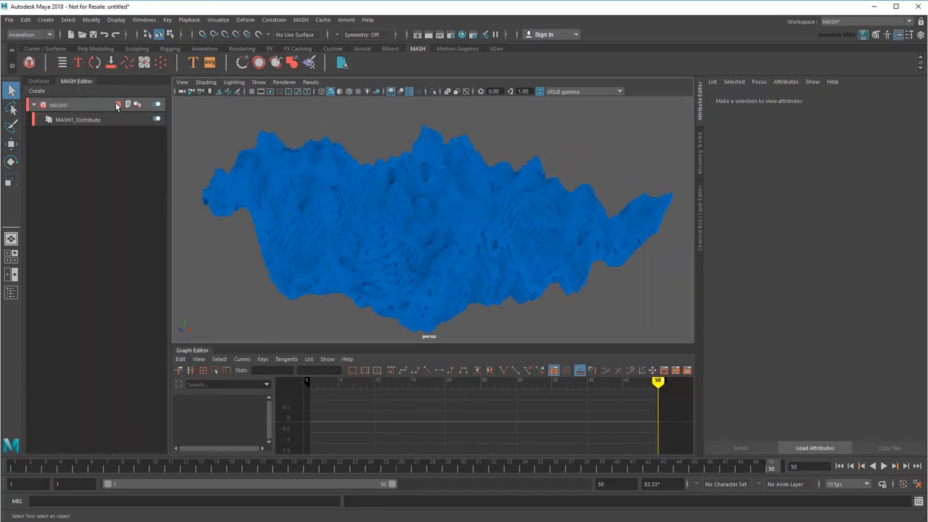
{"action": "left_click", "coordinate": [117, 104]}
{"action": "type", "text": "0.100"}
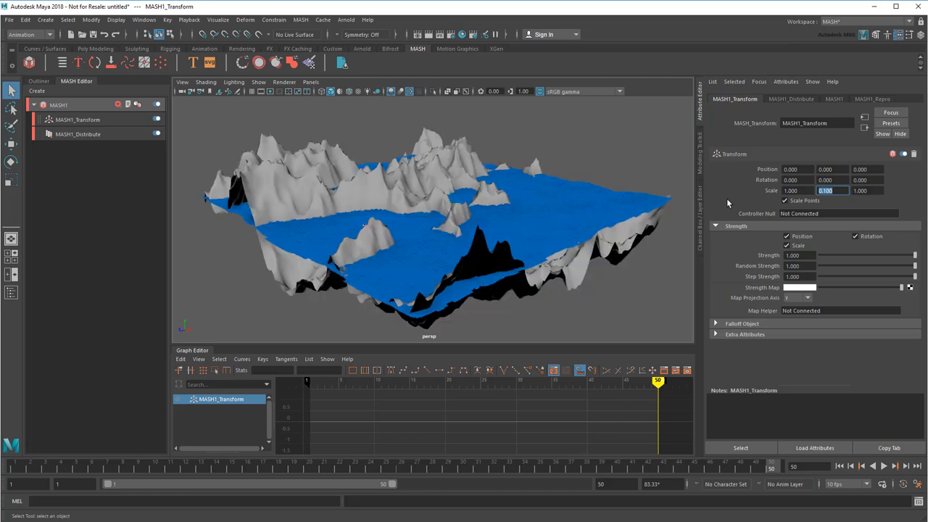
{"action": "key", "text": "ctrl+h"}
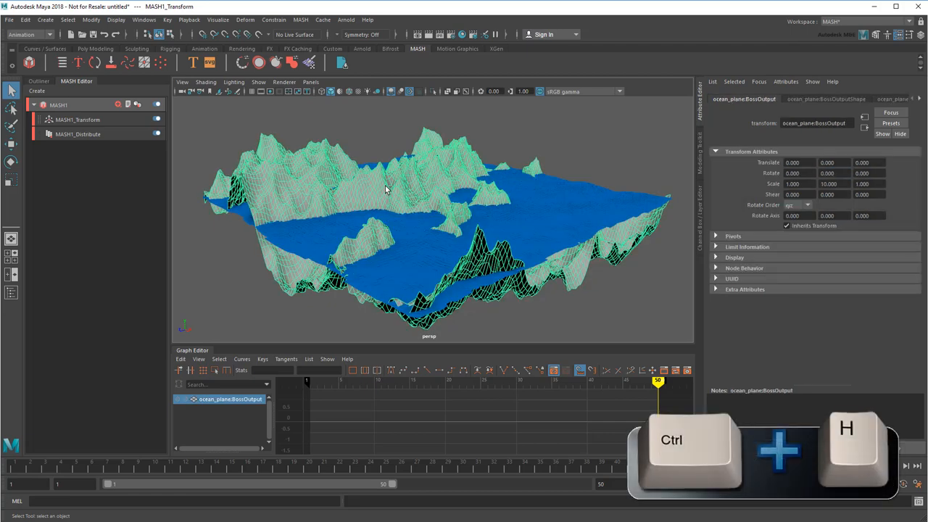
{"action": "key", "text": "ctrl+h"}
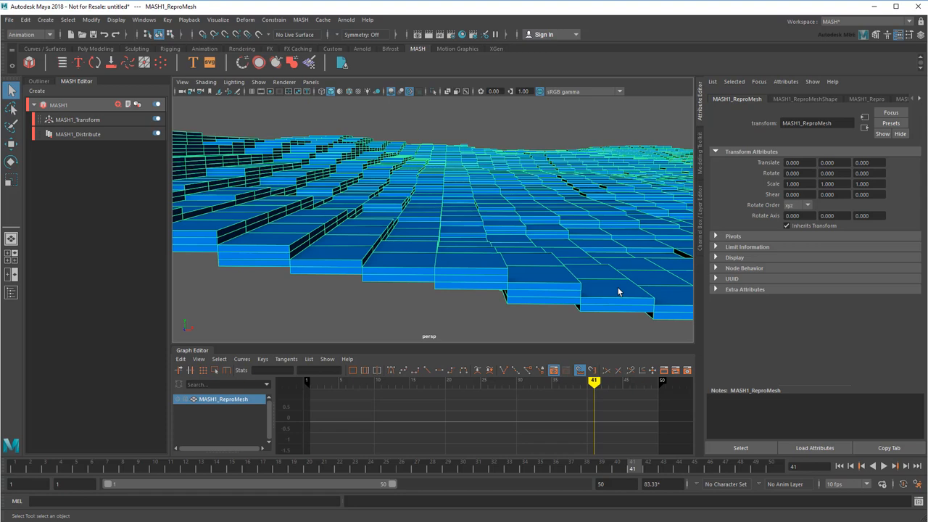
{"action": "mouse_move", "coordinate": [613, 278]}
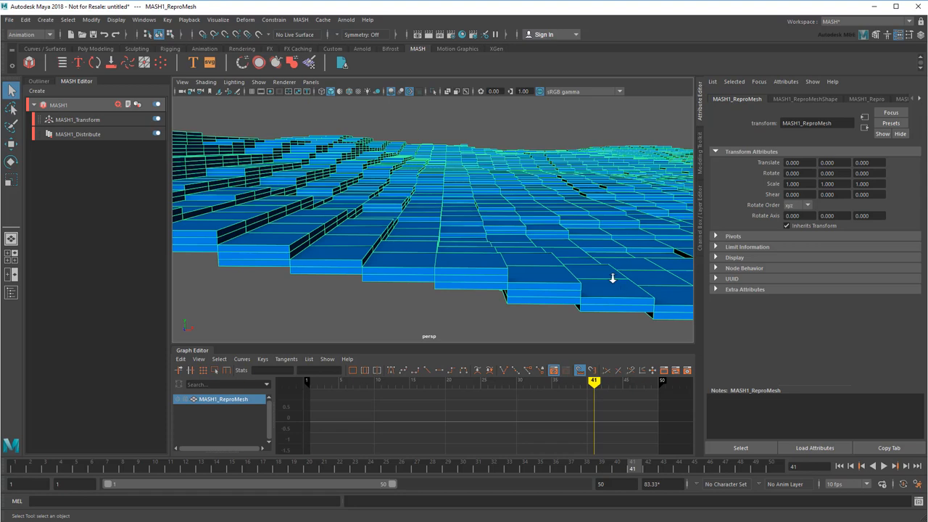
- Set MASH1_Transform Scale Y to 0.15 and save as HTM_block_ocean.ma
{"action": "left_click", "coordinate": [76, 120]}
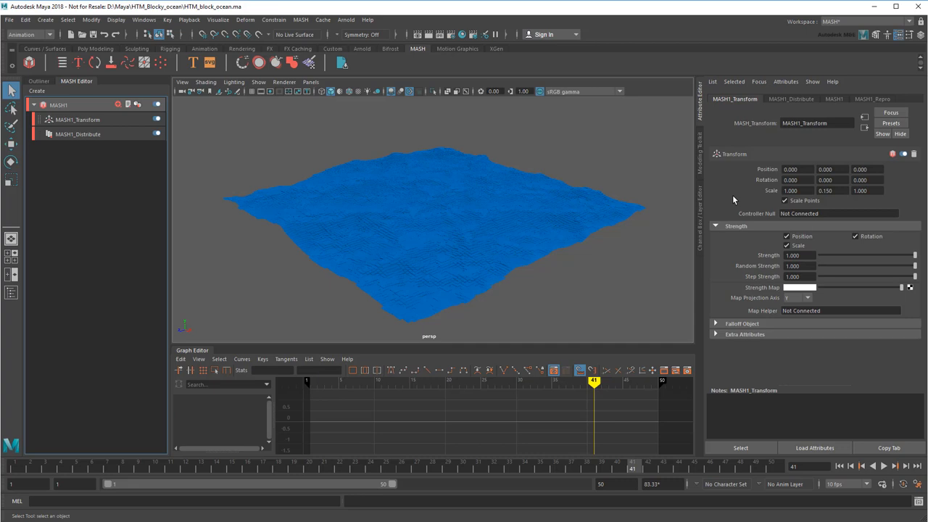
{"action": "mouse_move", "coordinate": [203, 129]}
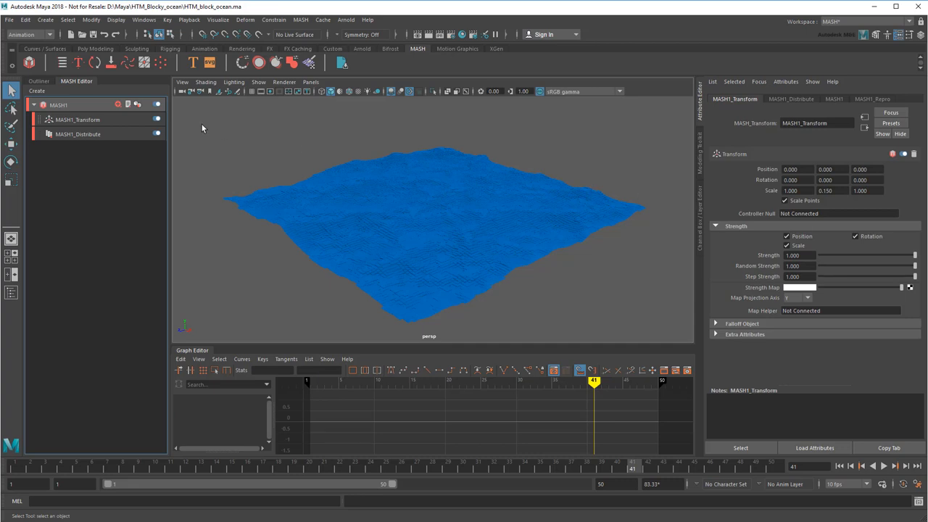
- Turn off the MASH1 network and create a polygon cylinder
{"action": "left_click", "coordinate": [157, 105]}
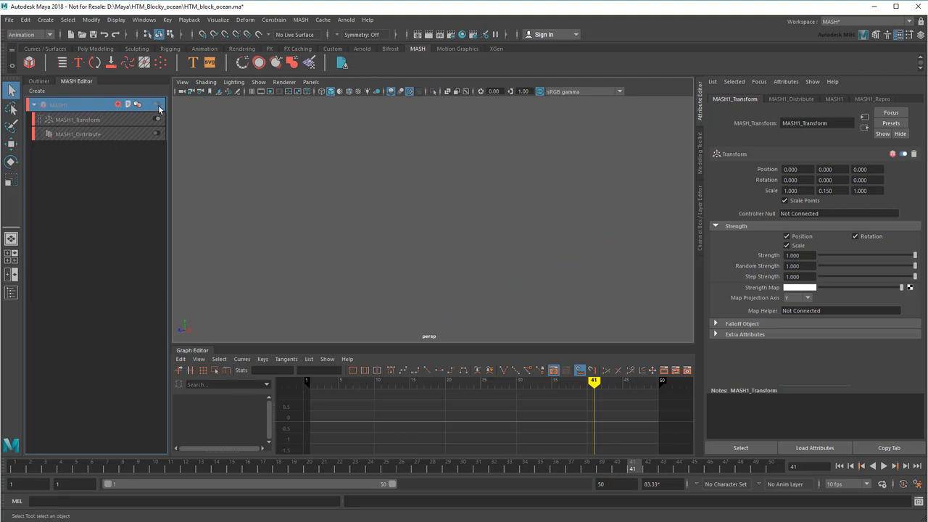
{"action": "left_click", "coordinate": [95, 49]}
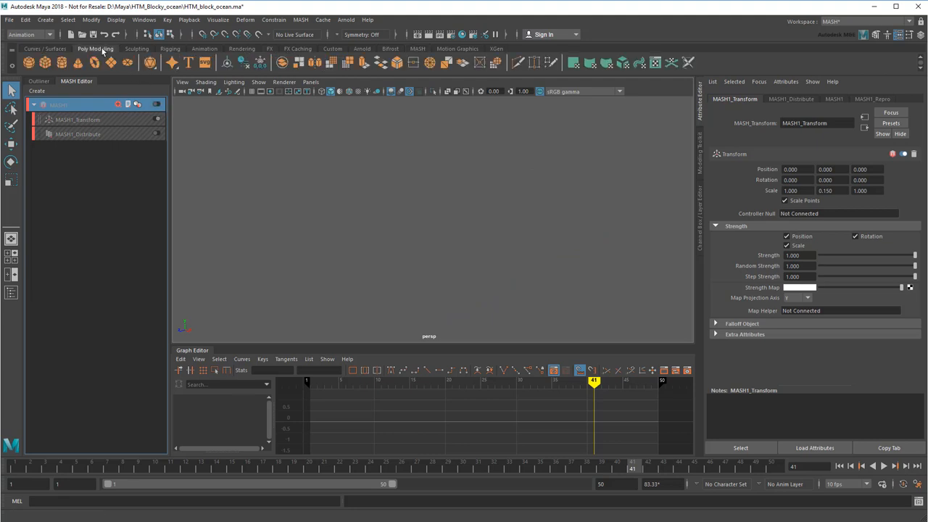
{"action": "left_click", "coordinate": [62, 61]}
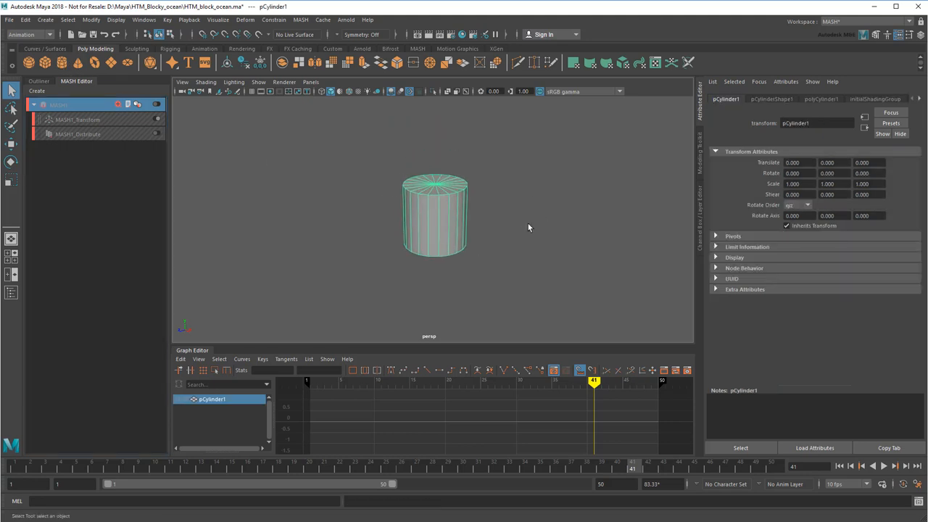
- Give the cylinder 10 axis subdivisions and soften its edges
{"action": "left_click", "coordinate": [821, 98]}
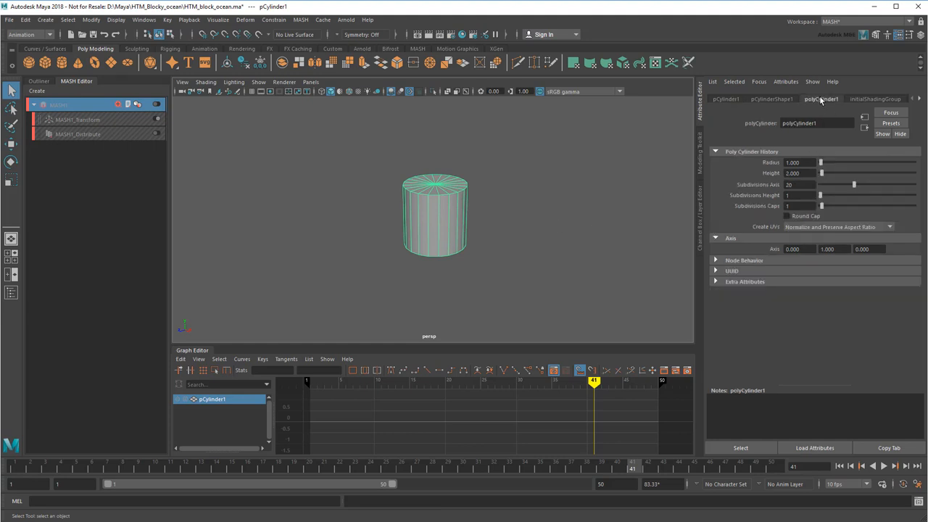
{"action": "triple_click", "coordinate": [801, 184]}
{"action": "type", "text": "10"}
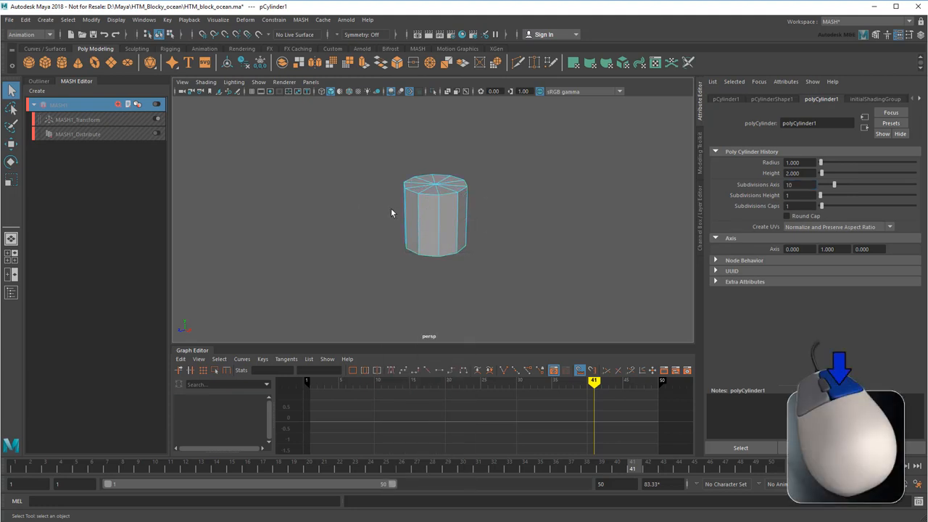
{"action": "right_click", "coordinate": [435, 214]}
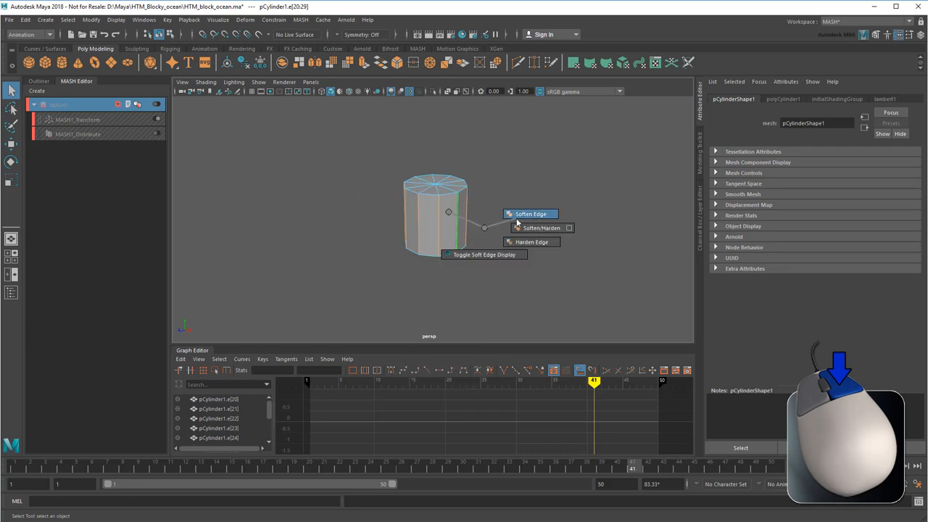
{"action": "left_click", "coordinate": [530, 214]}
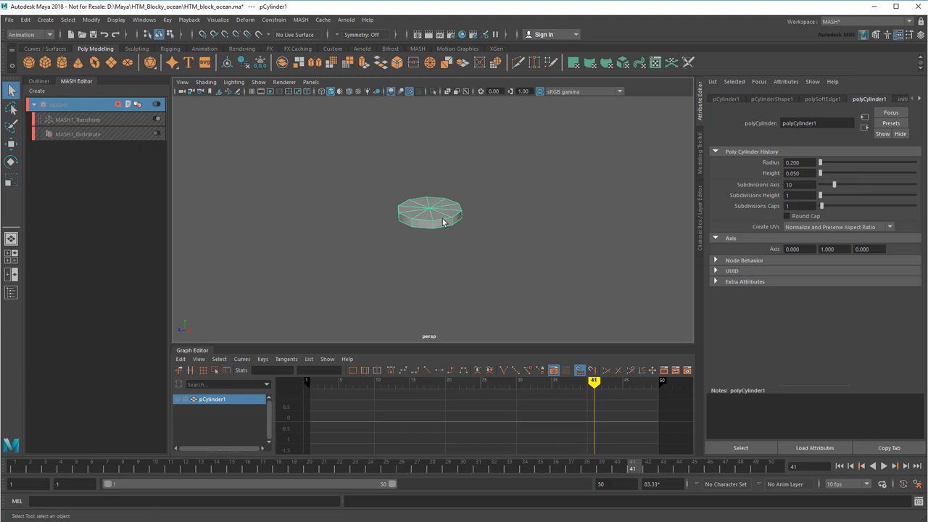
- Assign a new aiStandardSurface material to the disc
{"action": "right_click", "coordinate": [430, 214]}
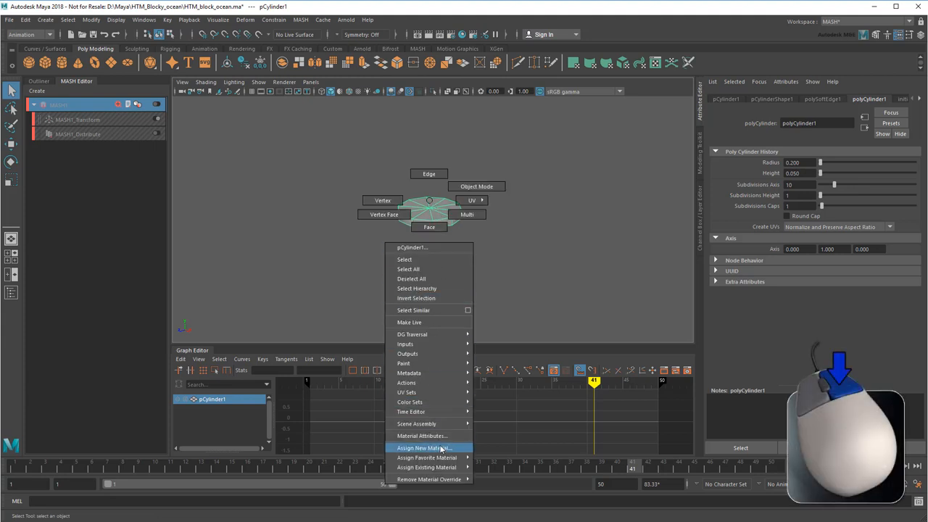
{"action": "left_click", "coordinate": [424, 447]}
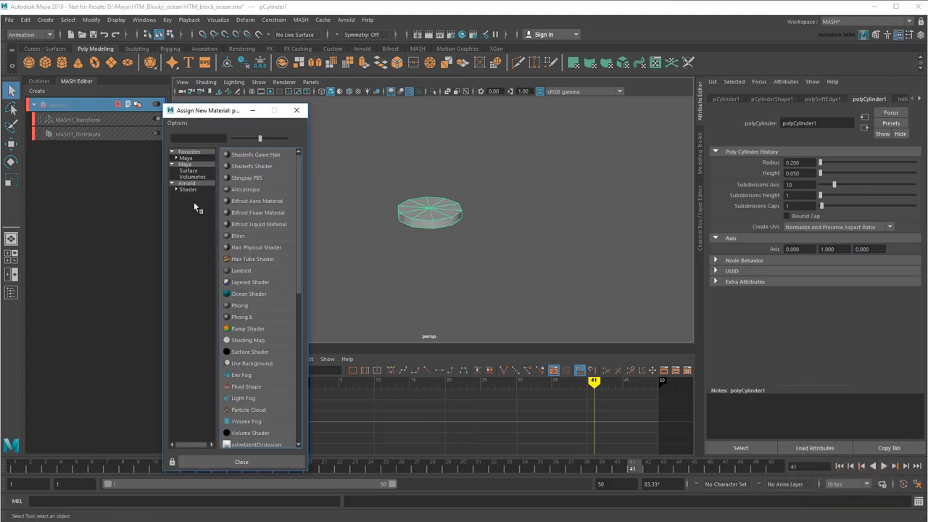
{"action": "left_click", "coordinate": [186, 182]}
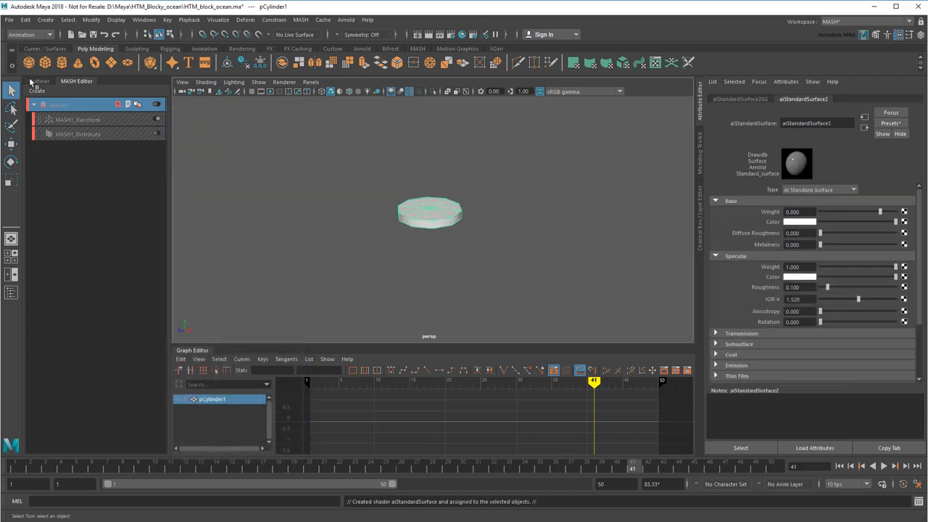
- Rename the disc cylinder_foam and create a MASH network from it
{"action": "left_click", "coordinate": [39, 80]}
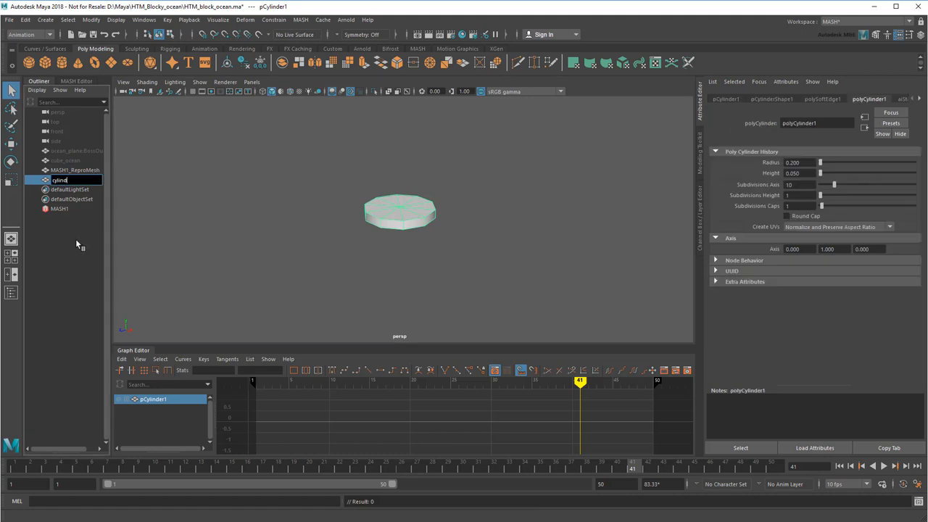
{"action": "type", "text": "cylinder_foam"}
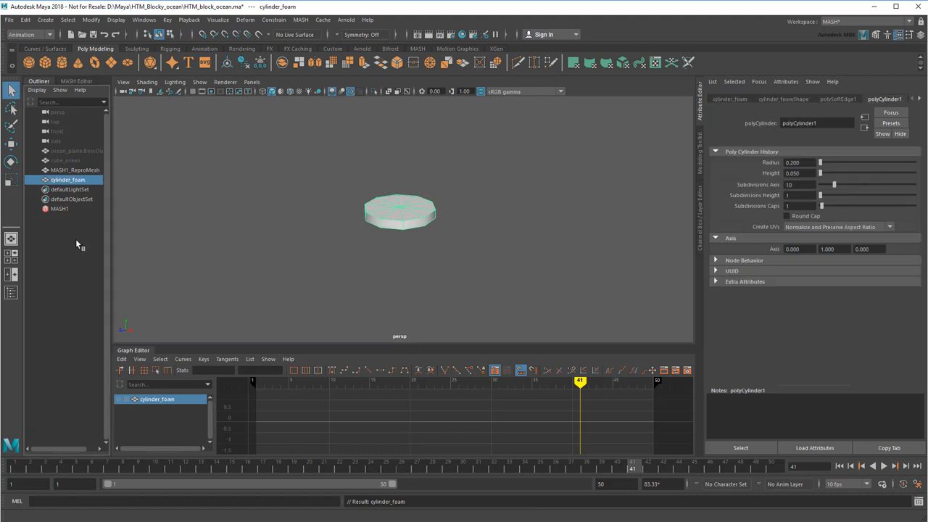
{"action": "left_click", "coordinate": [300, 19]}
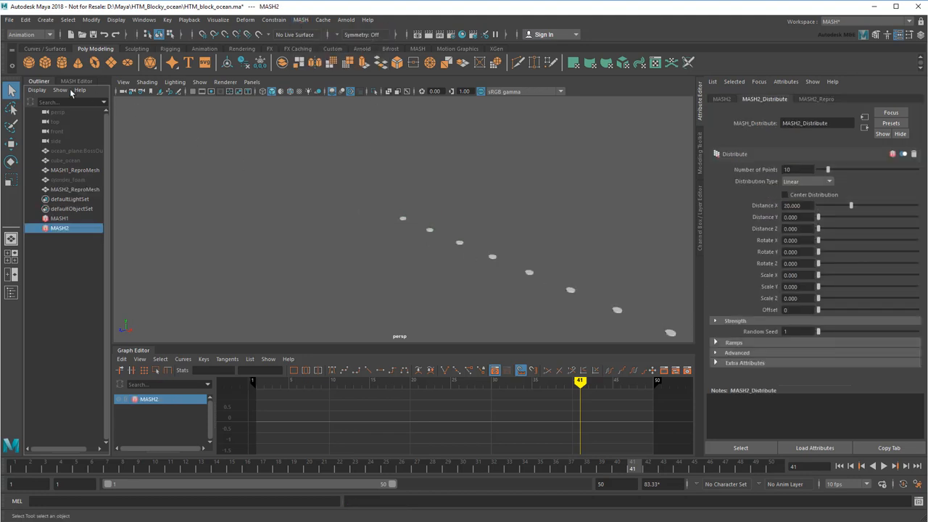
- Add a Merge node to the MASH2 network from the MASH Editor
{"action": "left_click", "coordinate": [76, 81]}
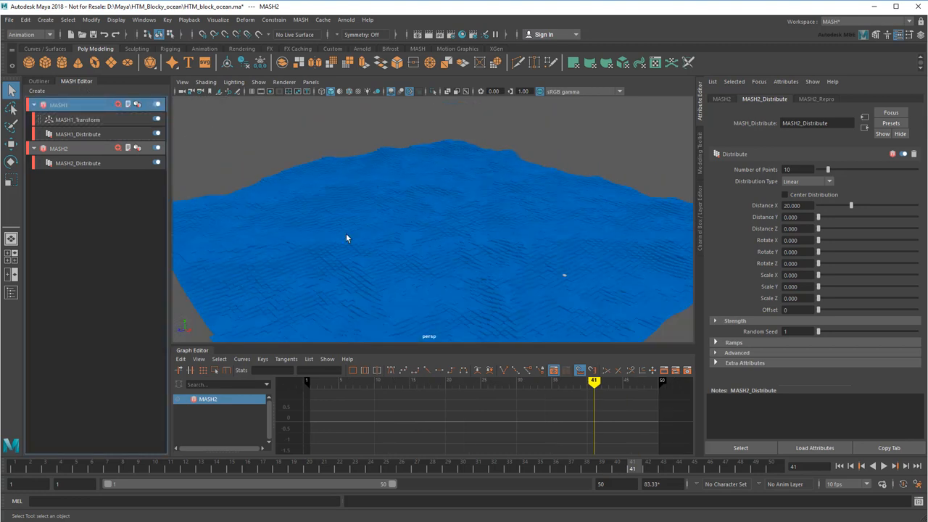
{"action": "left_click_drag", "start_coordinate": [347, 238], "coordinate": [441, 262]}
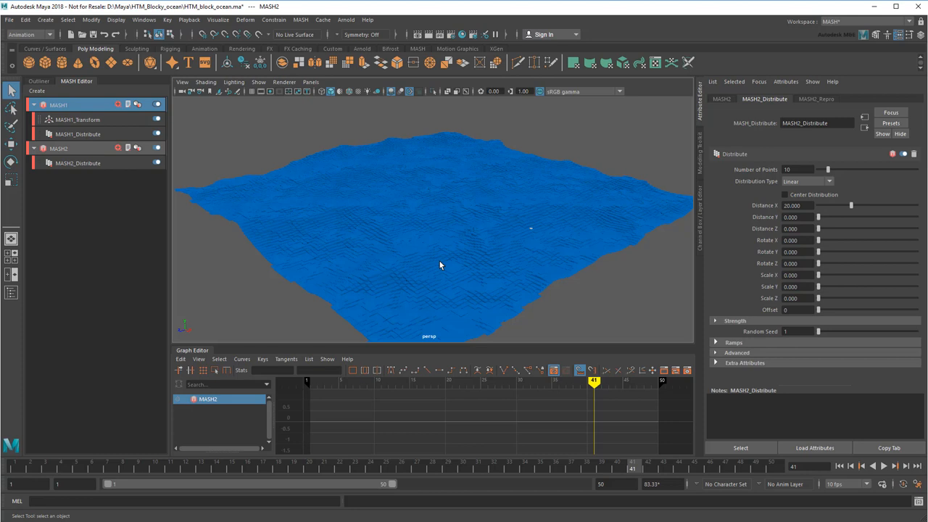
{"action": "left_click", "coordinate": [118, 148]}
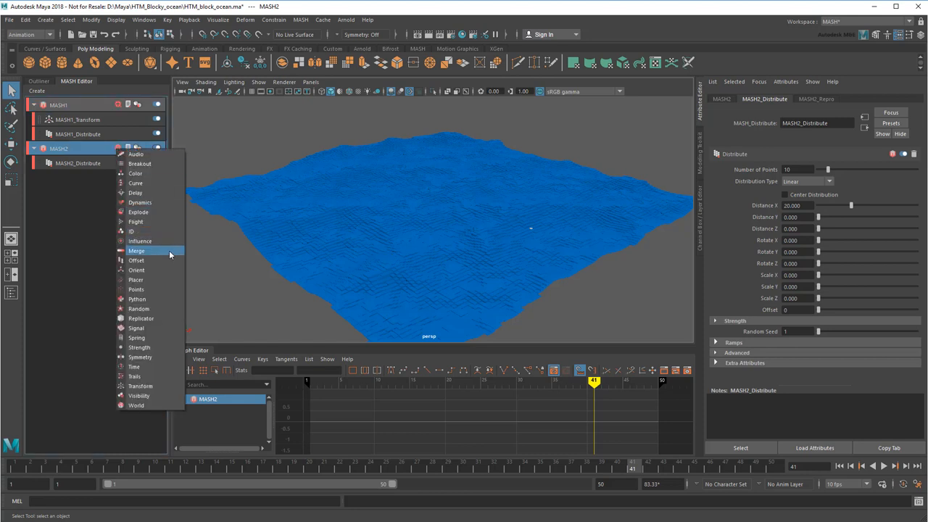
{"action": "left_click", "coordinate": [136, 251]}
{"action": "type", "text": "Ocean_Fo"}
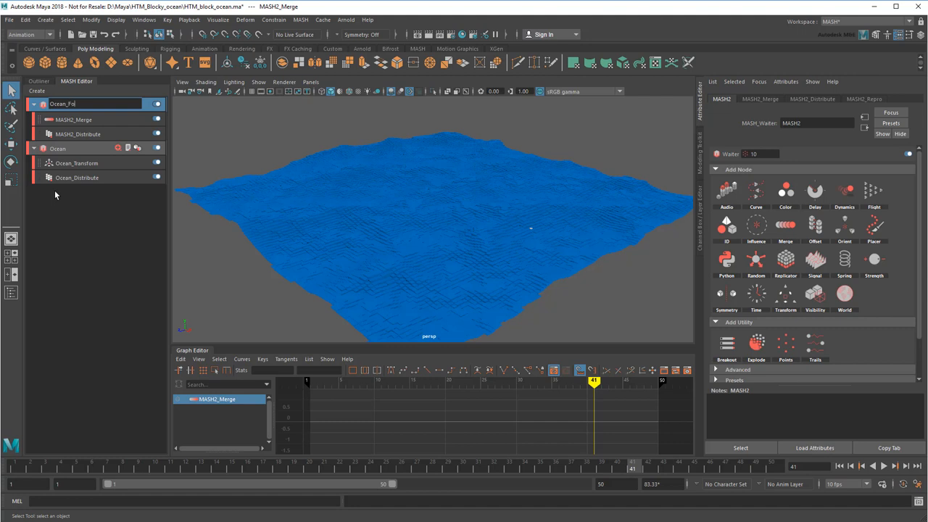
- Connect Ocean as the Ocean_Foam Merge child network and set Number of Points to 65000
{"action": "left_click", "coordinate": [79, 163]}
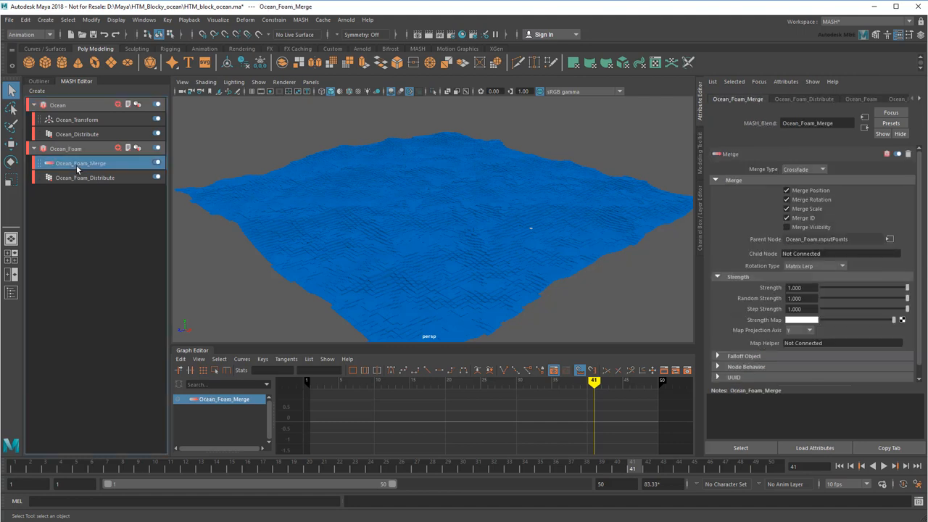
{"action": "left_click", "coordinate": [38, 81]}
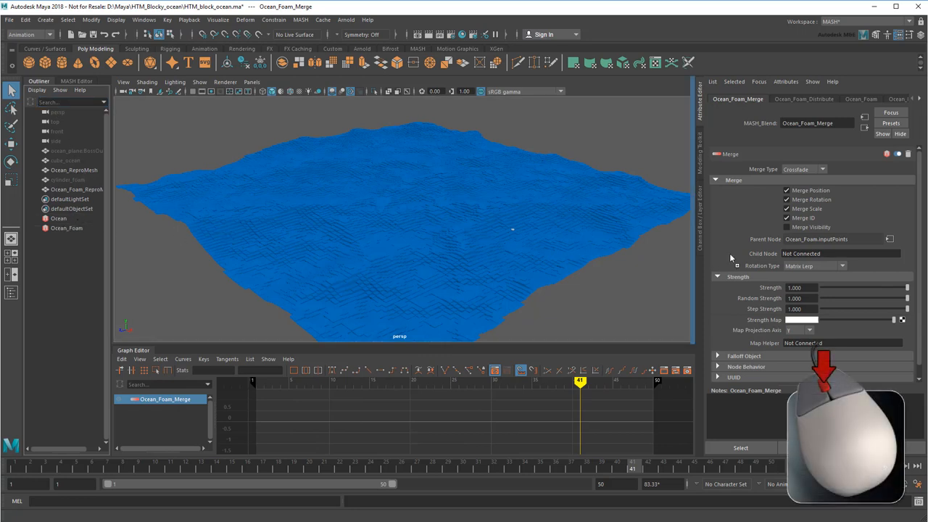
{"action": "left_click", "coordinate": [841, 253]}
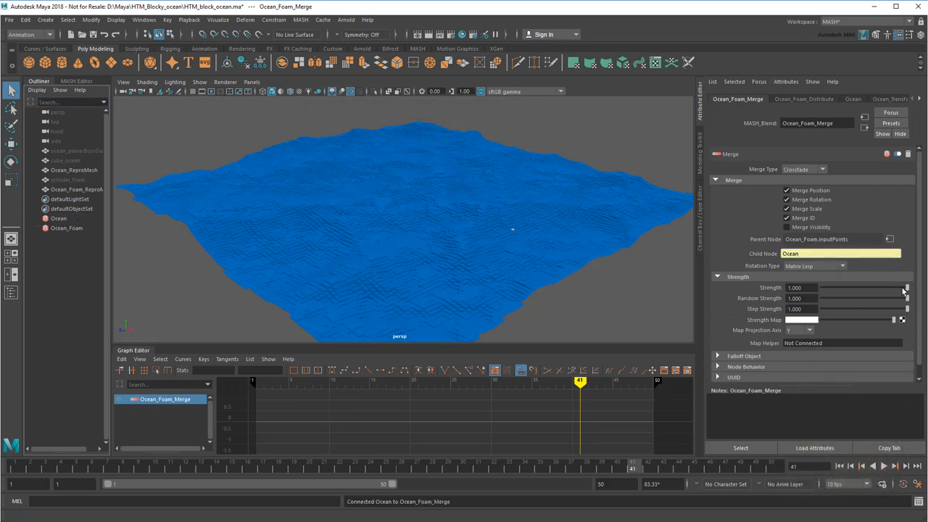
{"action": "left_click_drag", "start_coordinate": [905, 288], "coordinate": [821, 288]}
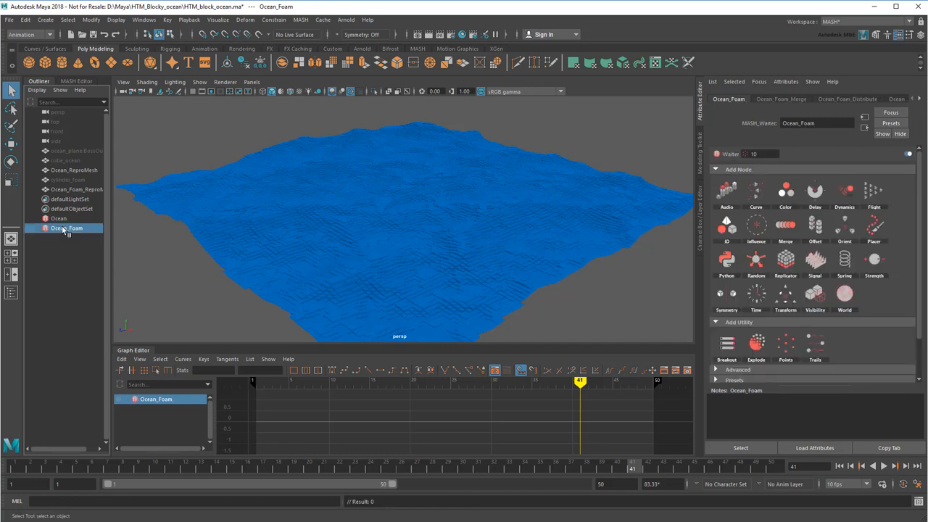
{"action": "left_click", "coordinate": [847, 99]}
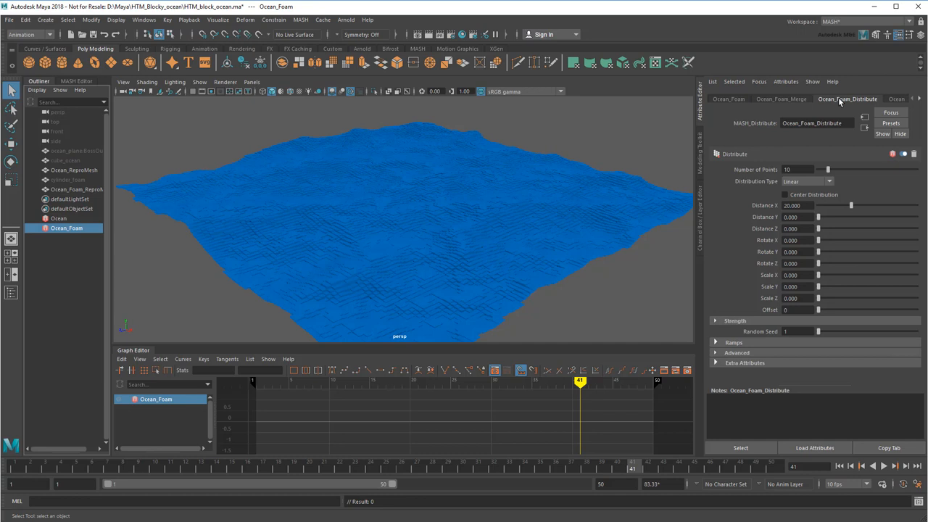
{"action": "triple_click", "coordinate": [798, 169]}
{"action": "type", "text": "65000"}
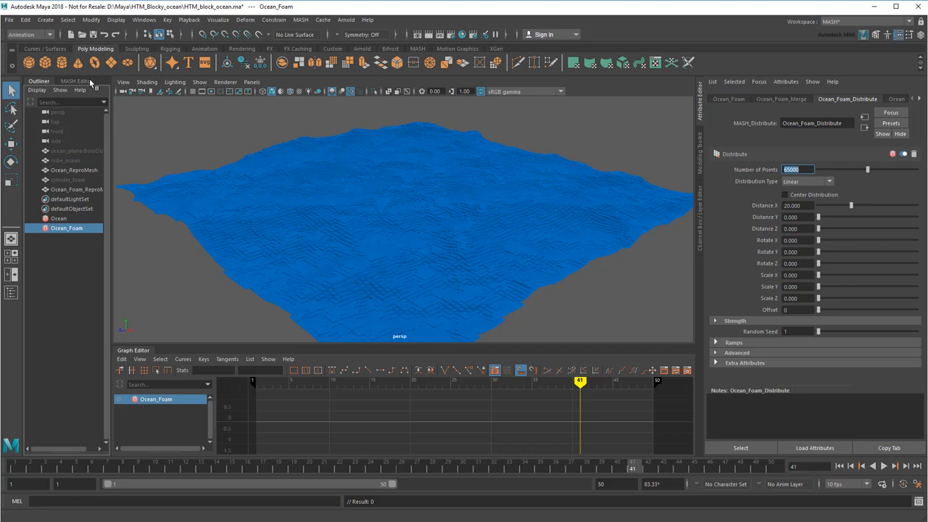
{"action": "left_click", "coordinate": [77, 81]}
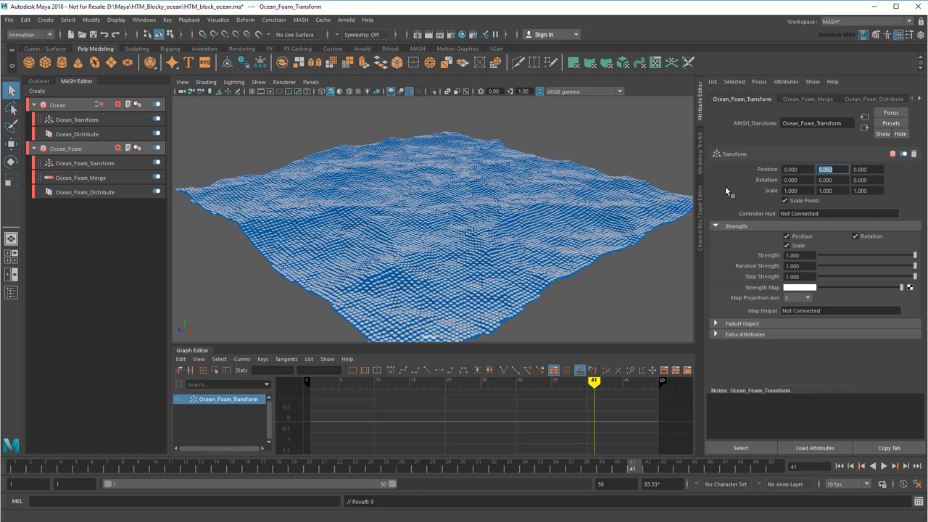
- Add a Visibility node to Ocean_Foam and lower its Random Strength
{"action": "left_click", "coordinate": [118, 148]}
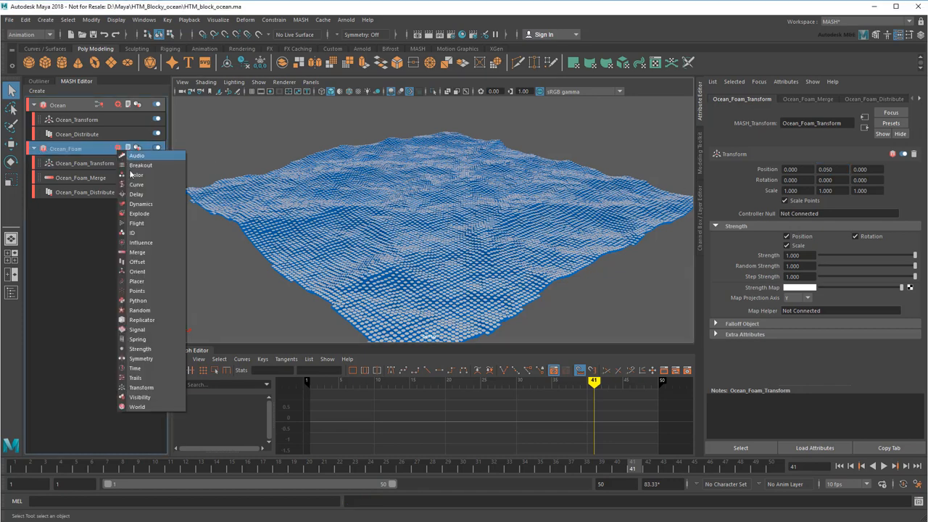
{"action": "left_click", "coordinate": [139, 397]}
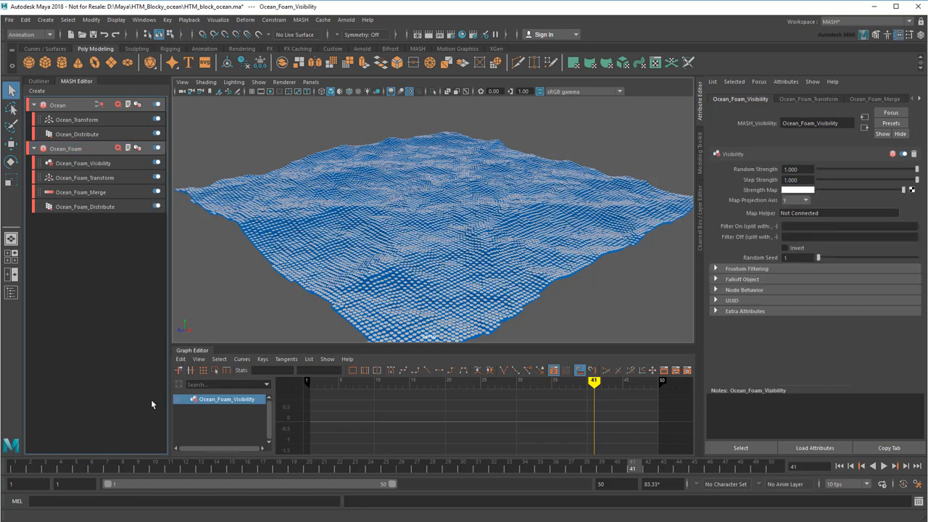
{"action": "mouse_move", "coordinate": [849, 173]}
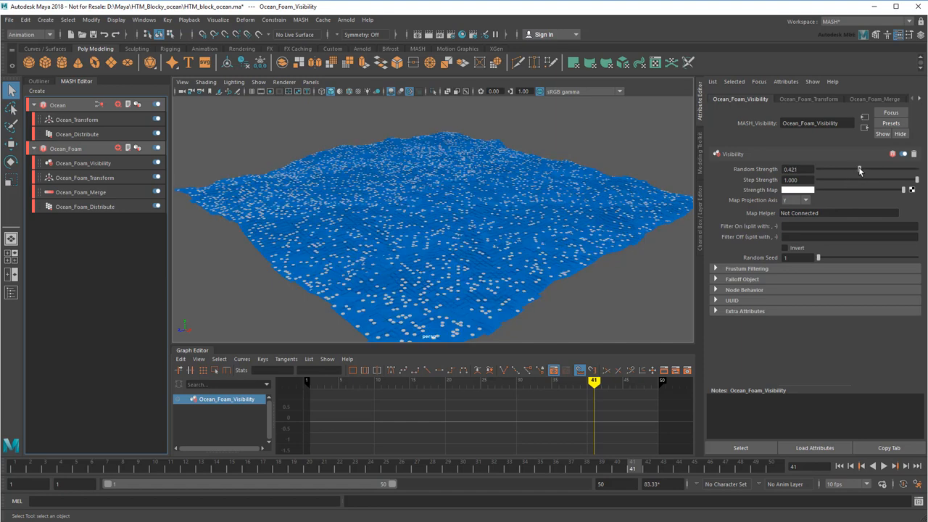
{"action": "left_click_drag", "start_coordinate": [860, 169], "coordinate": [838, 169]}
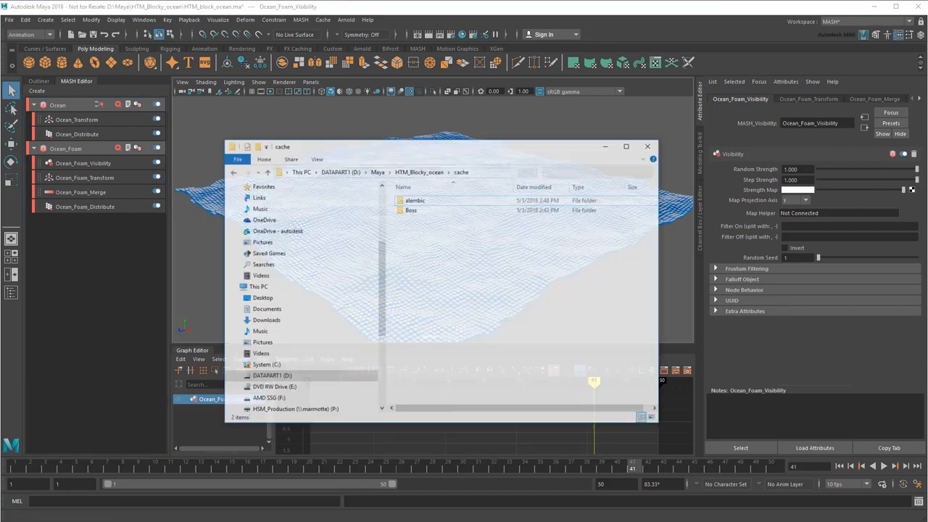
- Browse cache > Boss > BossSpectralWave1 to inspect the foam EXR frames
{"action": "left_click", "coordinate": [418, 190]}
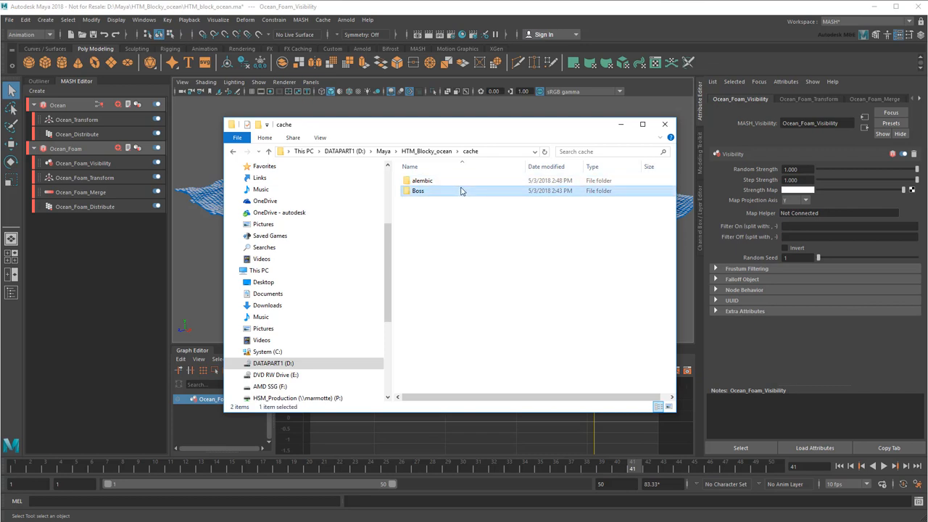
{"action": "double_click", "coordinate": [418, 191]}
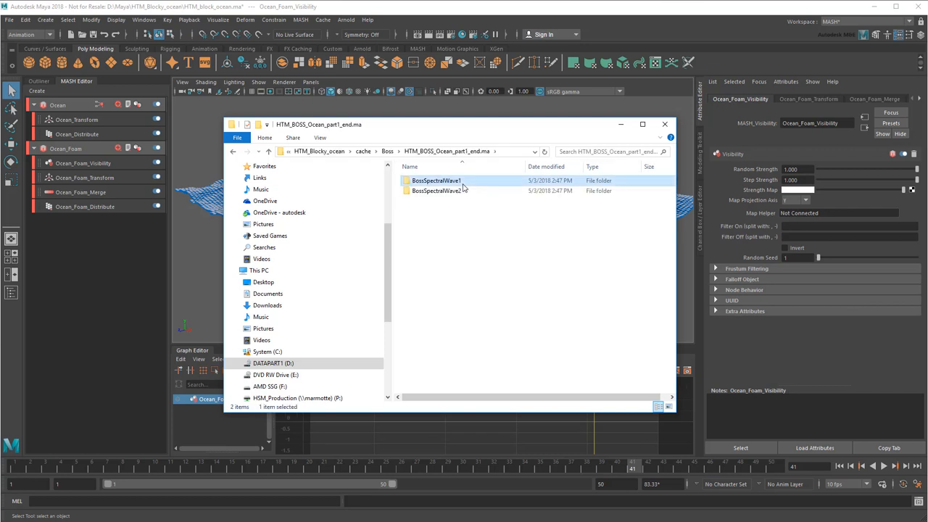
{"action": "double_click", "coordinate": [437, 180]}
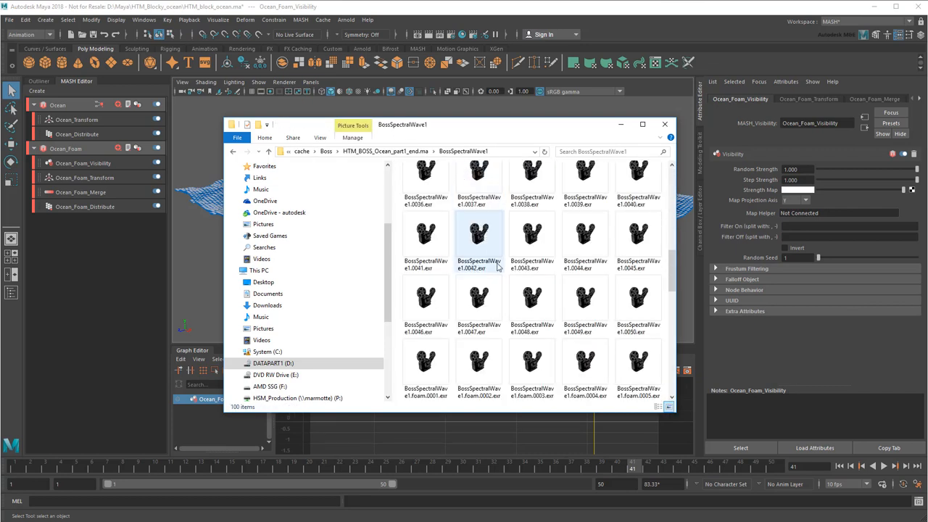
{"action": "double_click", "coordinate": [478, 235]}
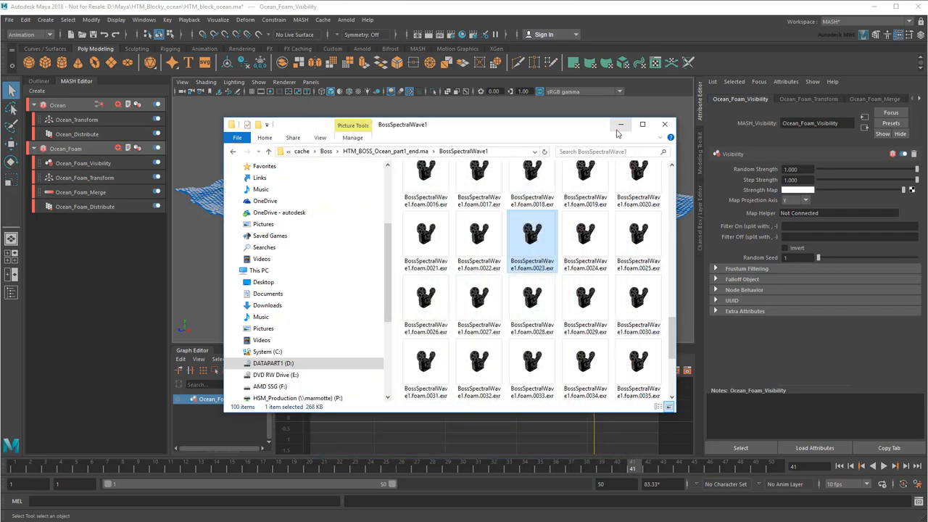
- Create a file texture for the Strength Map and browse to the BossSpectralWave1 foam EXRs
{"action": "left_click", "coordinate": [664, 124]}
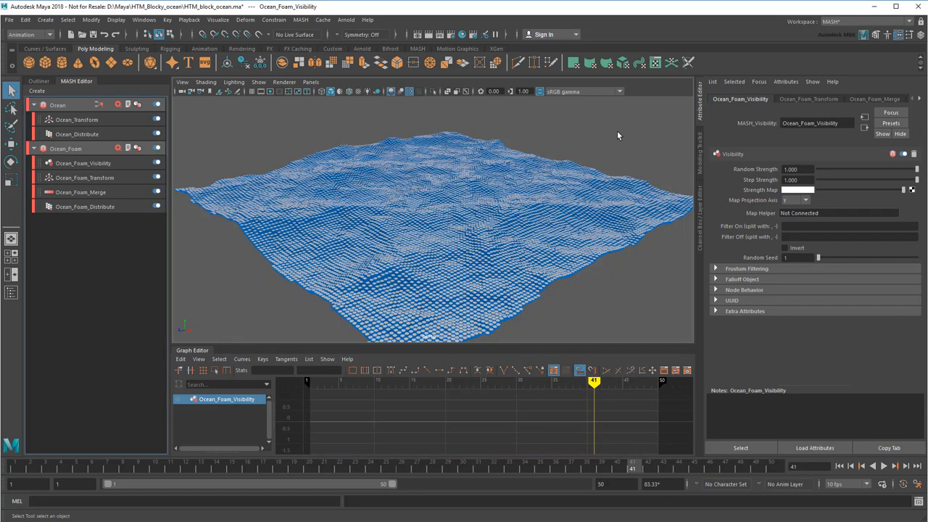
{"action": "left_click", "coordinate": [912, 190]}
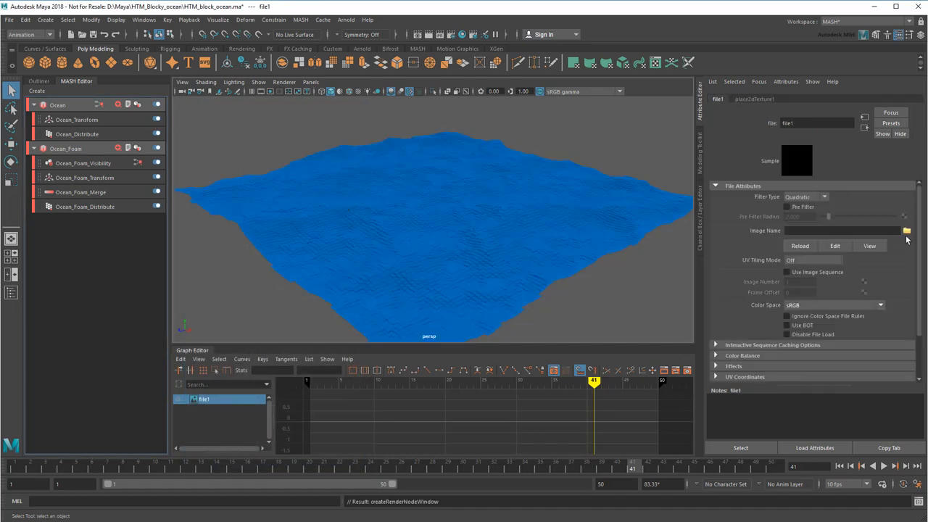
{"action": "left_click", "coordinate": [906, 231]}
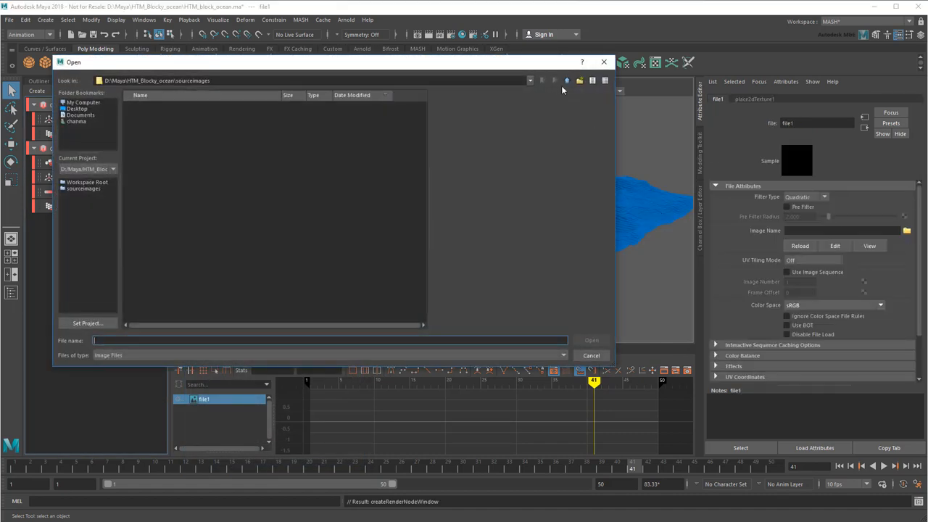
{"action": "left_click", "coordinate": [567, 81]}
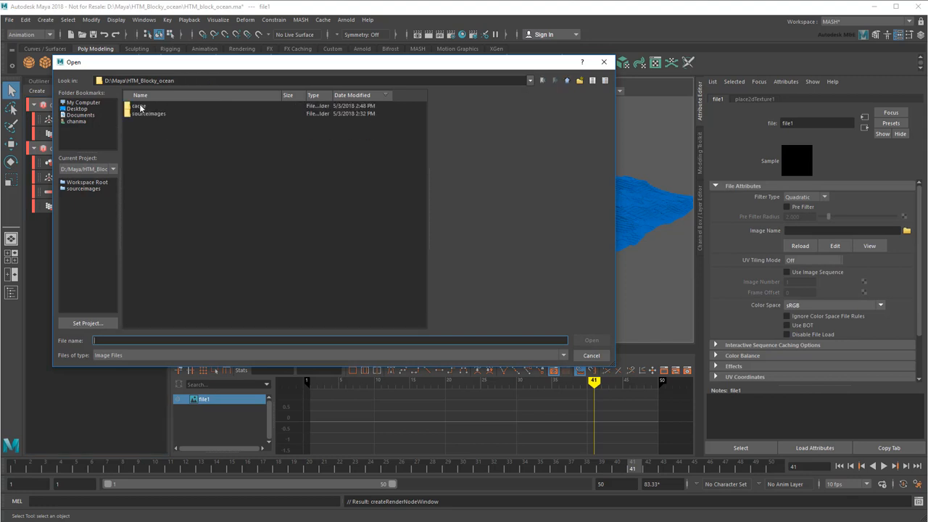
{"action": "double_click", "coordinate": [143, 106]}
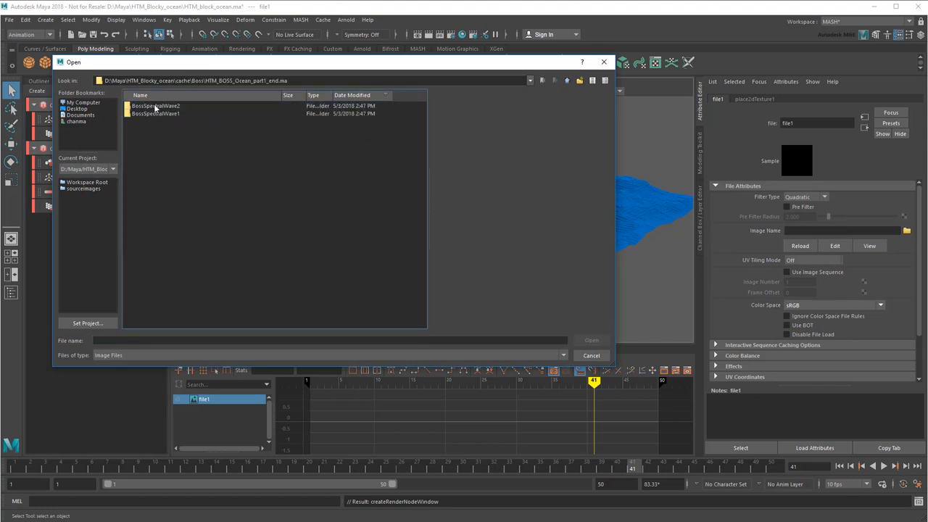
{"action": "double_click", "coordinate": [155, 113]}
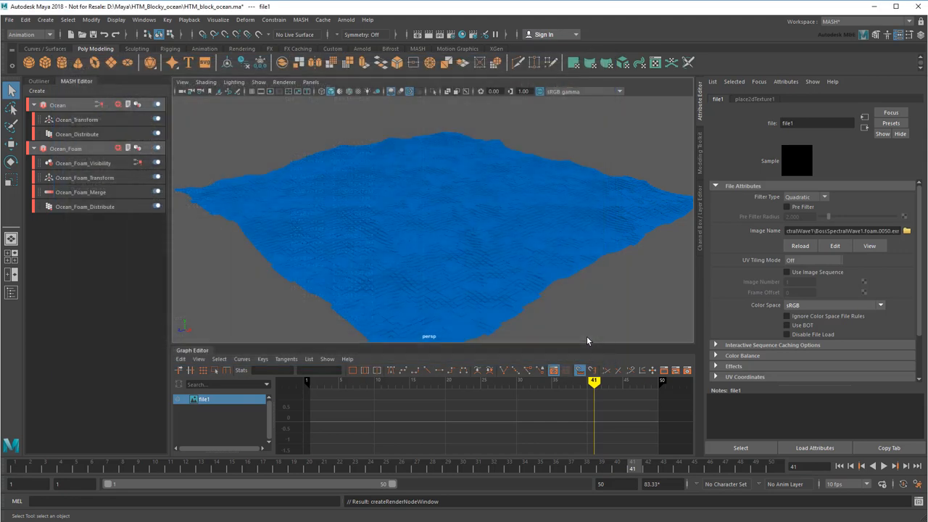
- Set the file texture to Raw colour space, use image sequence, and expand Color Balance
{"action": "left_click", "coordinate": [834, 305]}
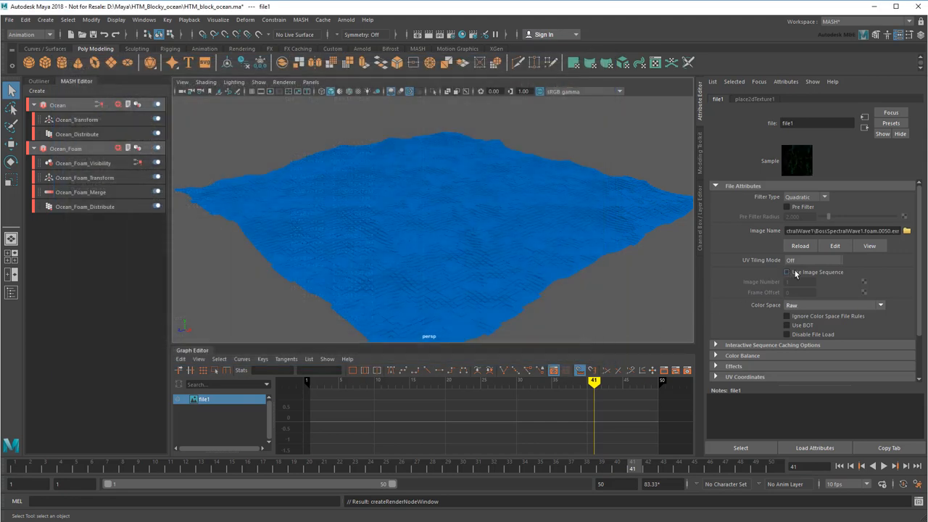
{"action": "left_click", "coordinate": [787, 272]}
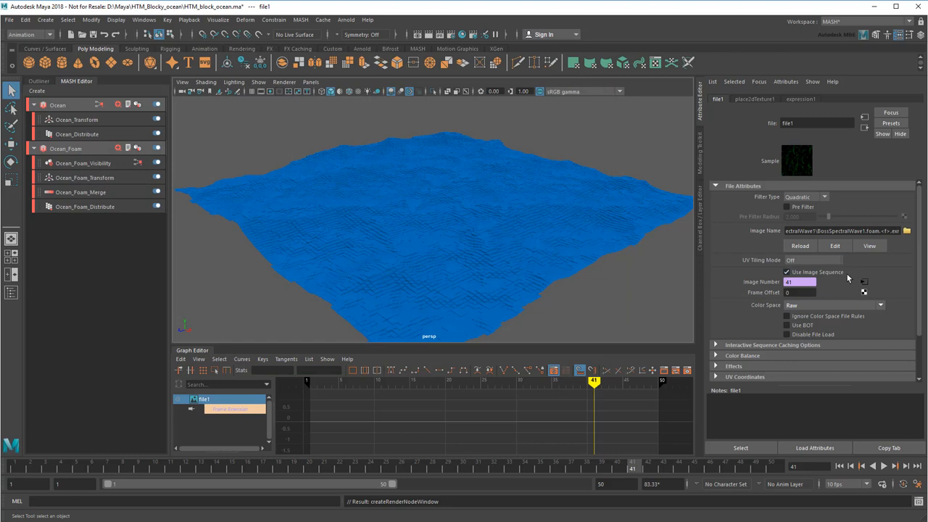
{"action": "left_click", "coordinate": [743, 355]}
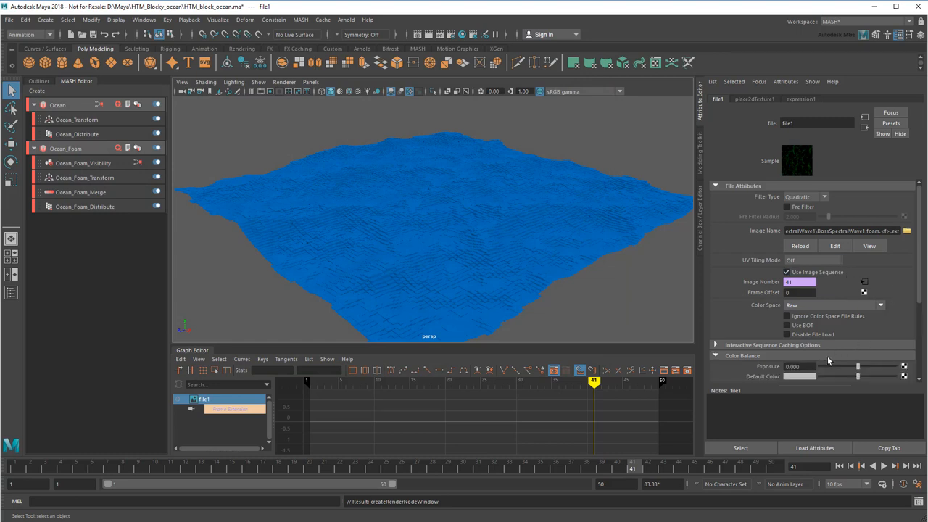
{"action": "scroll", "scroll_direction": "down", "scroll_amount": 3}
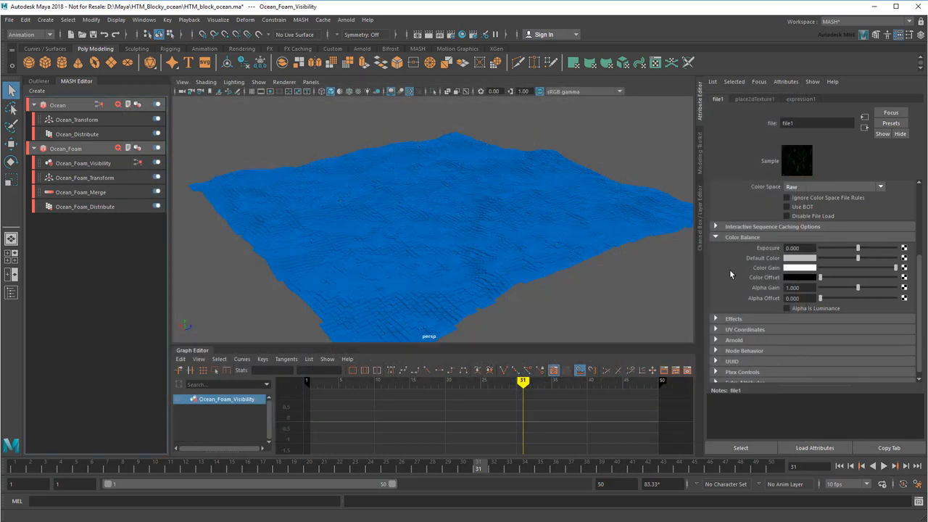
- In the Node Editor, connect the foam texture's outColor into a new luminance1 node
{"action": "left_click", "coordinate": [143, 19]}
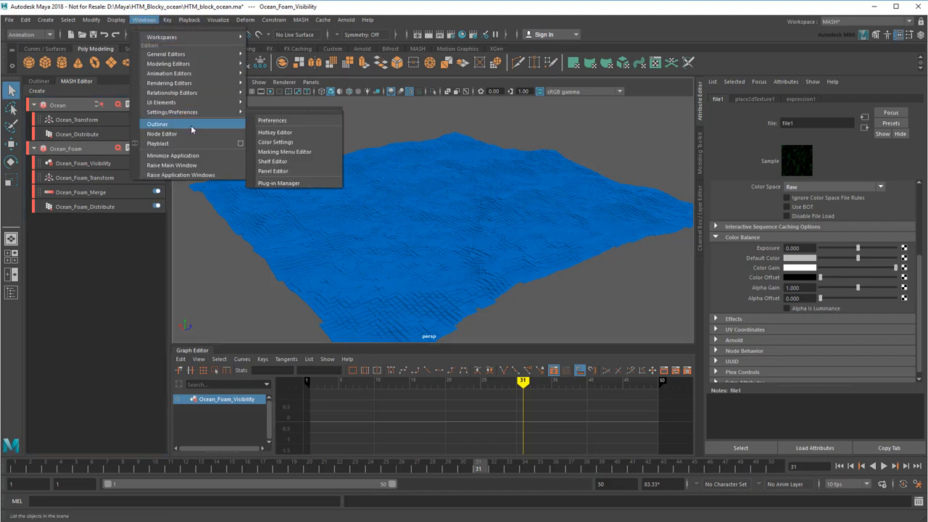
{"action": "left_click", "coordinate": [162, 133]}
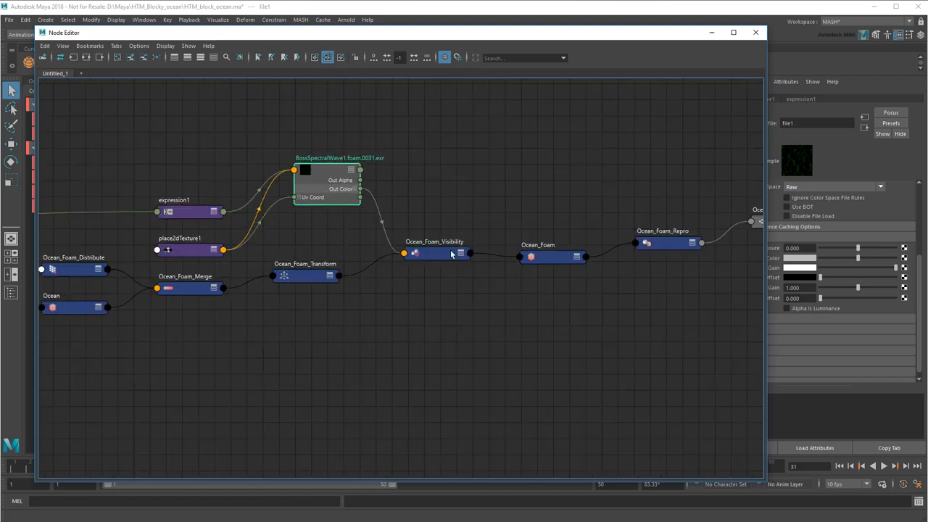
{"action": "left_click", "coordinate": [435, 254]}
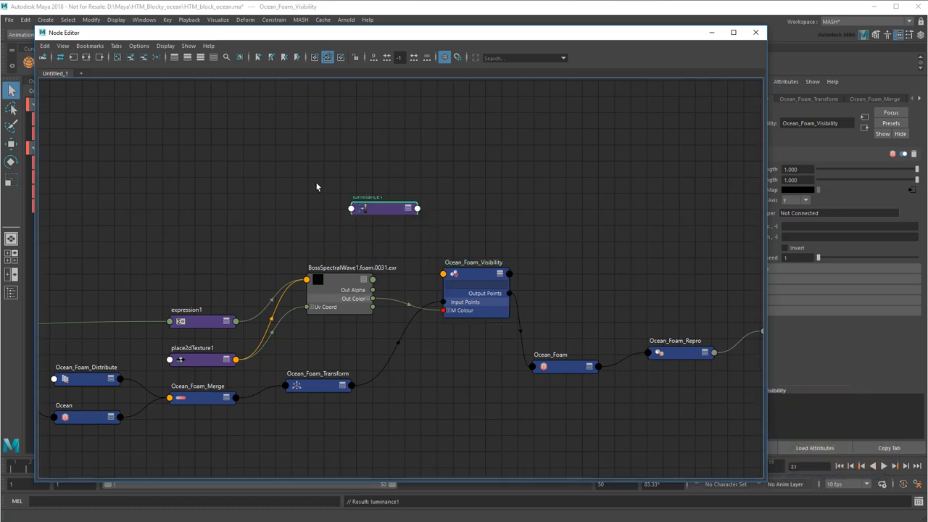
{"action": "left_click", "coordinate": [384, 209]}
{"action": "type", "text": "condition"}
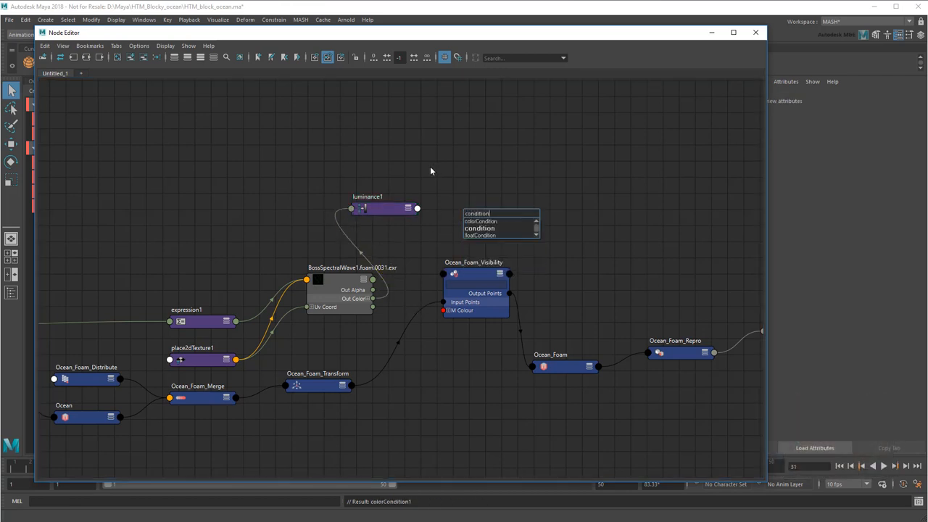
- Add condition1 testing luminance Greater Than 0.1, its Out Color driving Ocean_Foam_Visibility
{"action": "left_click", "coordinate": [479, 227]}
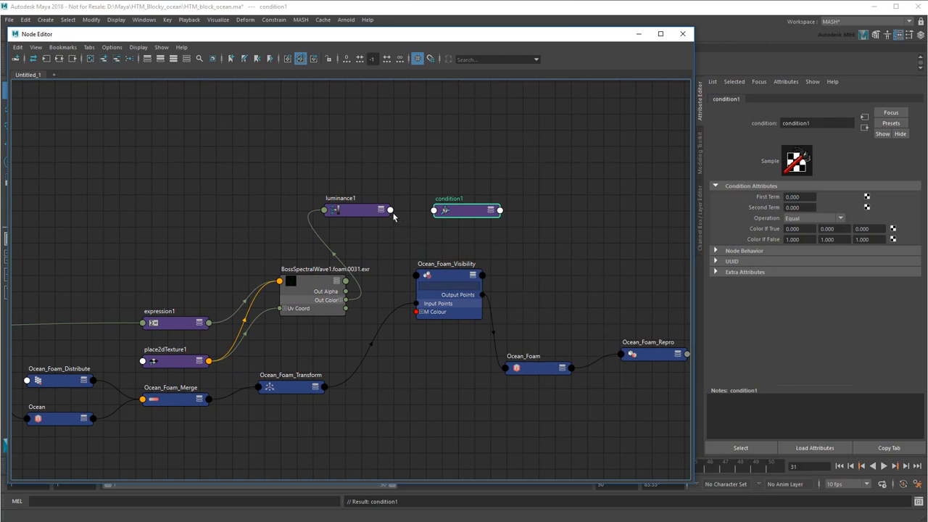
{"action": "mouse_move", "coordinate": [438, 231]}
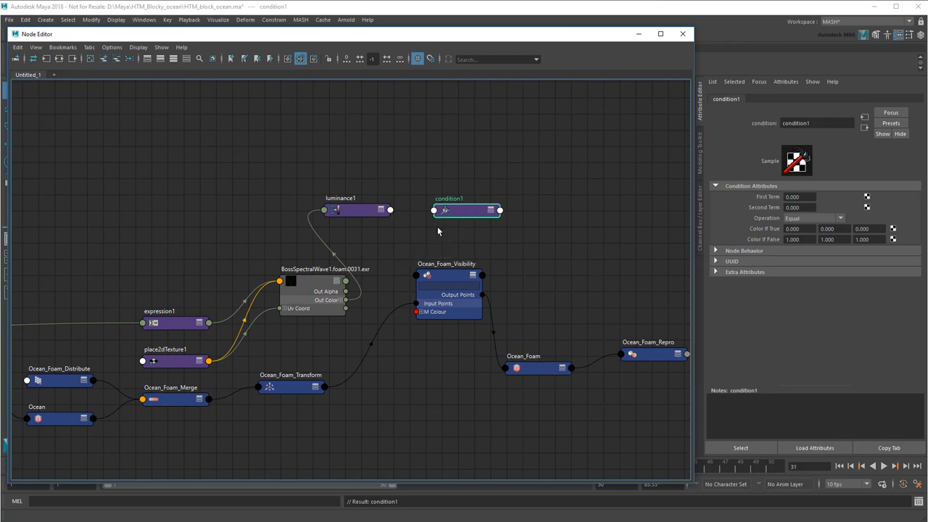
{"action": "right_click", "coordinate": [467, 210]}
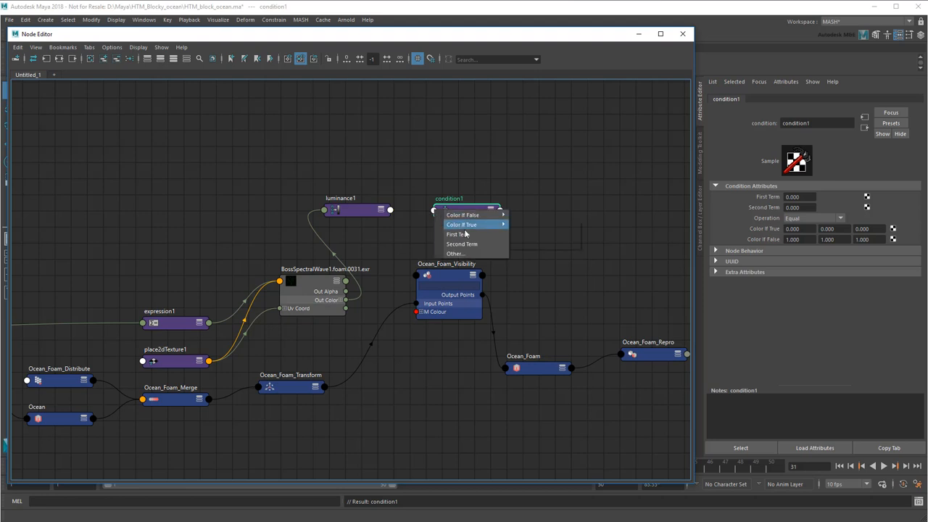
{"action": "left_click", "coordinate": [457, 234]}
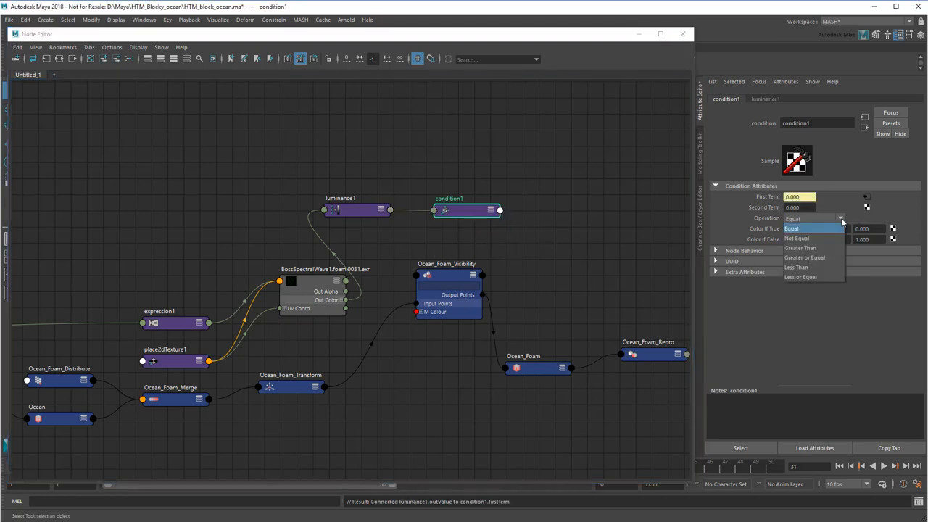
{"action": "left_click", "coordinate": [800, 247]}
{"action": "type", "text": "0.100"}
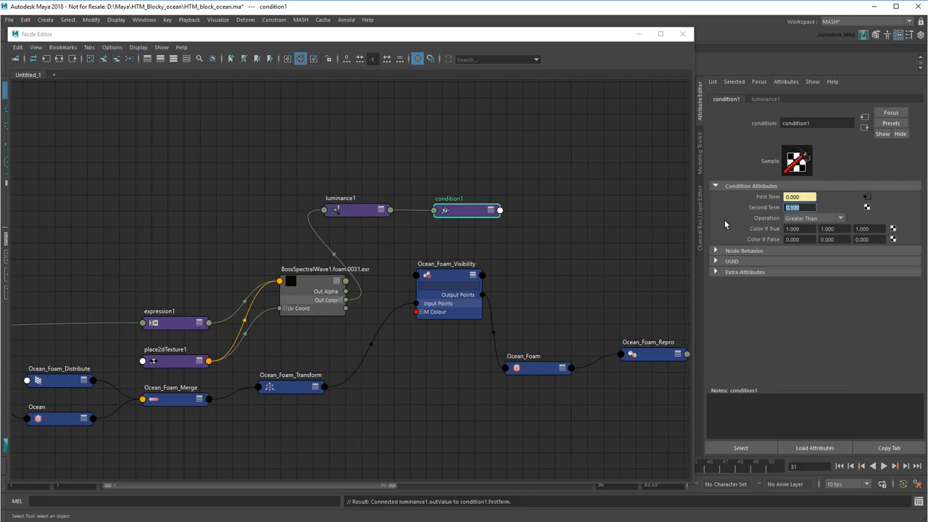
{"action": "right_click", "coordinate": [499, 210]}
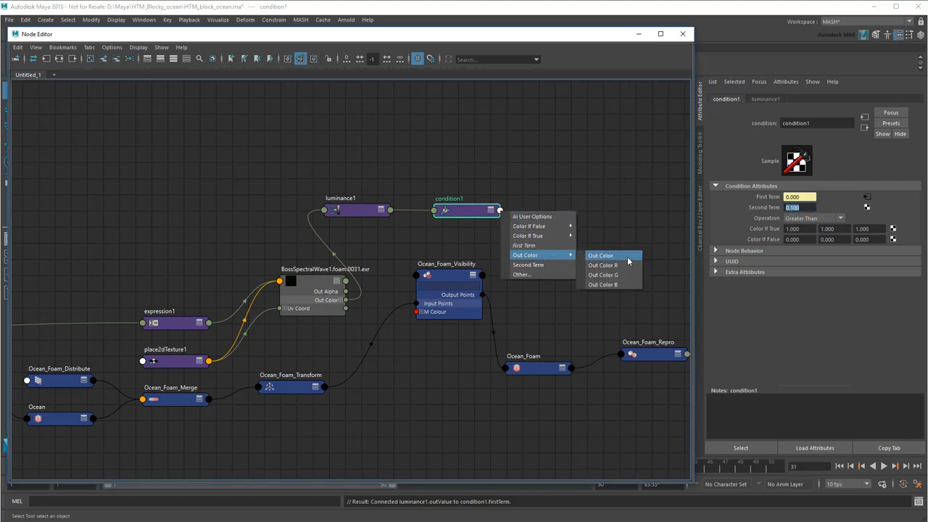
{"action": "left_click", "coordinate": [601, 255]}
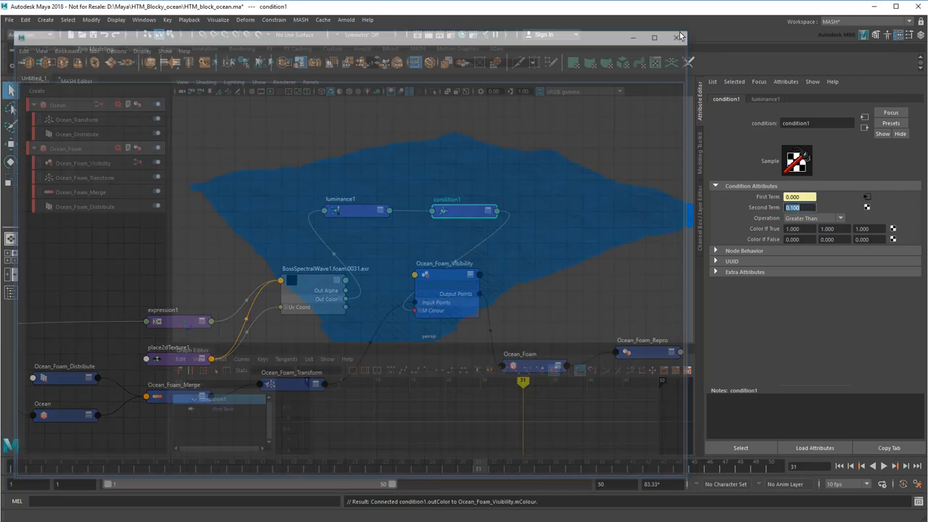
- Lower condition1's Second Term to about 0.012 and play the foam animation
{"action": "left_click", "coordinate": [680, 36]}
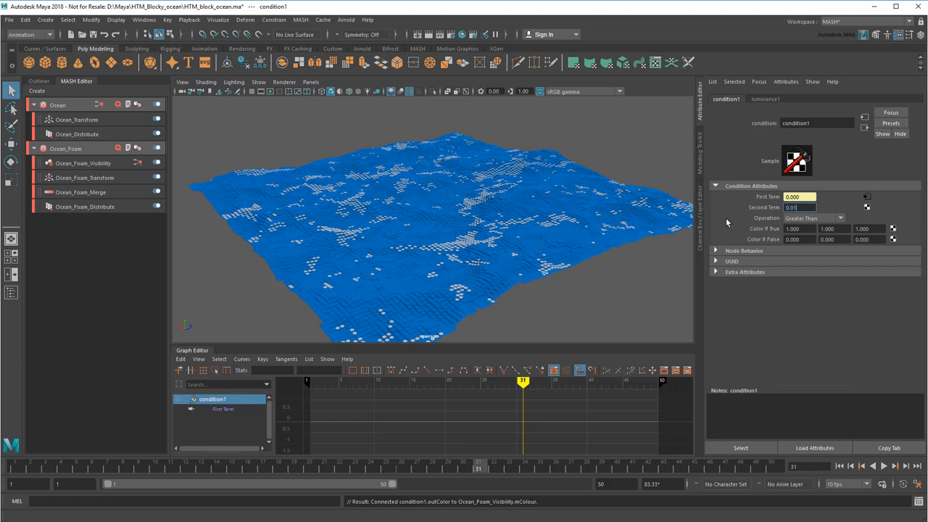
{"action": "type", "text": "0.015"}
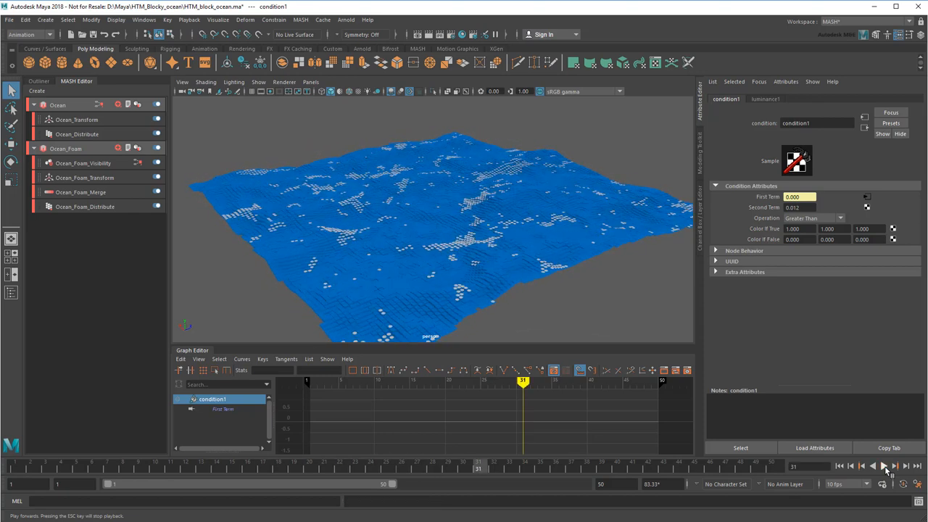
{"action": "left_click", "coordinate": [346, 19]}
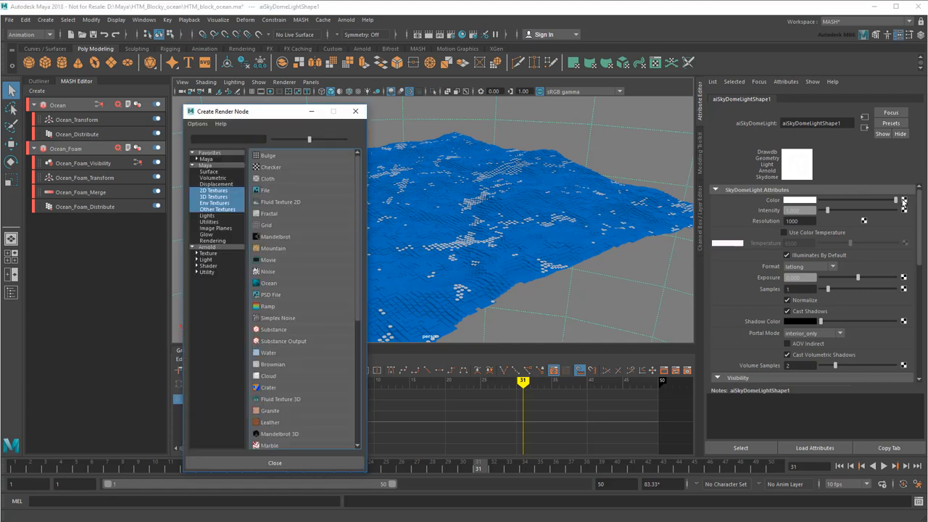
- Load sourceimages/001.hdr into the file2 texture for the sky-and-sea environment
{"action": "left_click", "coordinate": [265, 190]}
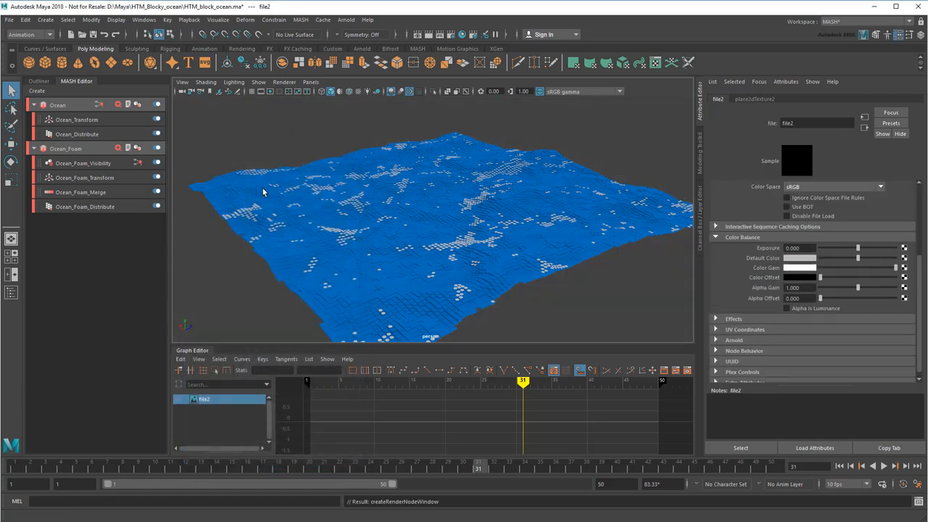
{"action": "left_click", "coordinate": [743, 186]}
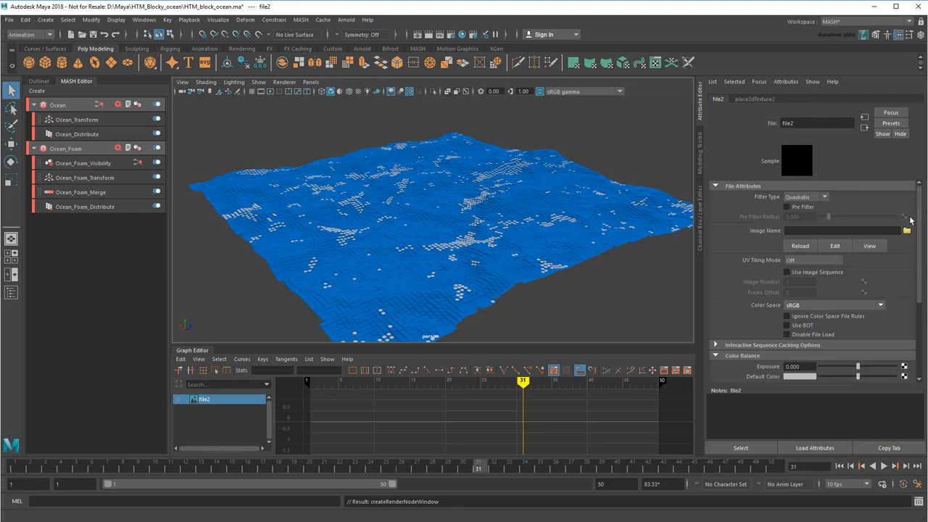
{"action": "left_click", "coordinate": [907, 230]}
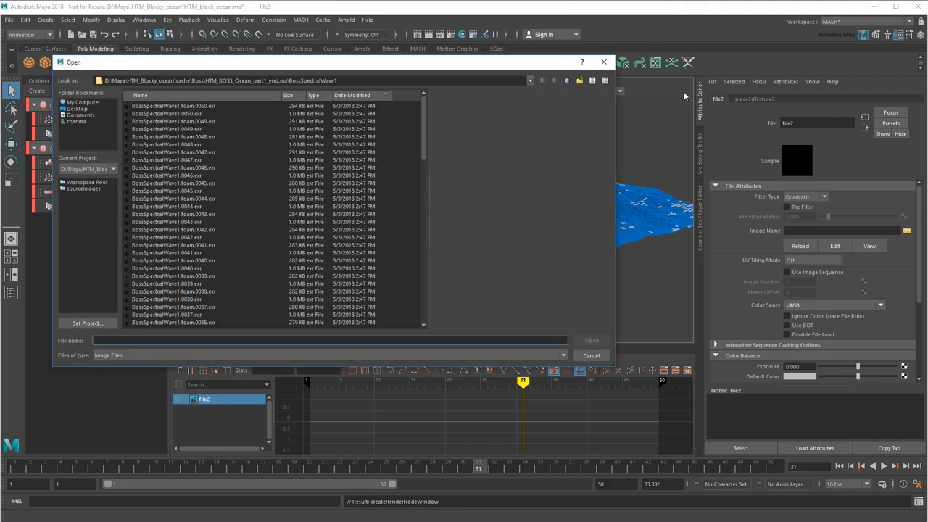
{"action": "left_click", "coordinate": [567, 80]}
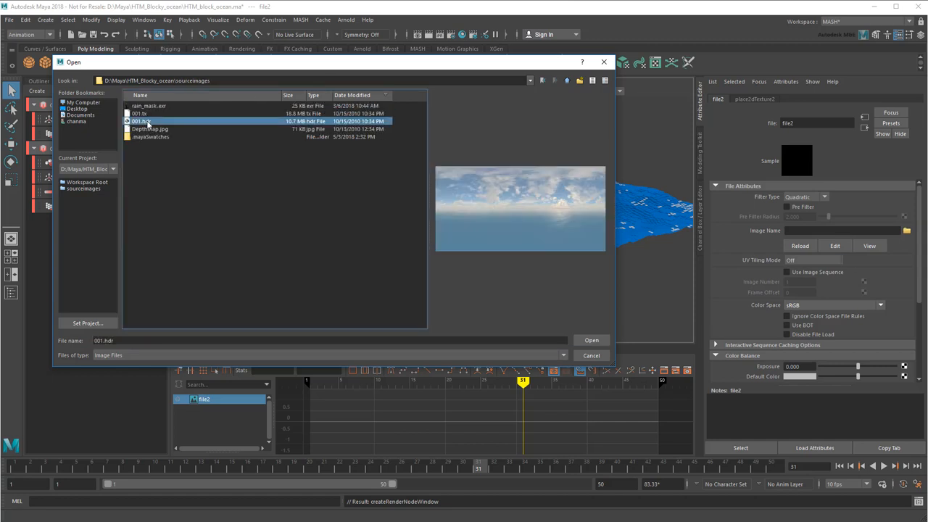
{"action": "left_click", "coordinate": [591, 340]}
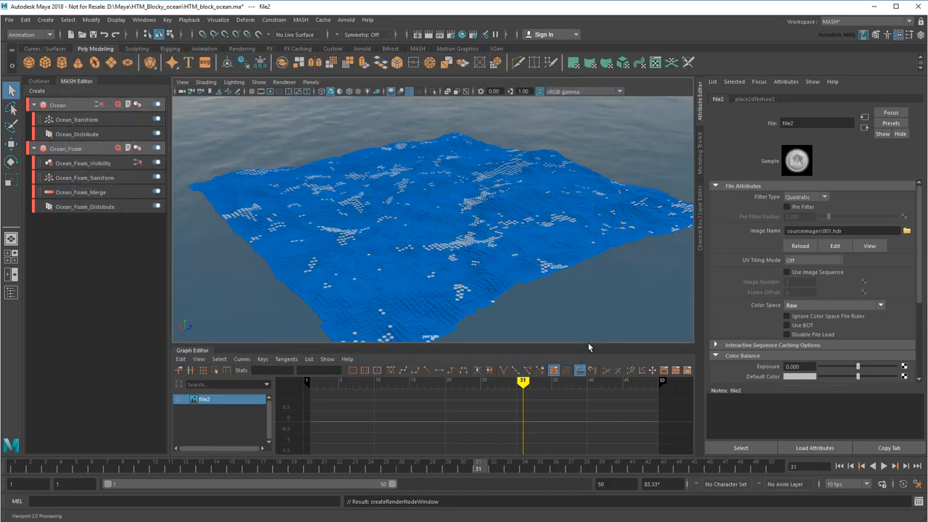
- Preview in Arnold, raise aiStandardSurface2 Emission Weight to 0.208, refresh, then close the render view
{"action": "left_click", "coordinate": [346, 20]}
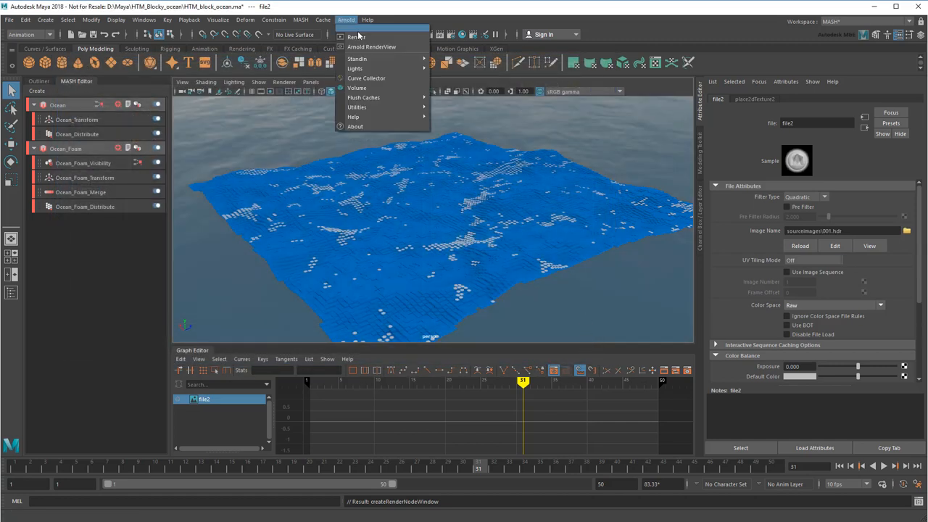
{"action": "left_click", "coordinate": [371, 46]}
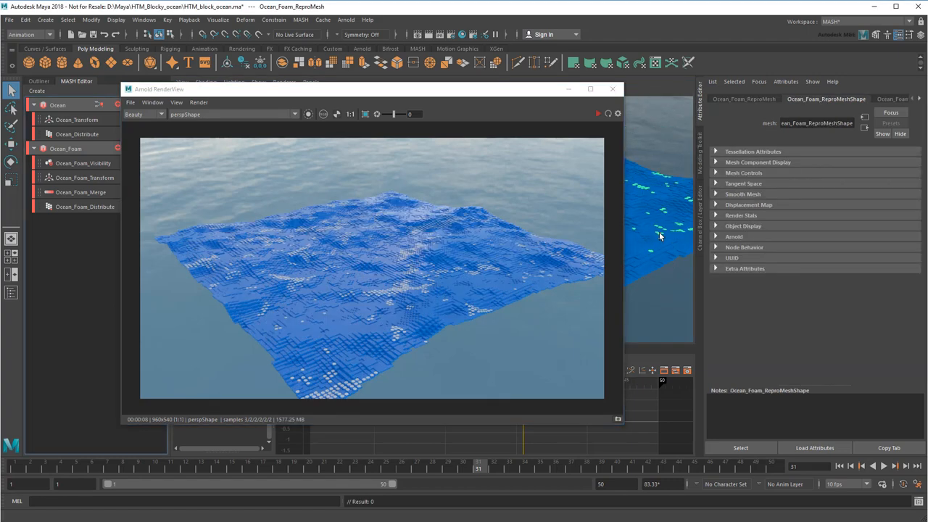
{"action": "mouse_move", "coordinate": [919, 102]}
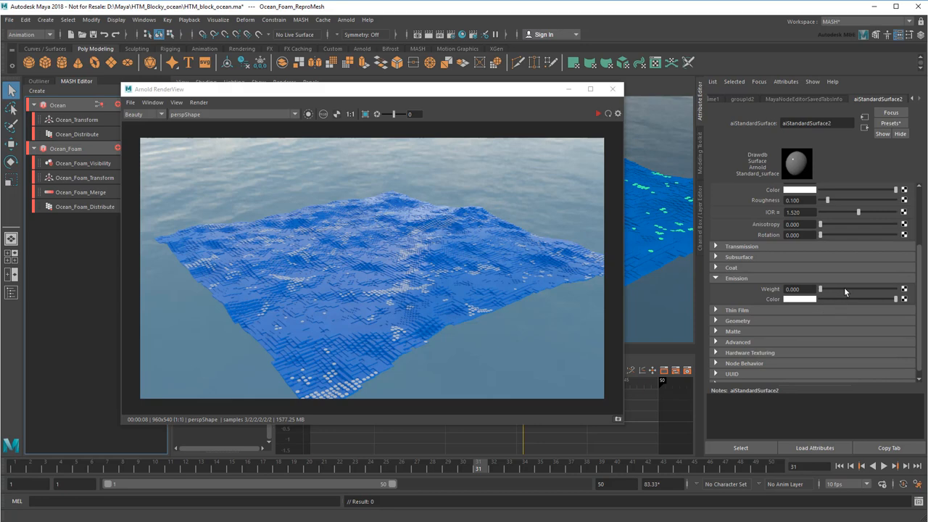
{"action": "left_click_drag", "start_coordinate": [820, 289], "coordinate": [834, 289]}
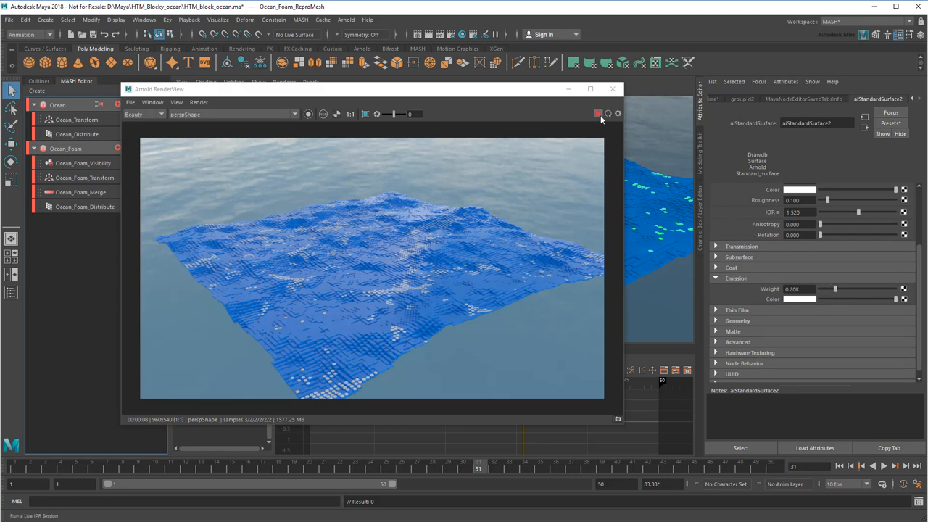
{"action": "left_click", "coordinate": [598, 114]}
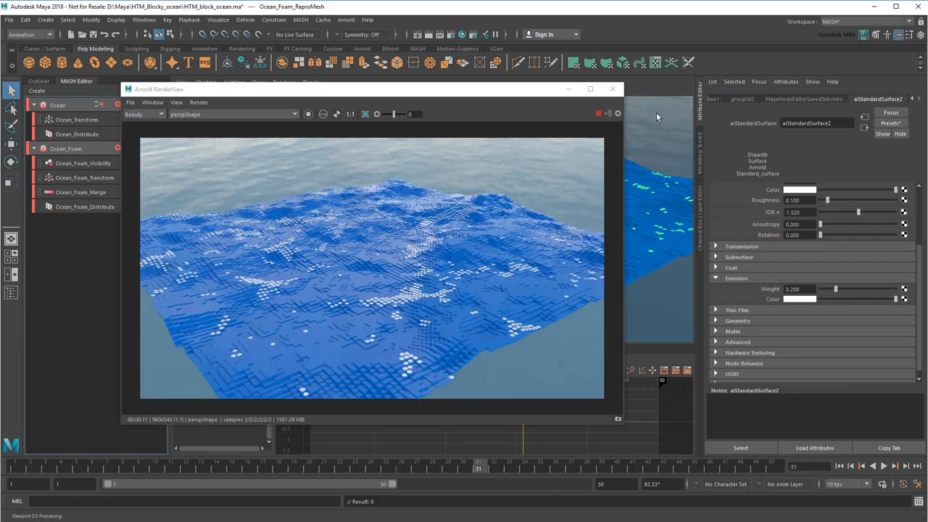
{"action": "mouse_move", "coordinate": [614, 89]}
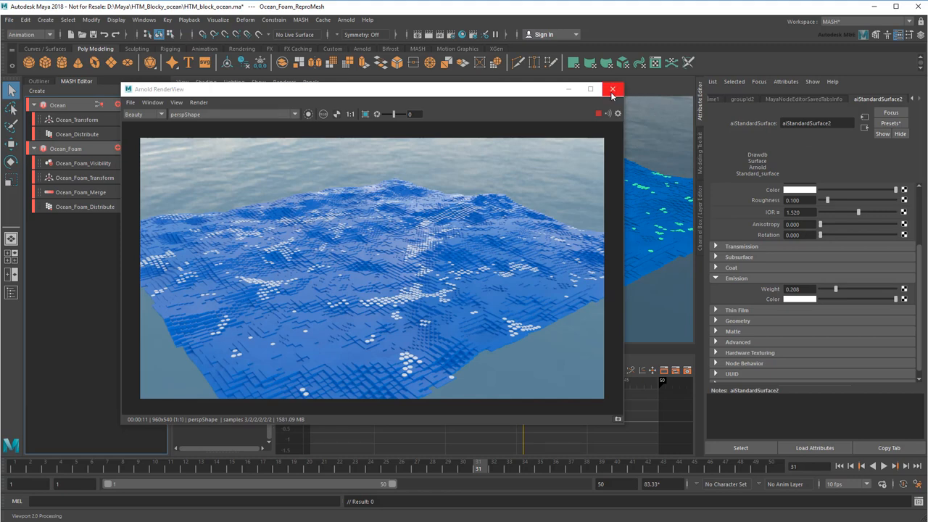
{"action": "left_click", "coordinate": [614, 89]}
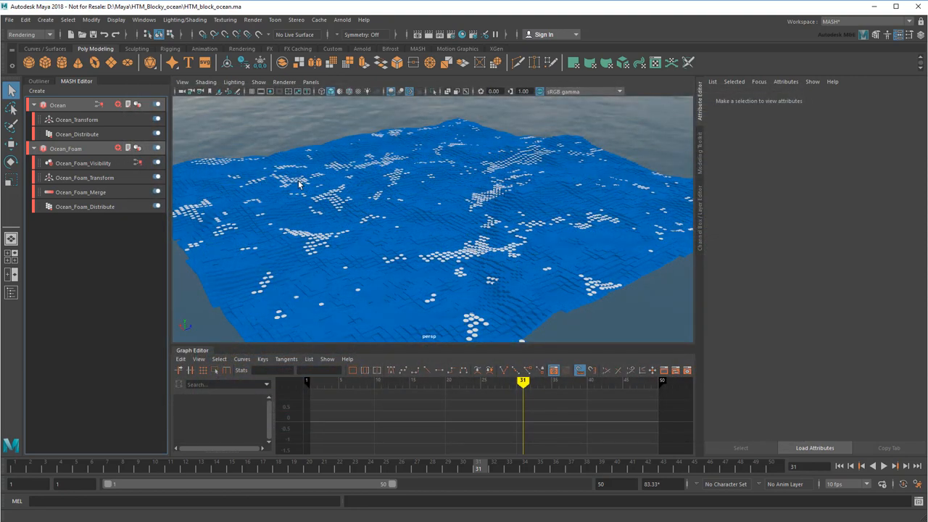
- Import the ocean_splash.abc Alembic cache
{"action": "left_click", "coordinate": [10, 19]}
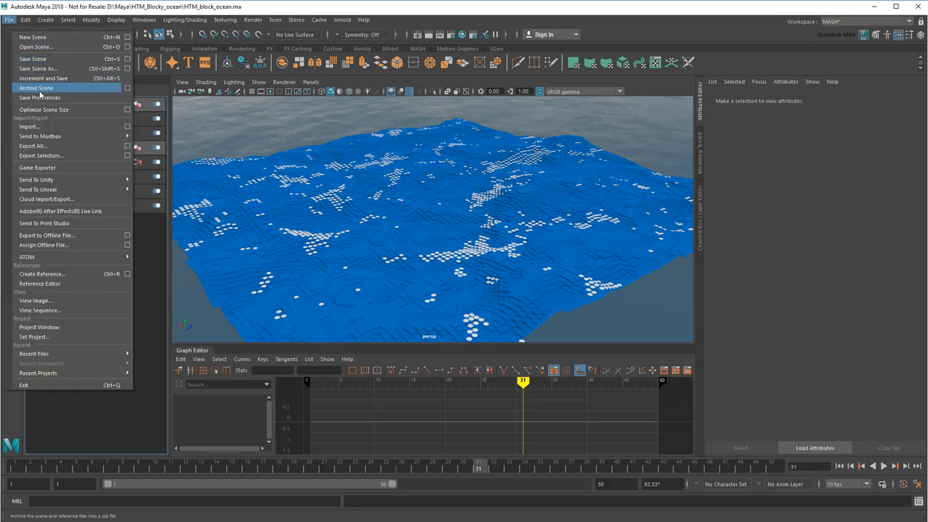
{"action": "left_click", "coordinate": [29, 127]}
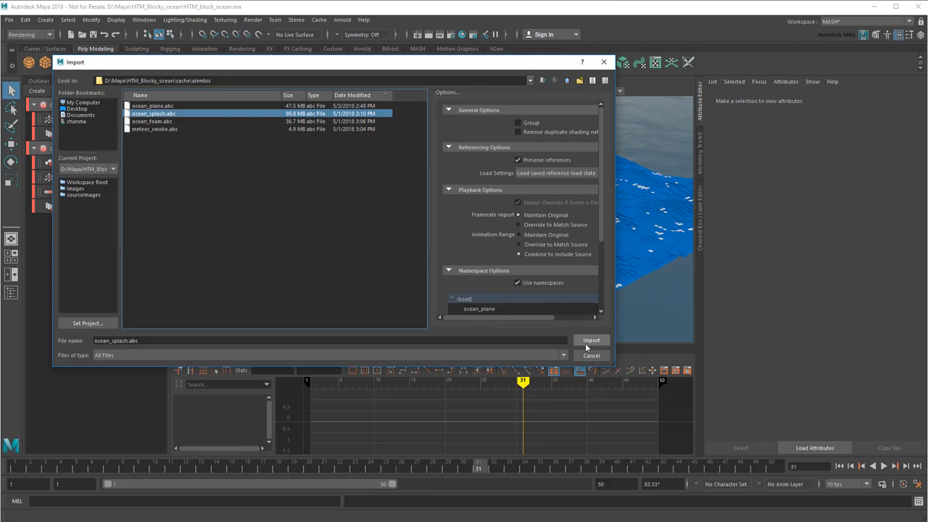
{"action": "left_click", "coordinate": [591, 341]}
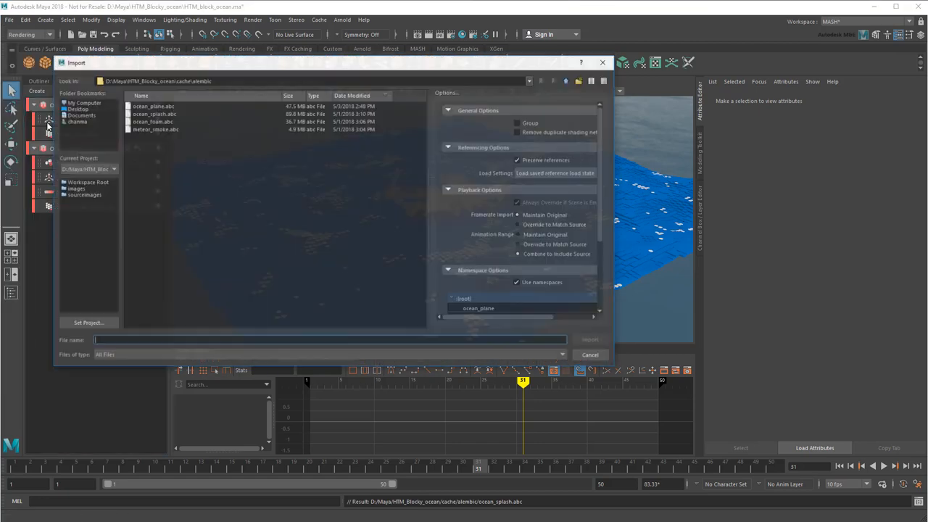
{"action": "left_click", "coordinate": [589, 339]}
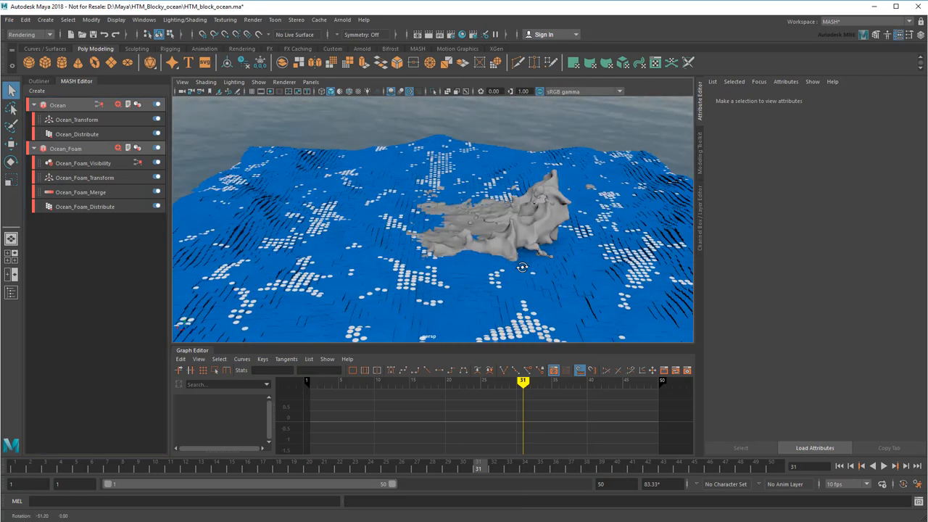
- Import the meteor_smoke.abc cache and orbit to view the smoke trail
{"action": "left_click", "coordinate": [9, 20]}
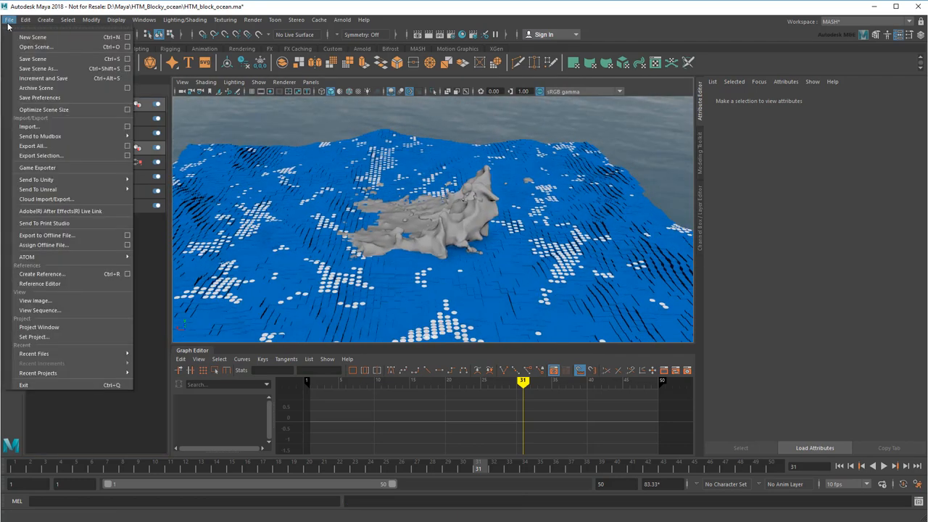
{"action": "left_click", "coordinate": [29, 126]}
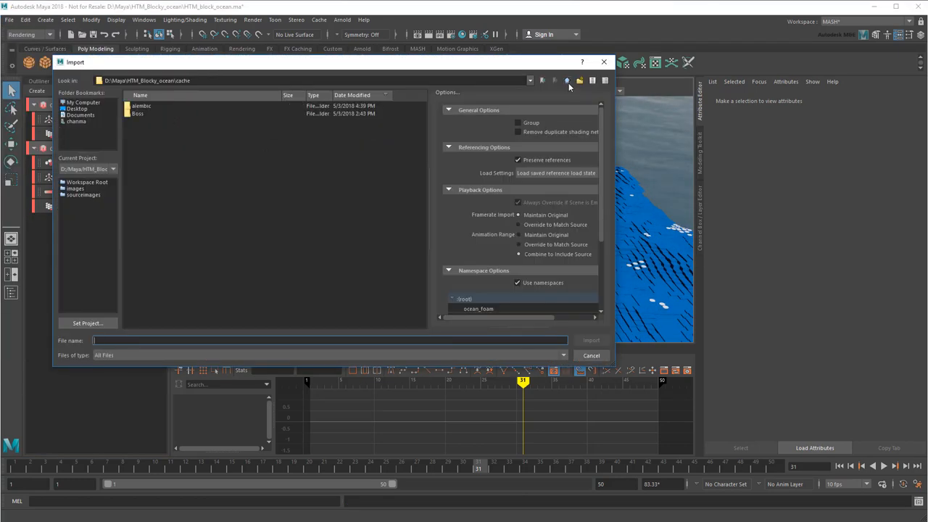
{"action": "left_click", "coordinate": [591, 355]}
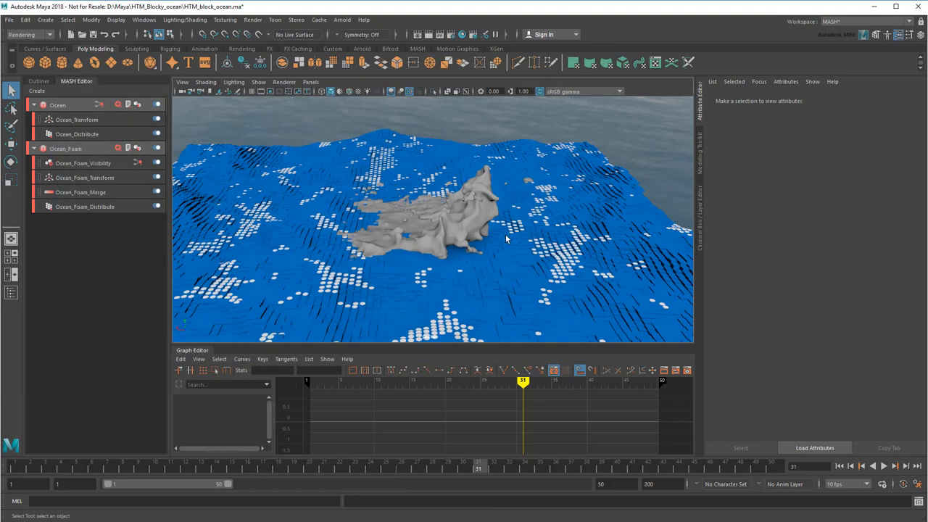
{"action": "left_click", "coordinate": [309, 465]}
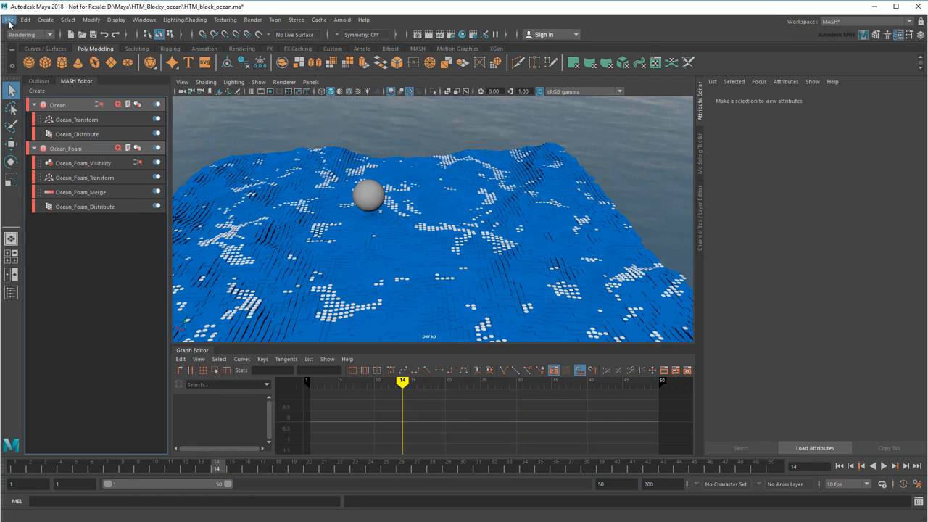
{"action": "left_click", "coordinate": [9, 19]}
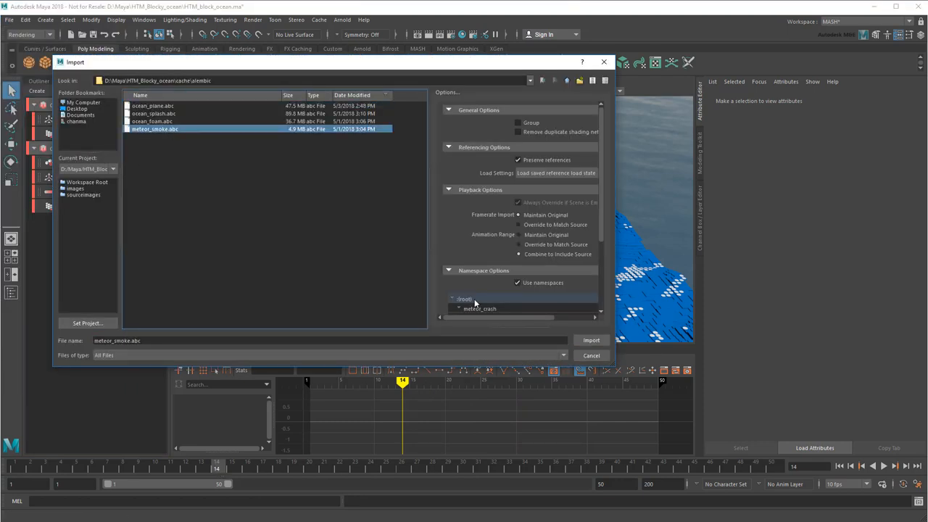
{"action": "left_click", "coordinate": [591, 340]}
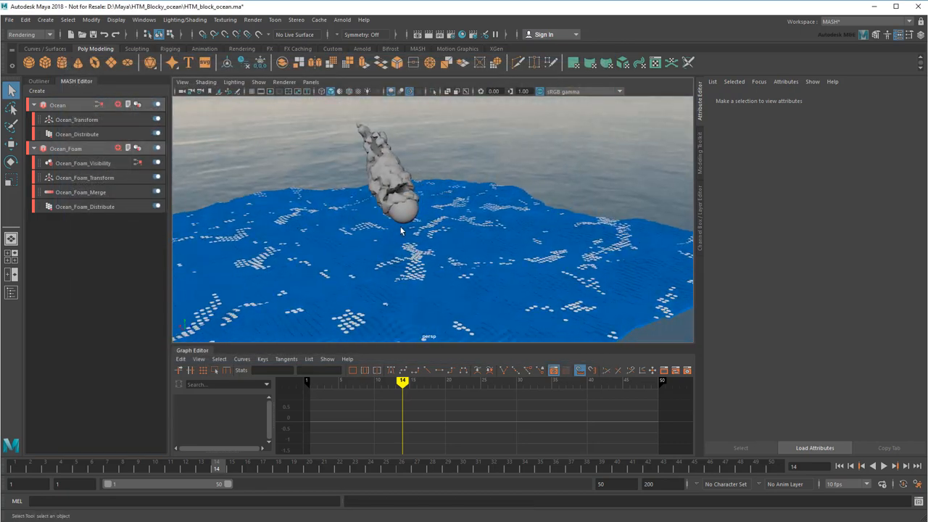
{"action": "left_click_drag", "start_coordinate": [401, 230], "coordinate": [473, 289]}
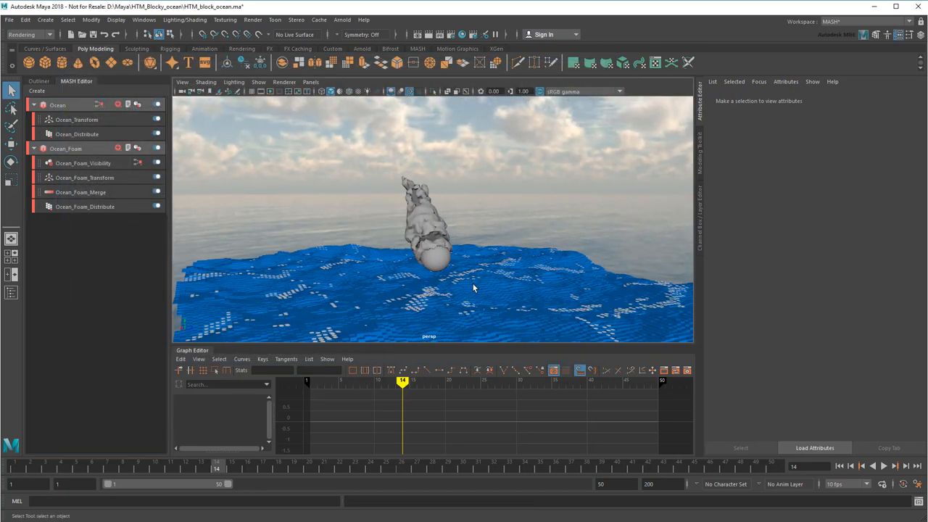
{"action": "left_click", "coordinate": [883, 466]}
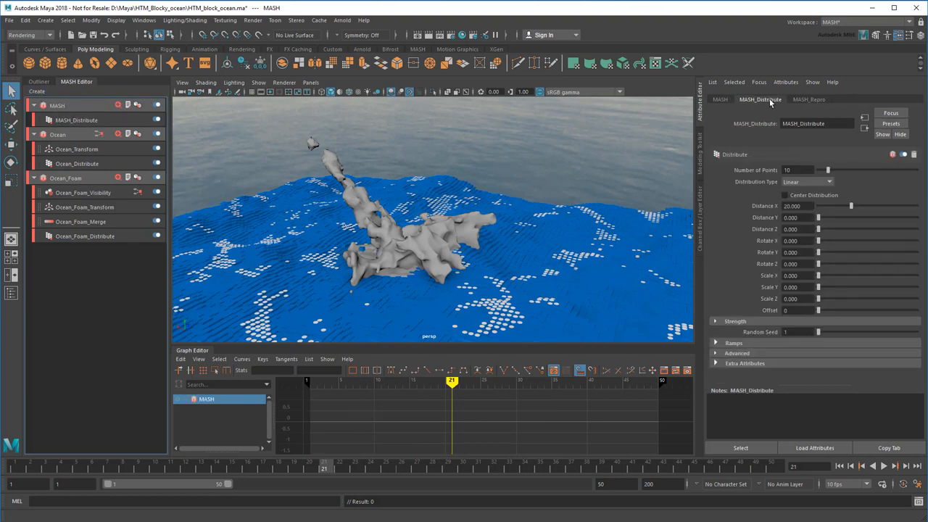
- Set MASH_Distribute Method to Voxel with voxel size 1.5, keyframing the point count
{"action": "left_click", "coordinate": [807, 182]}
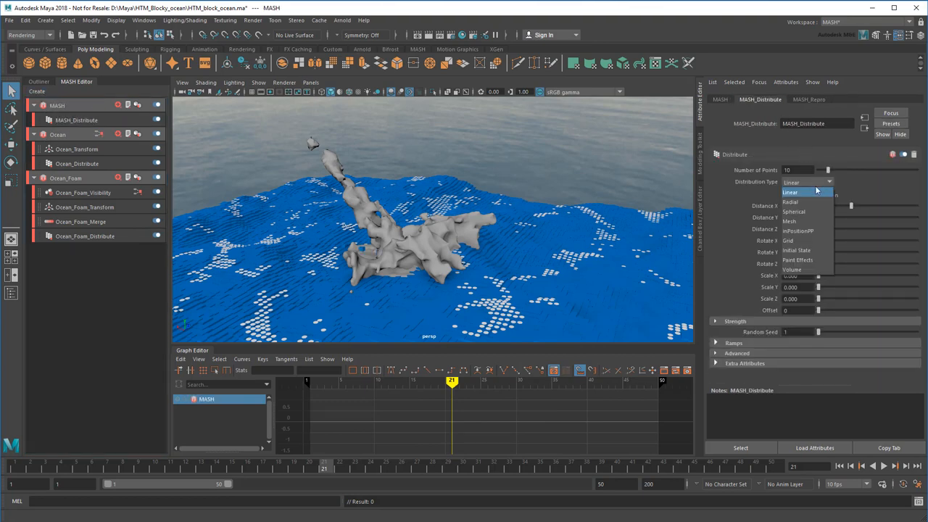
{"action": "left_click", "coordinate": [788, 221]}
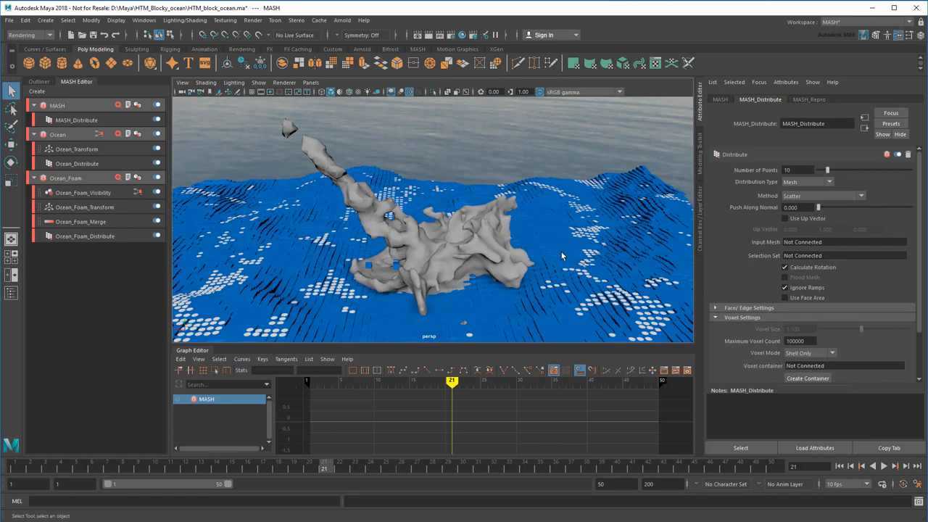
{"action": "mouse_move", "coordinate": [235, 472]}
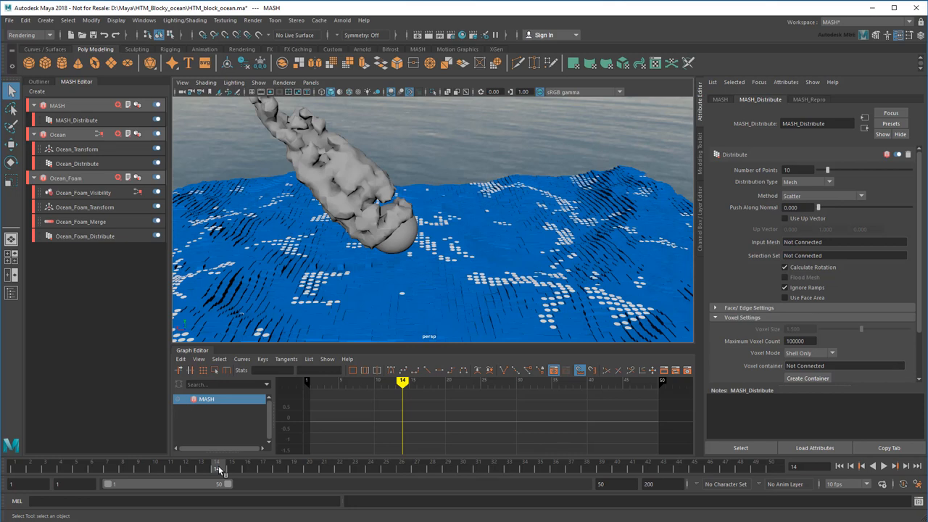
{"action": "right_click", "coordinate": [819, 196]}
{"action": "type", "text": "0"}
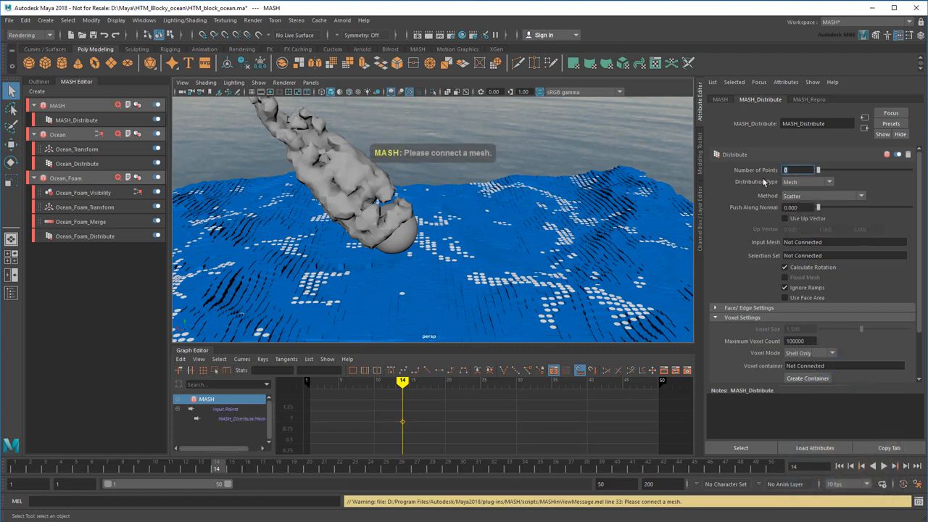
{"action": "right_click", "coordinate": [798, 169]}
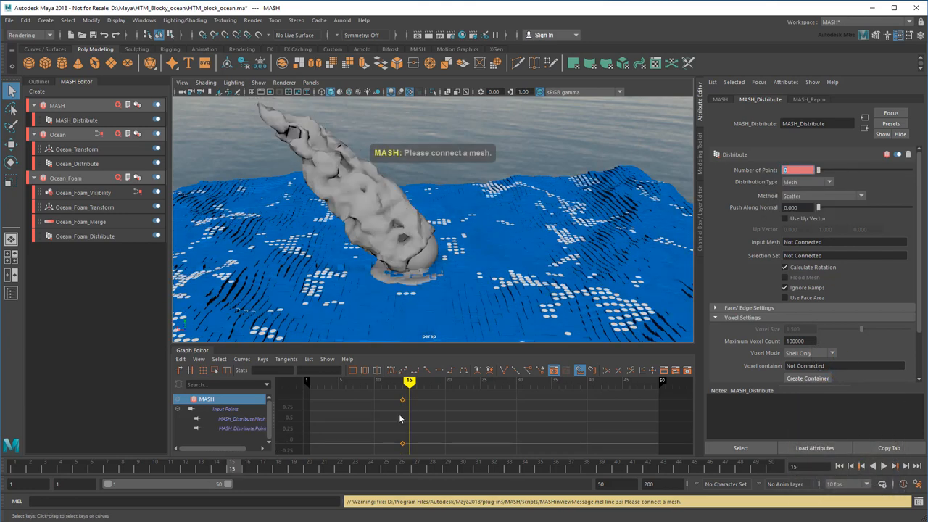
{"action": "right_click", "coordinate": [798, 170]}
{"action": "type", "text": "10"}
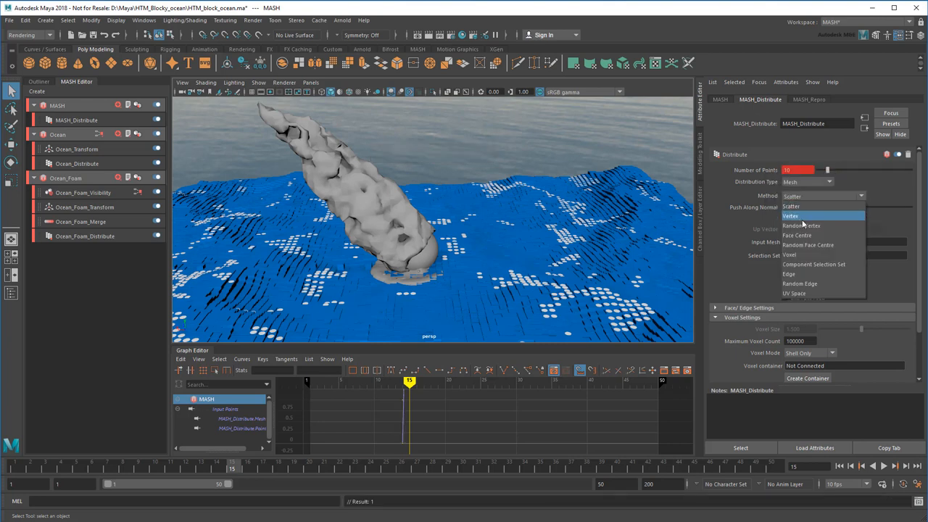
{"action": "left_click", "coordinate": [789, 255]}
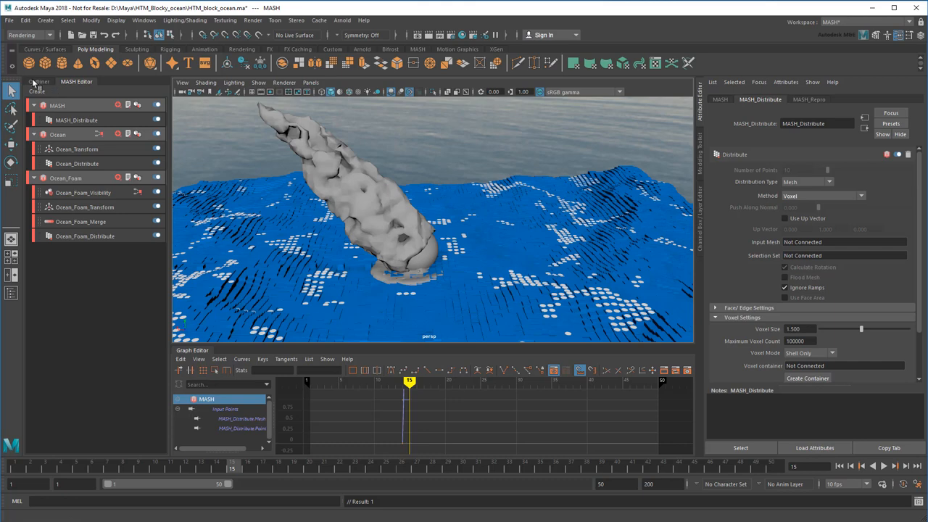
- Use ocean_splash bifrostLiquid1Mesh as voxel input at size 0.5 and hide the smooth mesh
{"action": "left_click", "coordinate": [38, 81]}
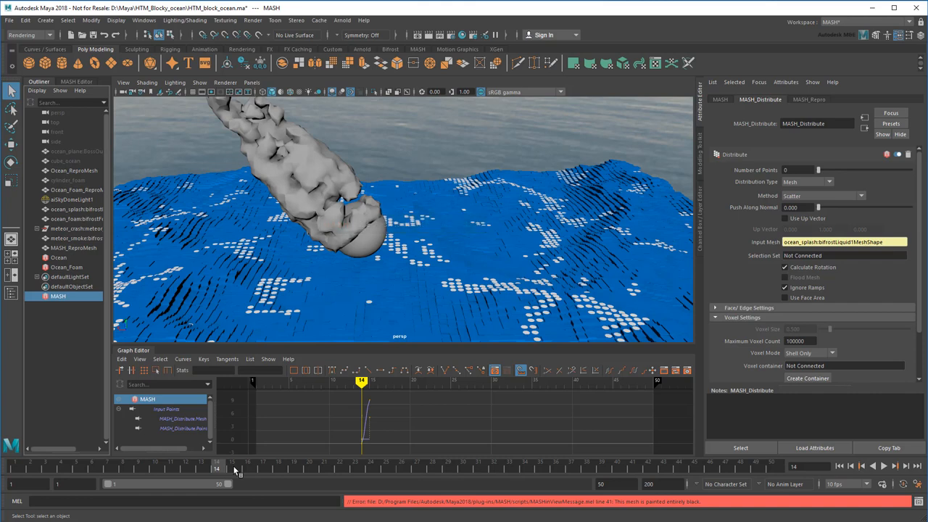
{"action": "left_click", "coordinate": [883, 466]}
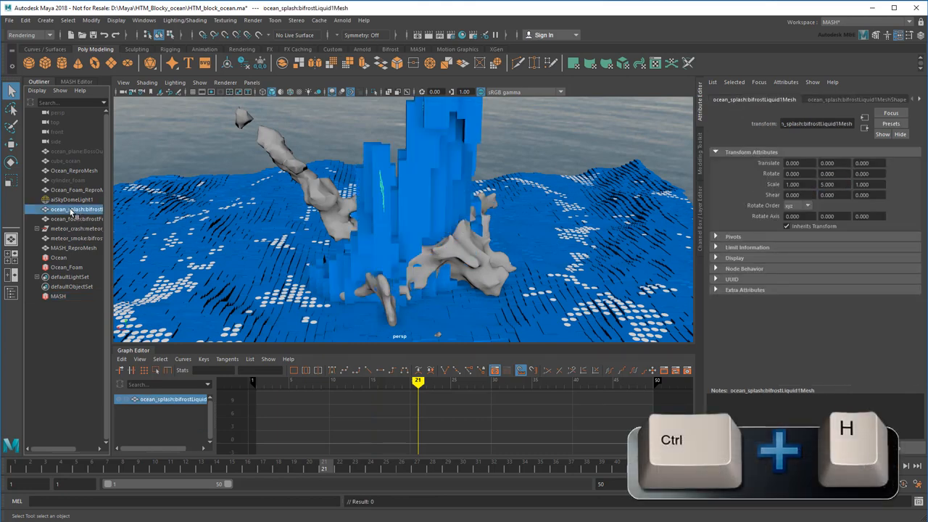
{"action": "left_click", "coordinate": [77, 81]}
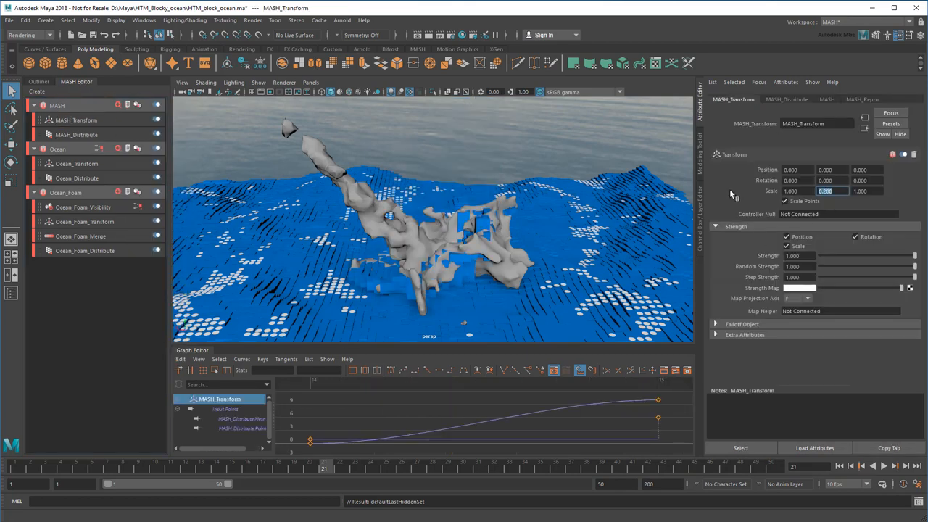
- Rename the network Splash; voxelize ocean_foam bifrostFoam1MeshShape in a new network at 0.5
{"action": "left_click", "coordinate": [56, 105]}
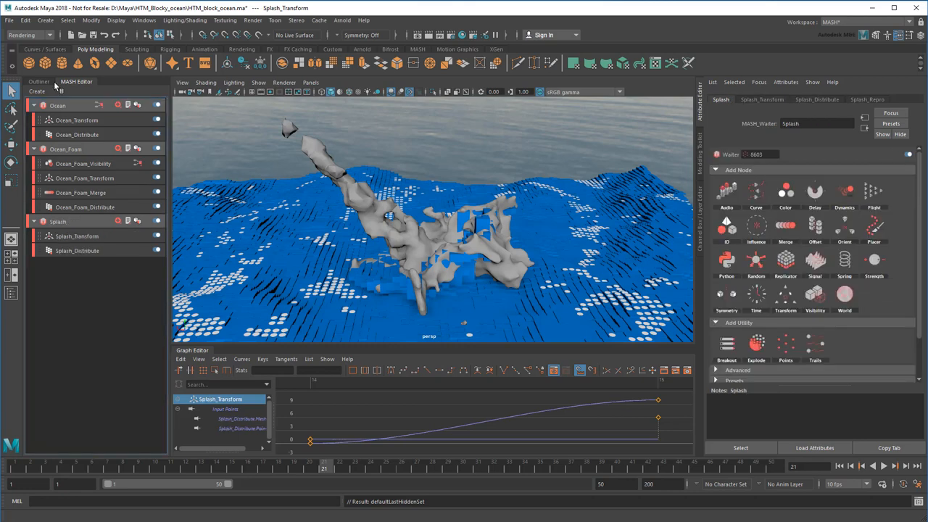
{"action": "left_click", "coordinate": [38, 81]}
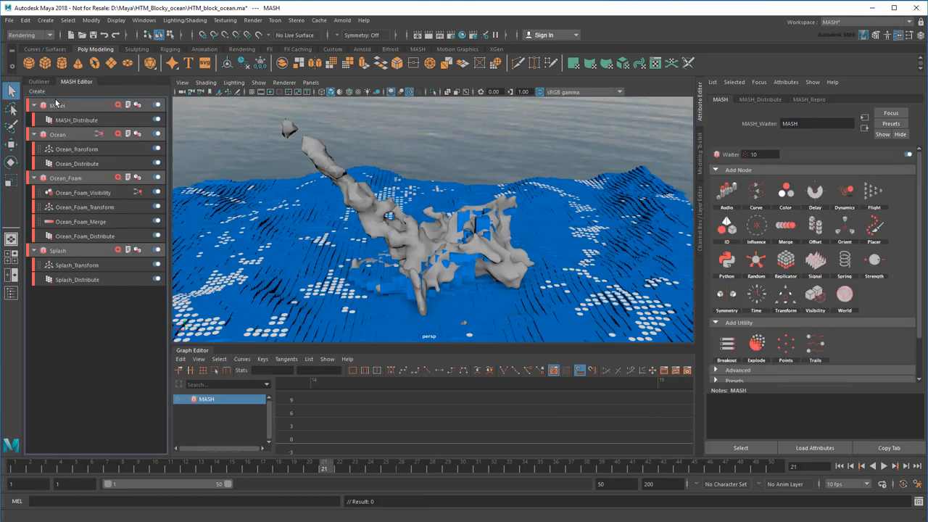
{"action": "left_click", "coordinate": [76, 120]}
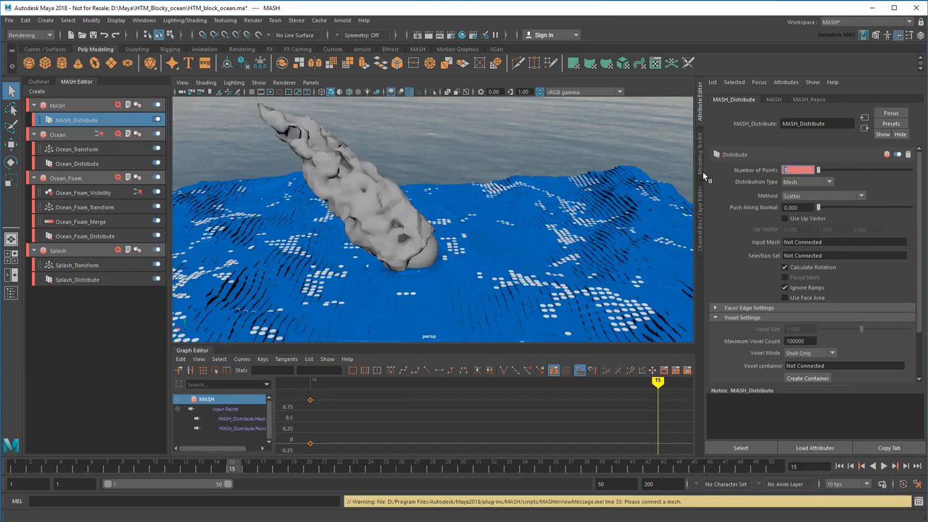
{"action": "left_click", "coordinate": [823, 196]}
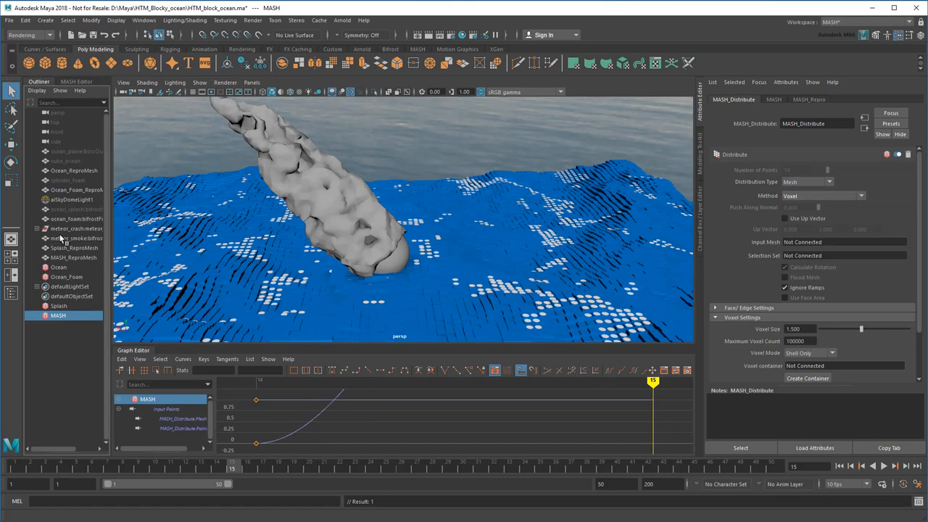
{"action": "left_click", "coordinate": [841, 241]}
{"action": "type", "text": "0.500"}
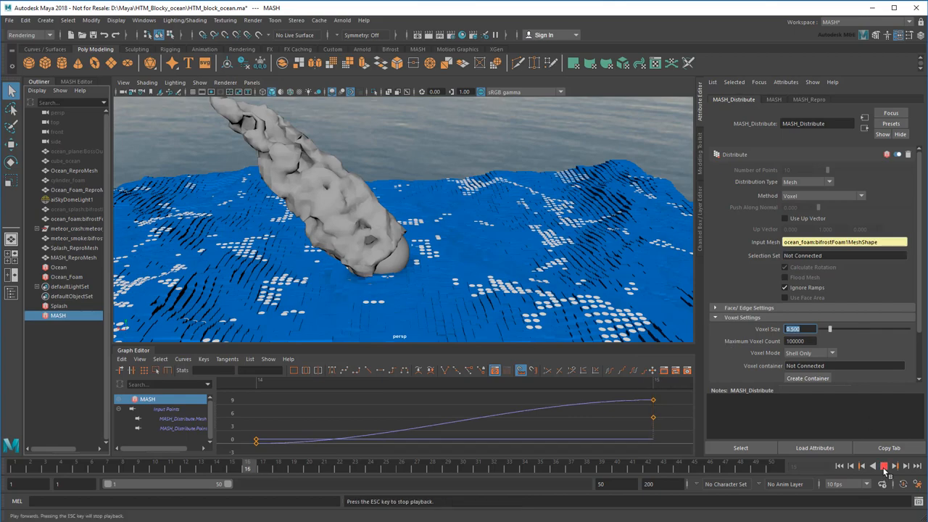
{"action": "left_click", "coordinate": [883, 466]}
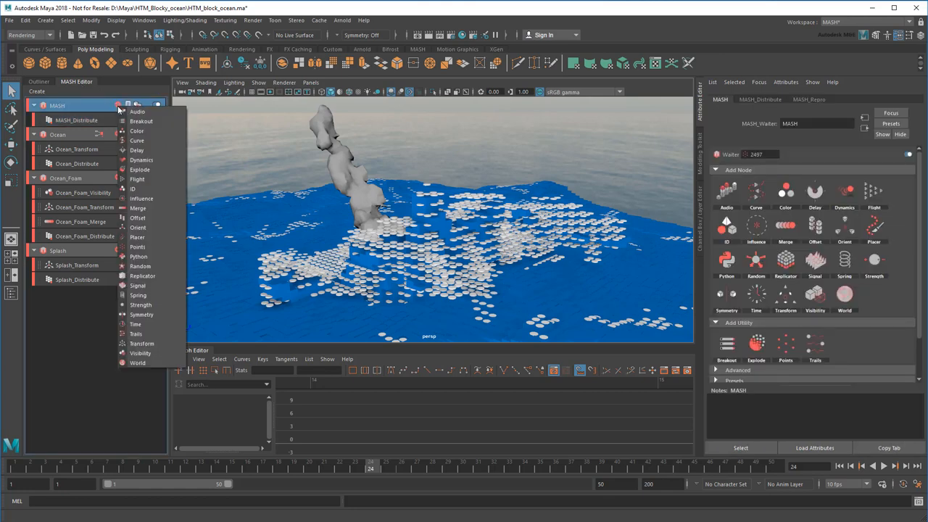
- Add an Offset with Scale Y 2 to Splash_Foam; voxelize meteor_smoke in a Smoke network
{"action": "left_click", "coordinate": [138, 218]}
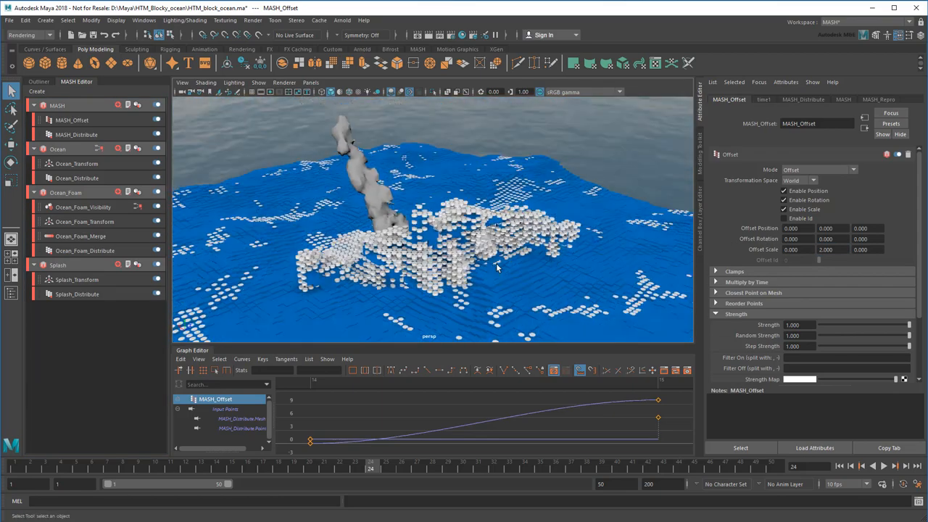
{"action": "left_click", "coordinate": [883, 467]}
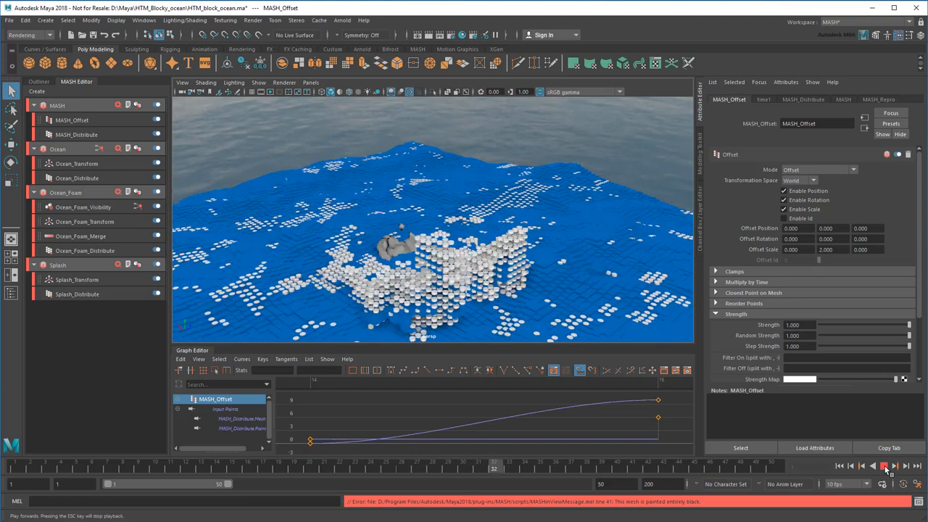
{"action": "left_click", "coordinate": [884, 466]}
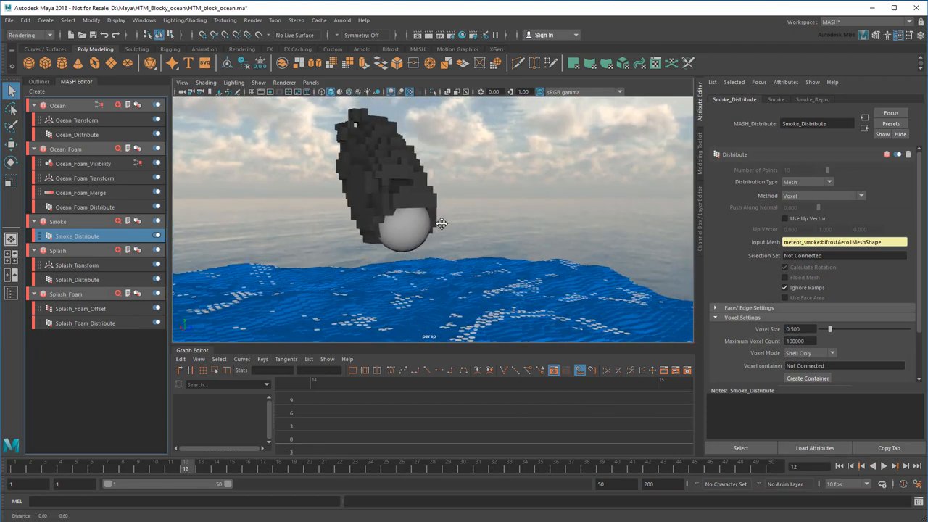
- Create meteor_cube and a MASH network voxelizing meteor_crash pSphereShape1 at voxel size 0.5
{"action": "left_click", "coordinate": [369, 92]}
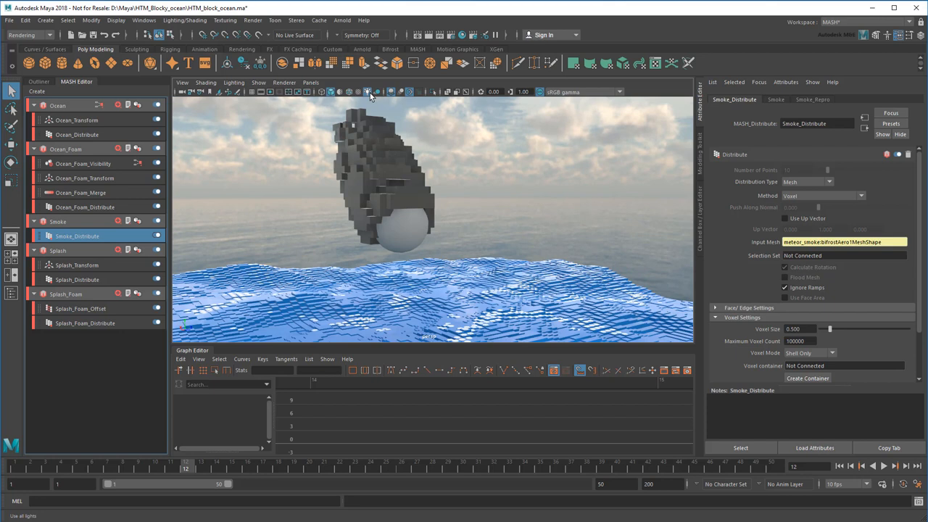
{"action": "left_click", "coordinate": [45, 63]}
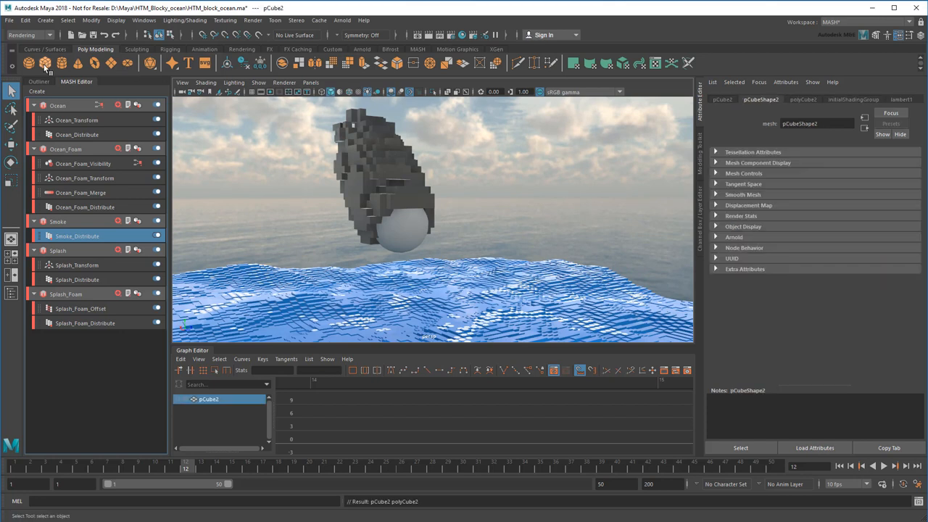
{"action": "left_click", "coordinate": [802, 99]}
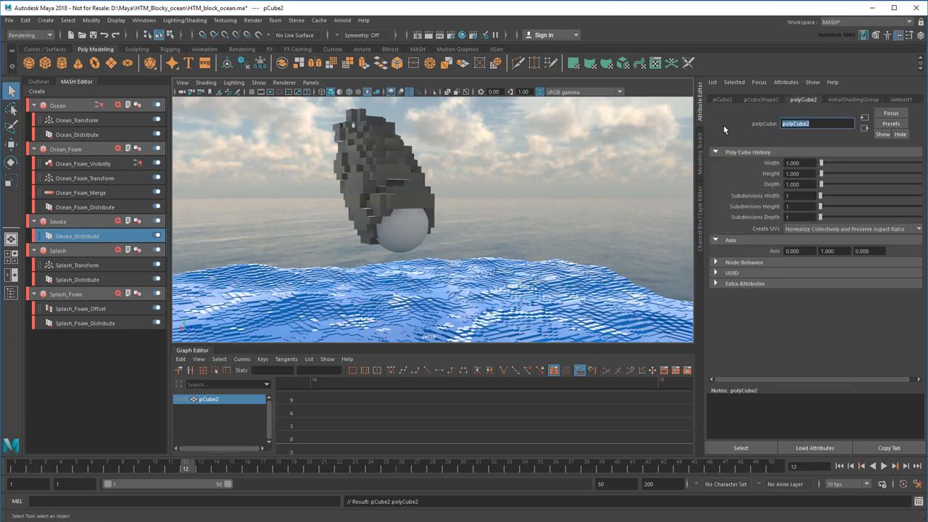
{"action": "type", "text": "meteor_cube"}
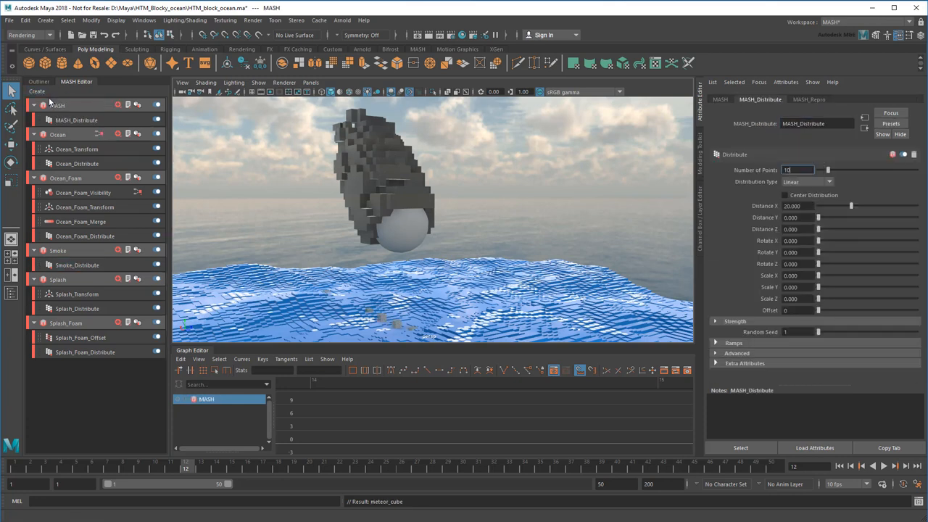
{"action": "left_click", "coordinate": [807, 181]}
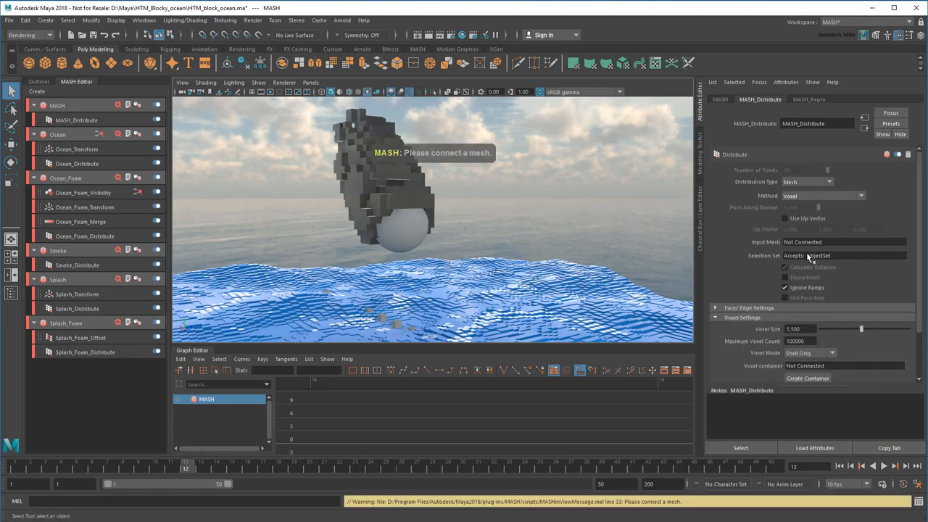
{"action": "left_click", "coordinate": [38, 81]}
{"action": "type", "text": "0.500"}
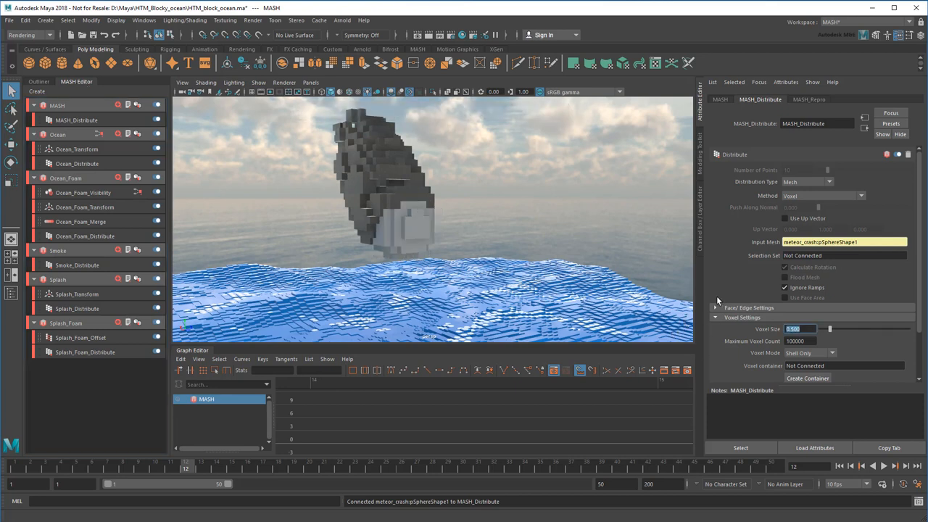
- Add a Color node with a black-red-yellow ramp mapped over meteor_crash pSphere1
{"action": "left_click", "coordinate": [137, 106]}
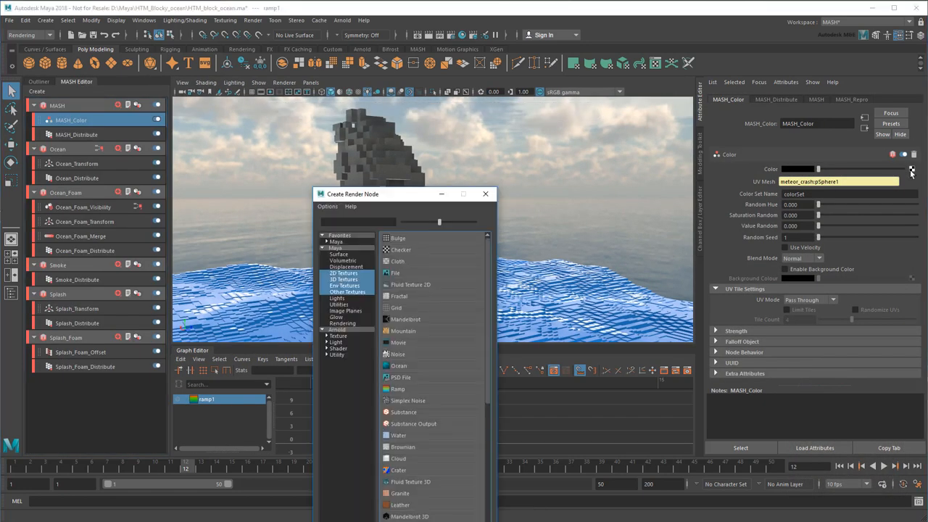
{"action": "left_click", "coordinate": [397, 389]}
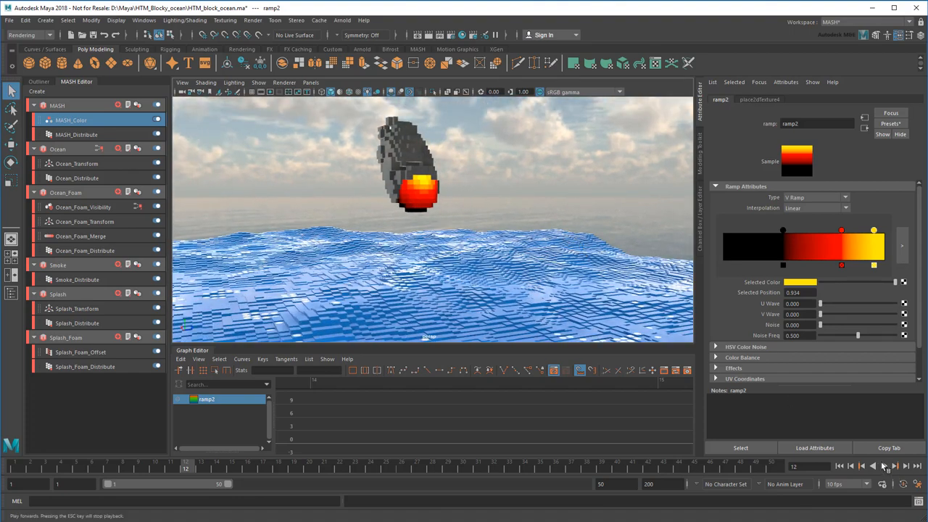
- Preview the animation, then render the full image sequence
{"action": "left_click", "coordinate": [885, 466]}
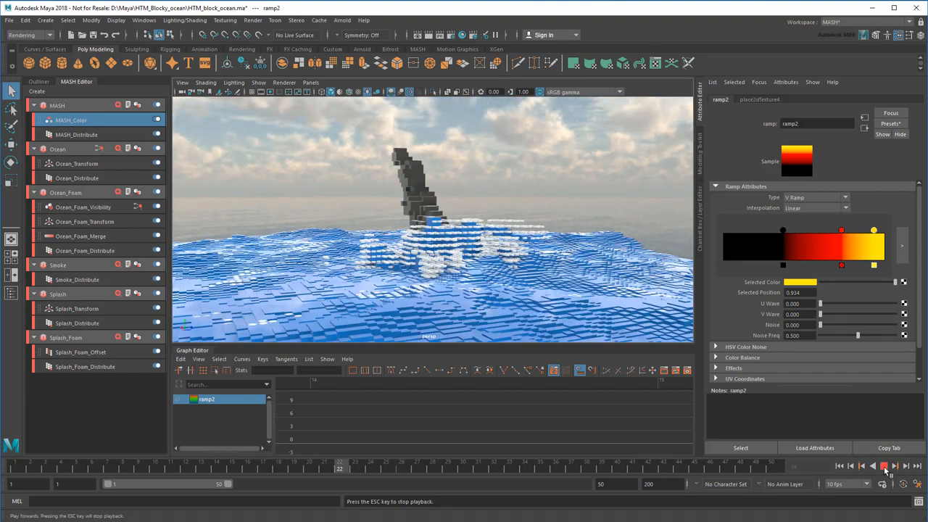
{"action": "left_click", "coordinate": [884, 466]}
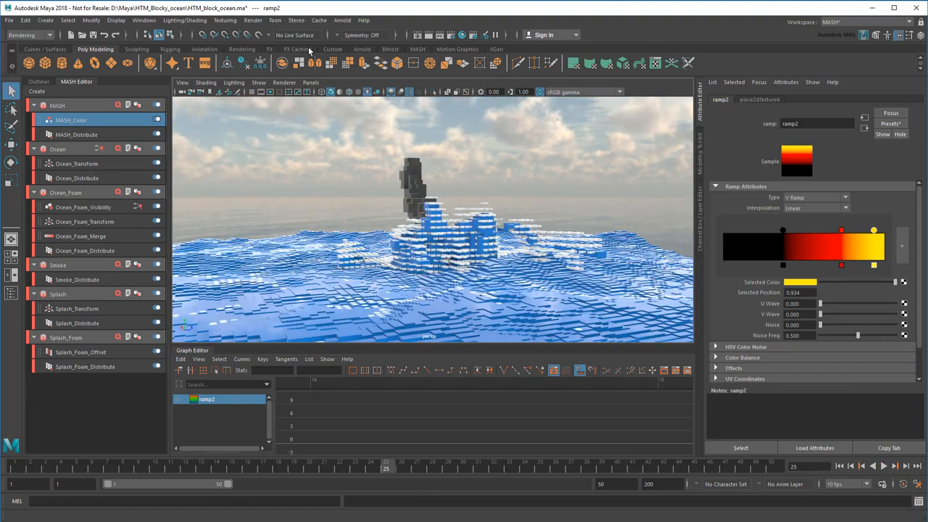
{"action": "left_click", "coordinate": [253, 19]}
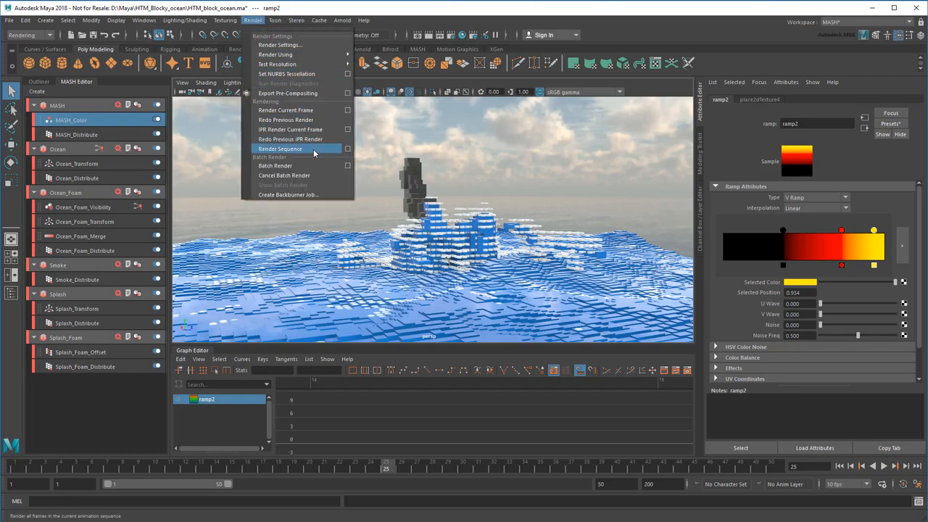
{"action": "left_click", "coordinate": [281, 148]}
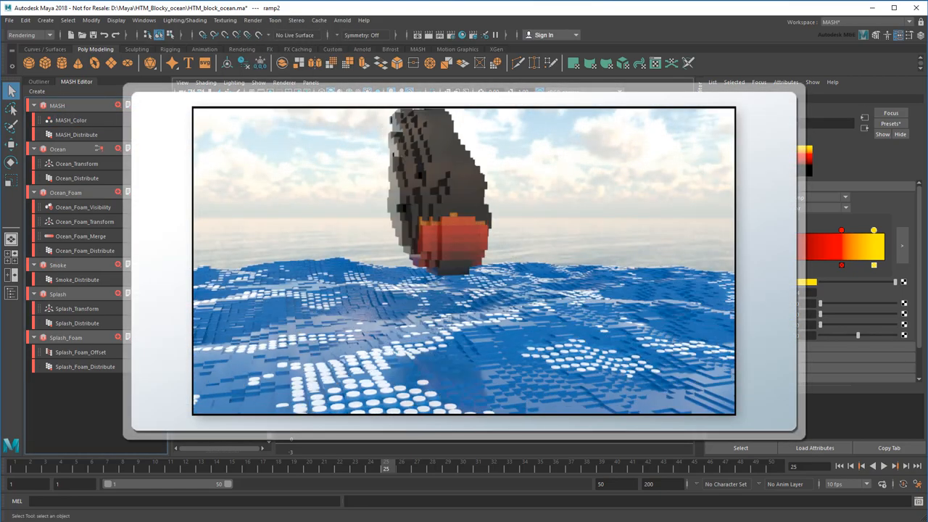